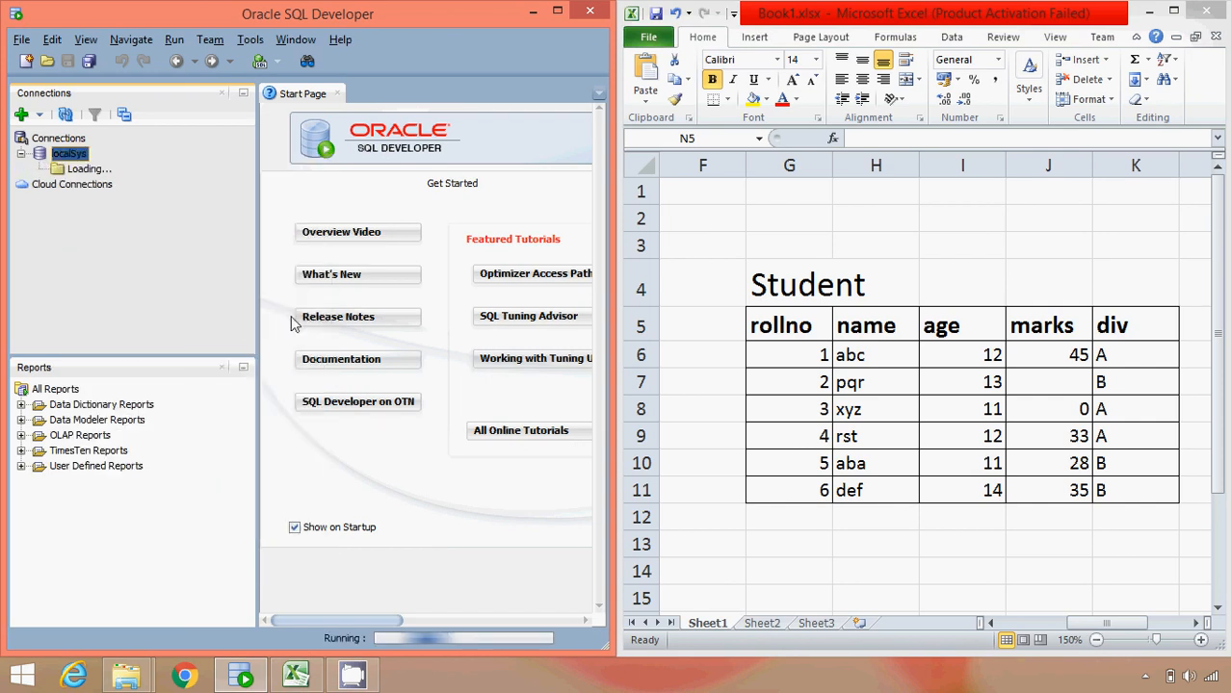
mouse_move(191, 334)
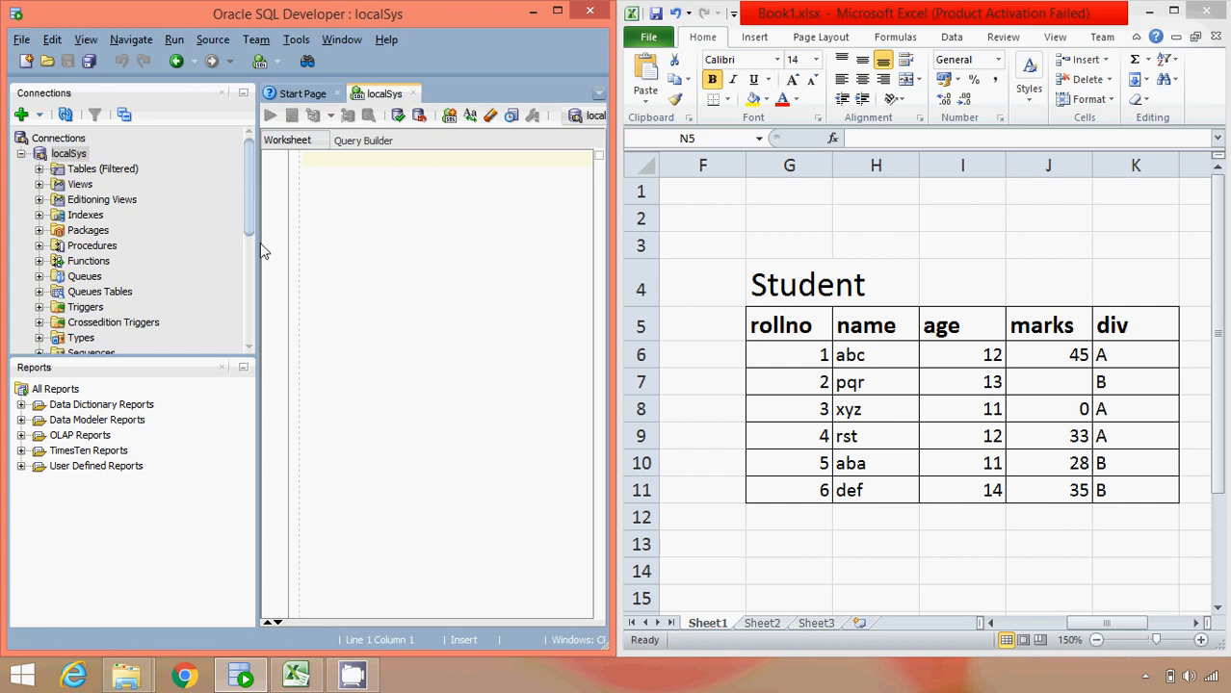
Widen the localSys SQL worksheet editor by narrowing the Connections panel
left_click_drag(251, 231, 104, 231)
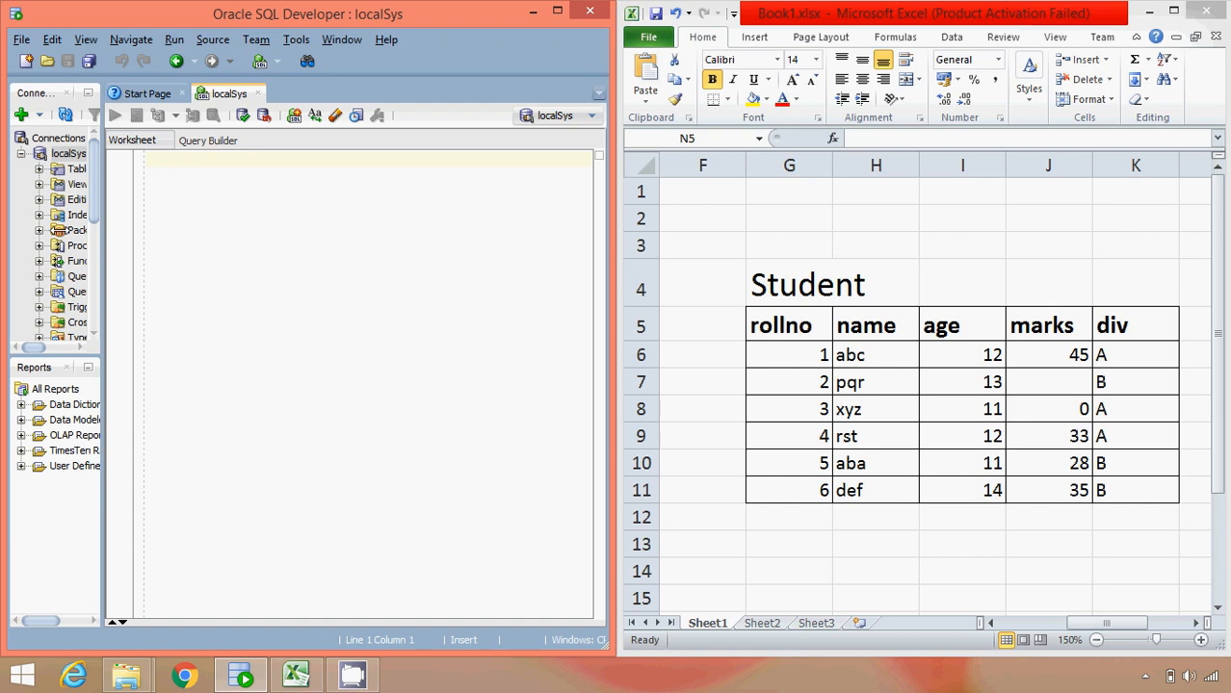
Type create table student ( ); declaring rollno number and starting the name column
type("create")
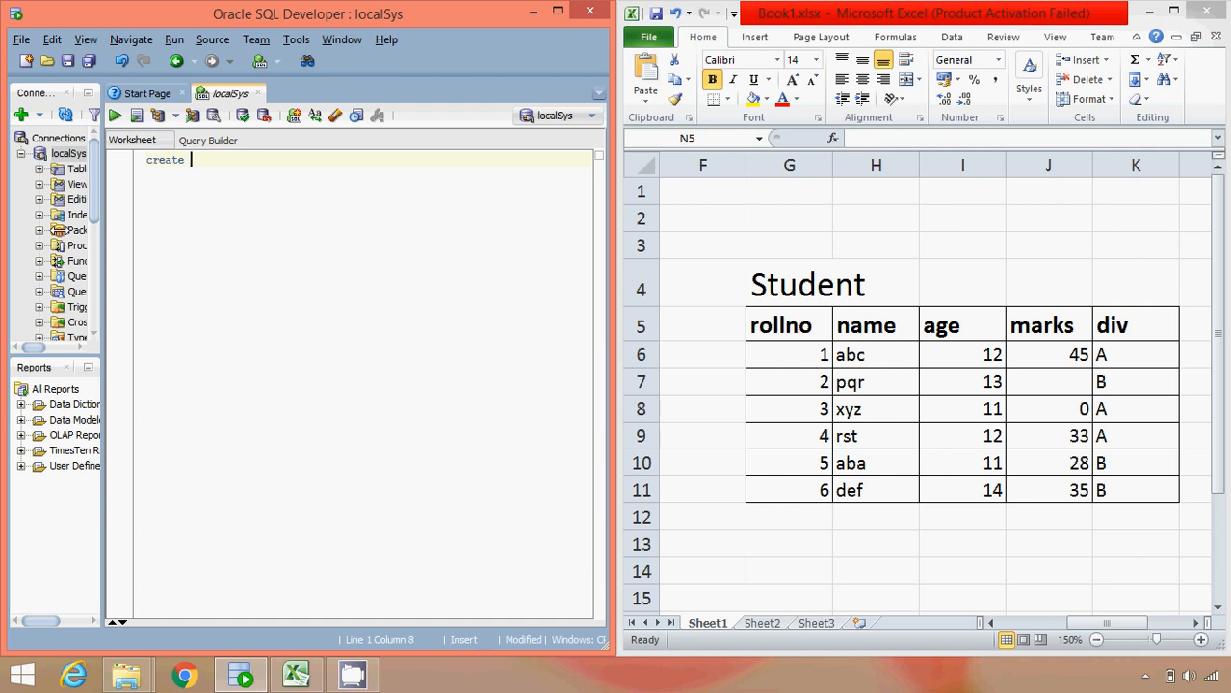
type("table")
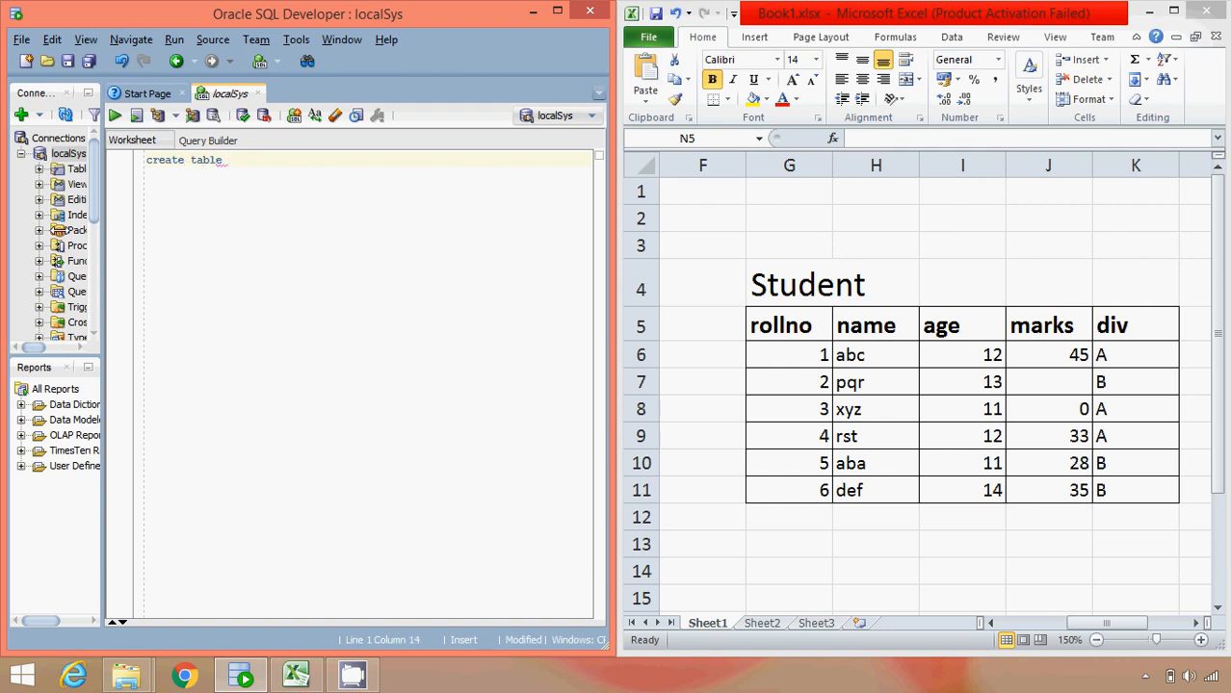
type("stu")
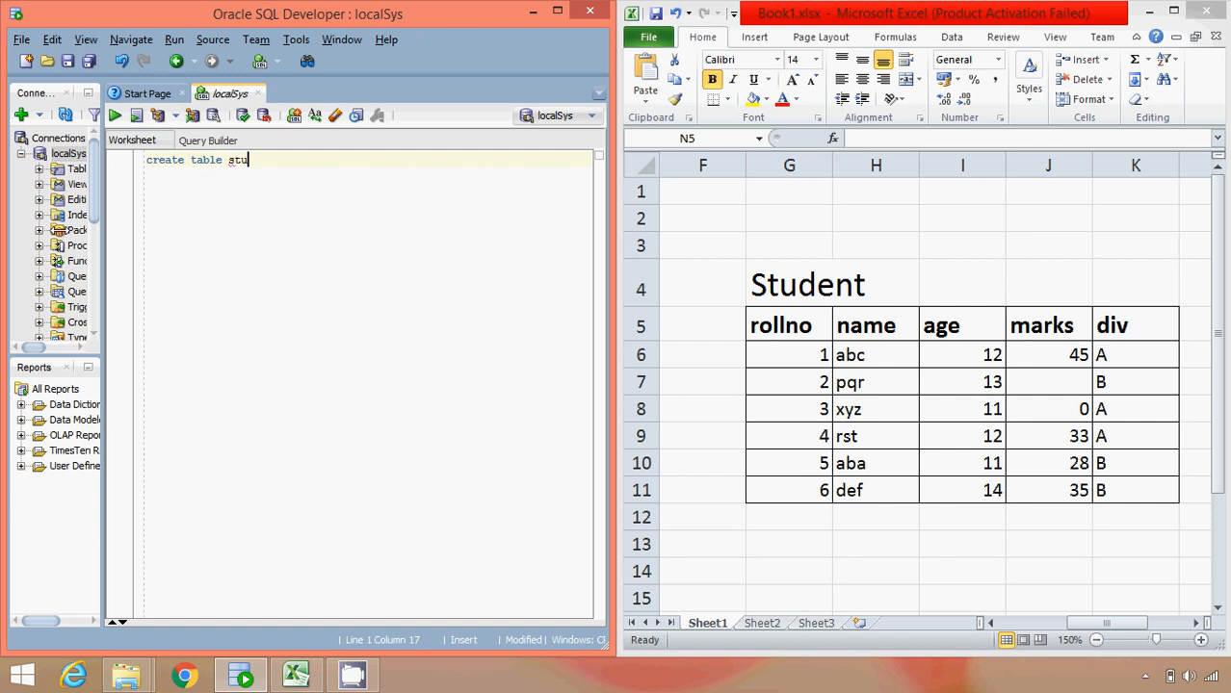
type("dent")
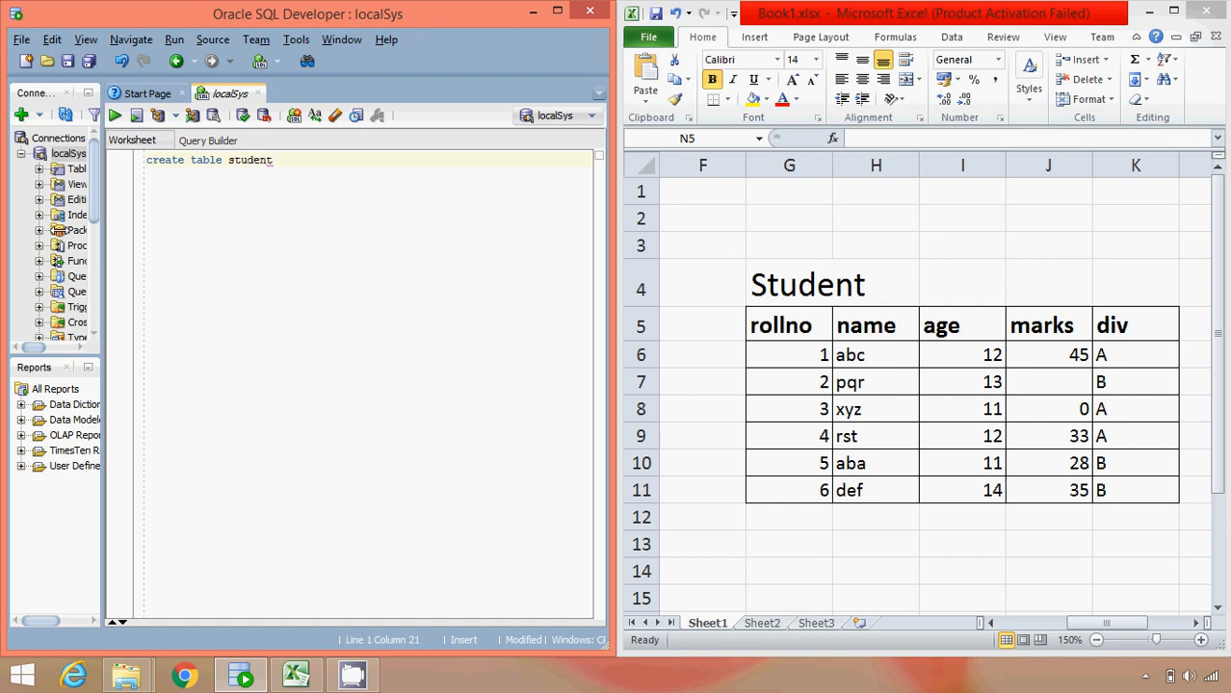
type("(")
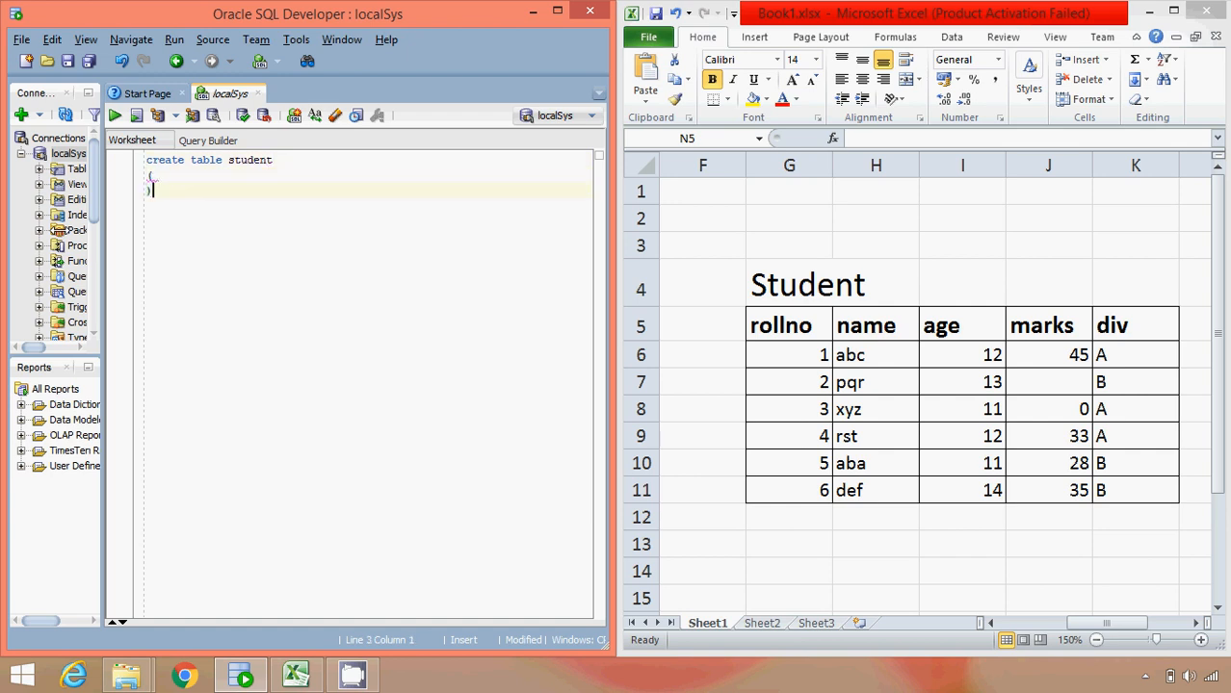
type(";")
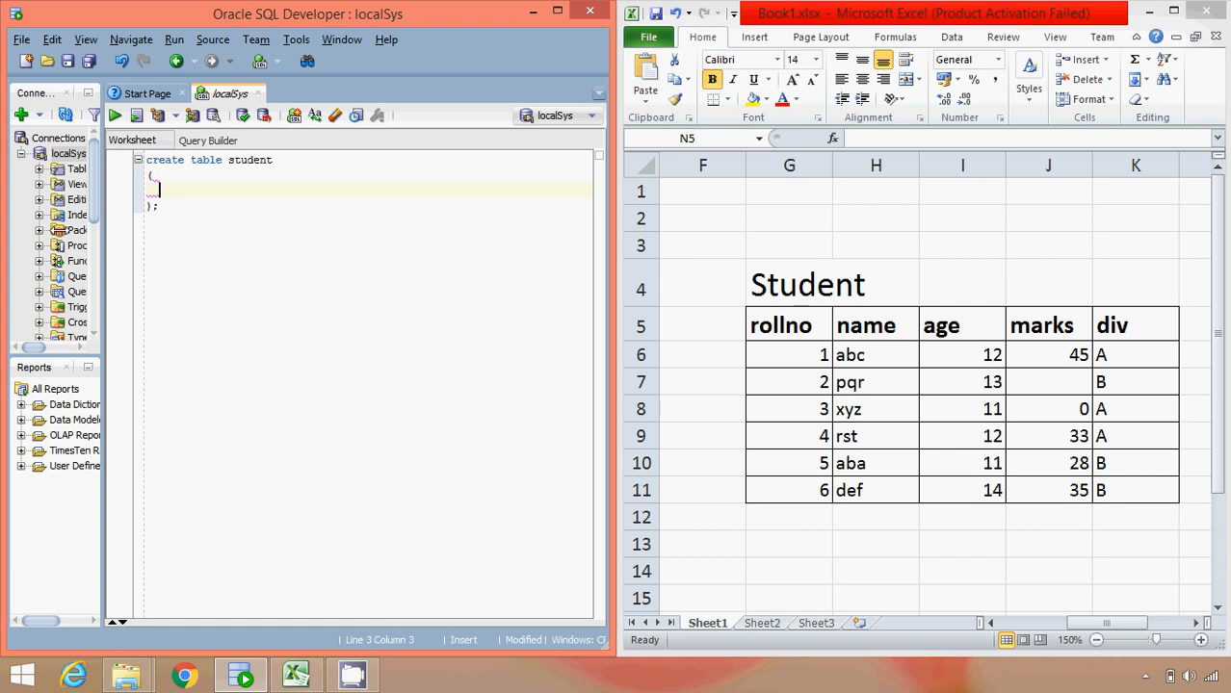
type("rolln")
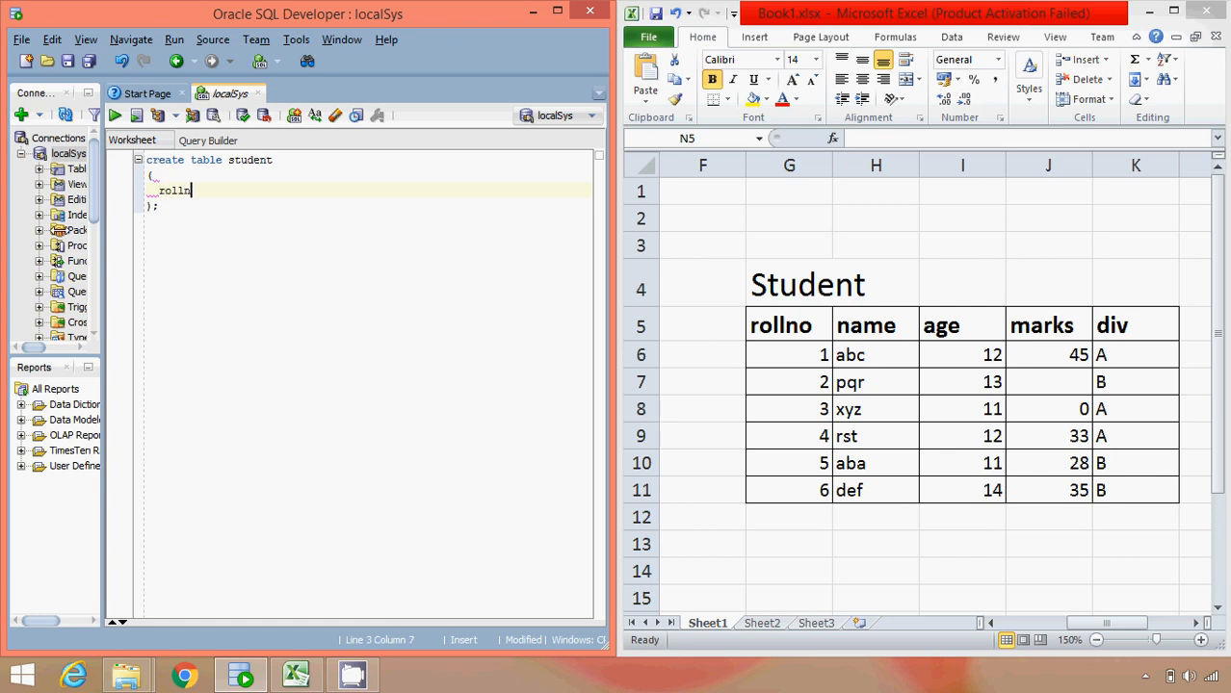
type("o")
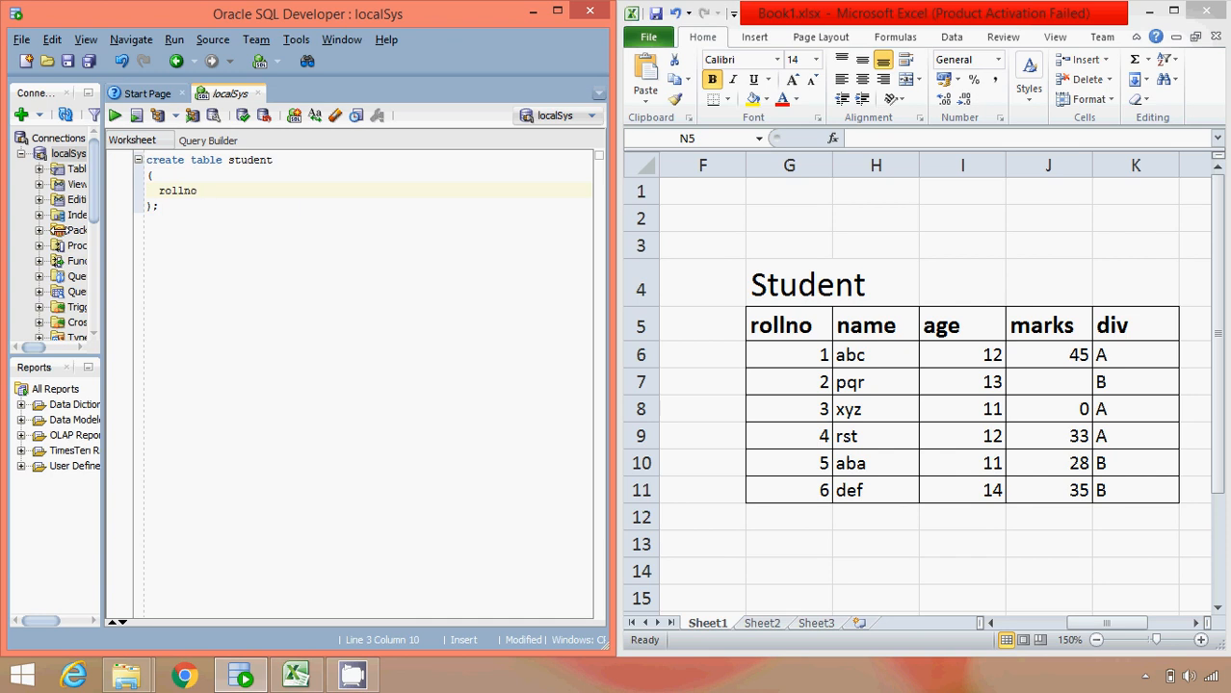
type("number,")
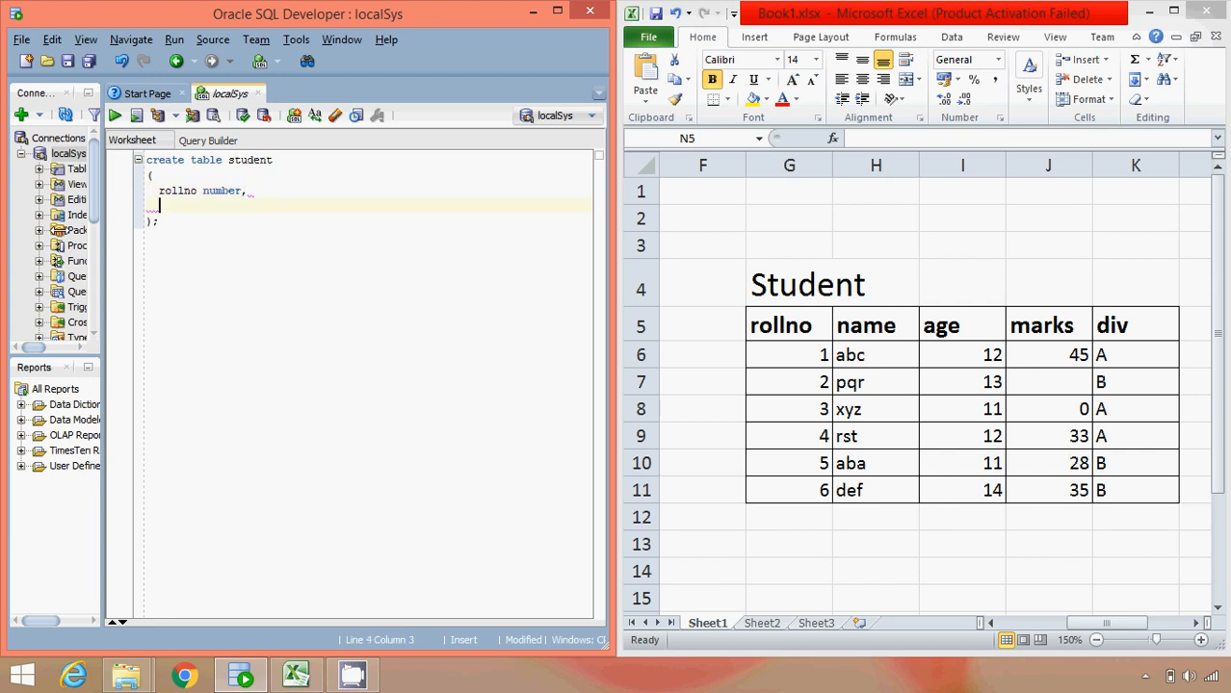
type("name")
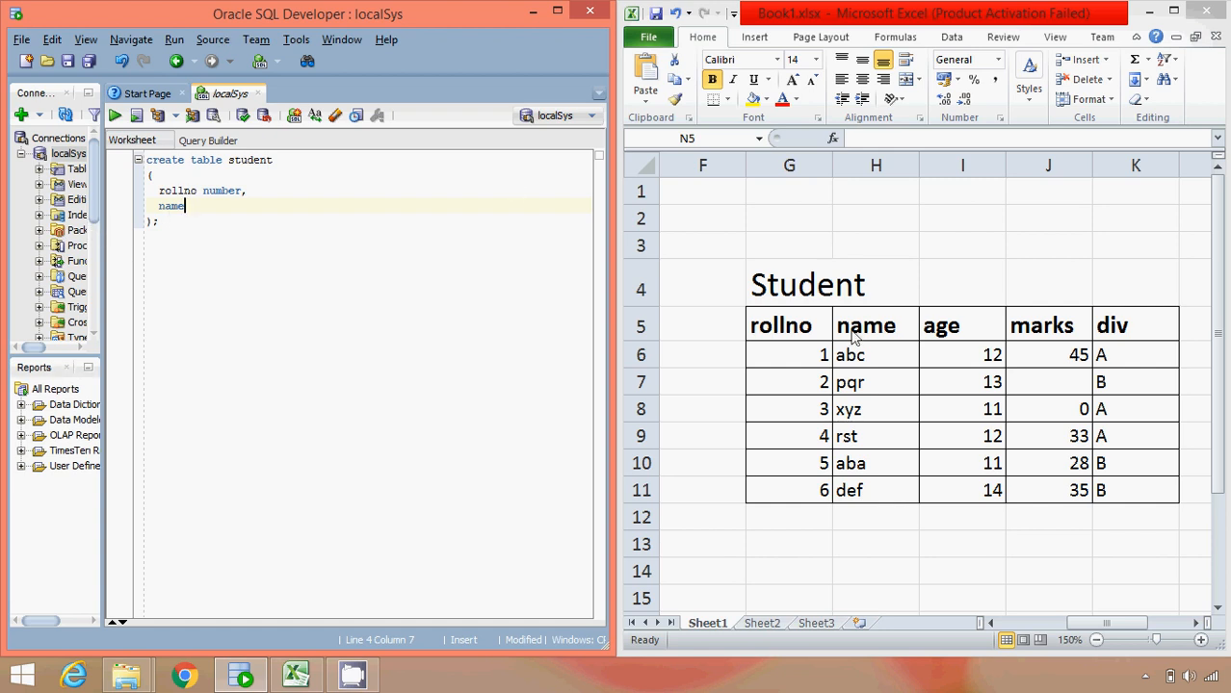
Rename the Excel heading to sname and begin sname varchar2 in the SQL statement
left_click(874, 324)
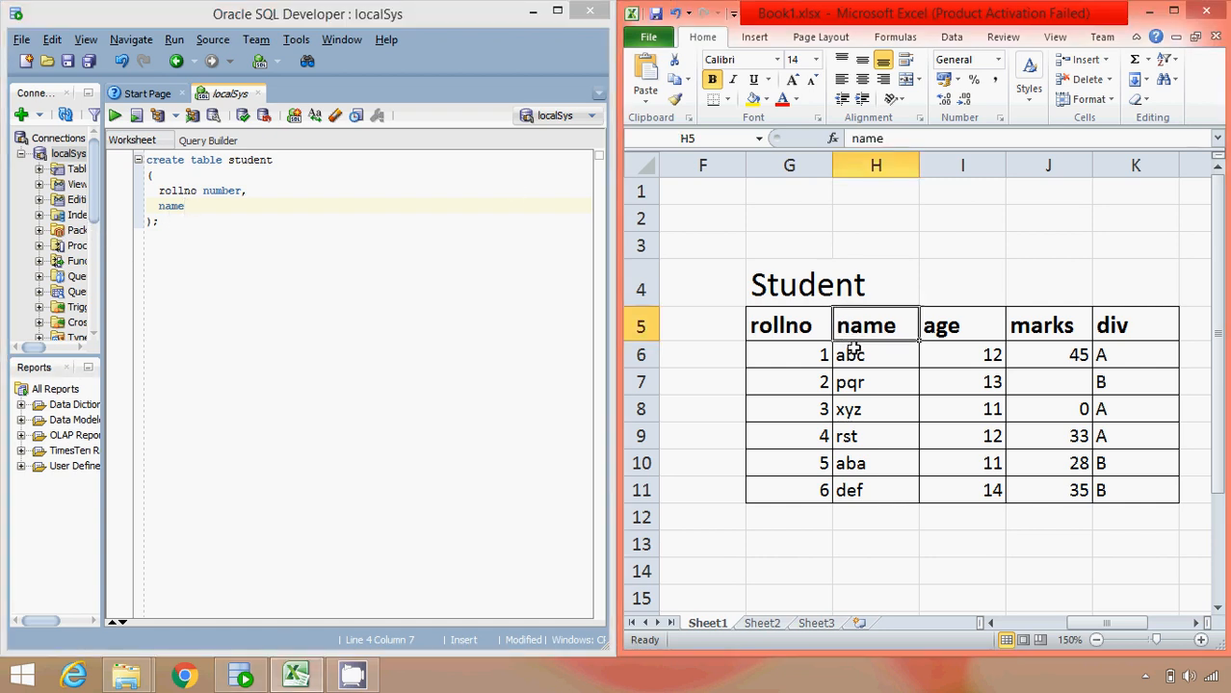
type("sname")
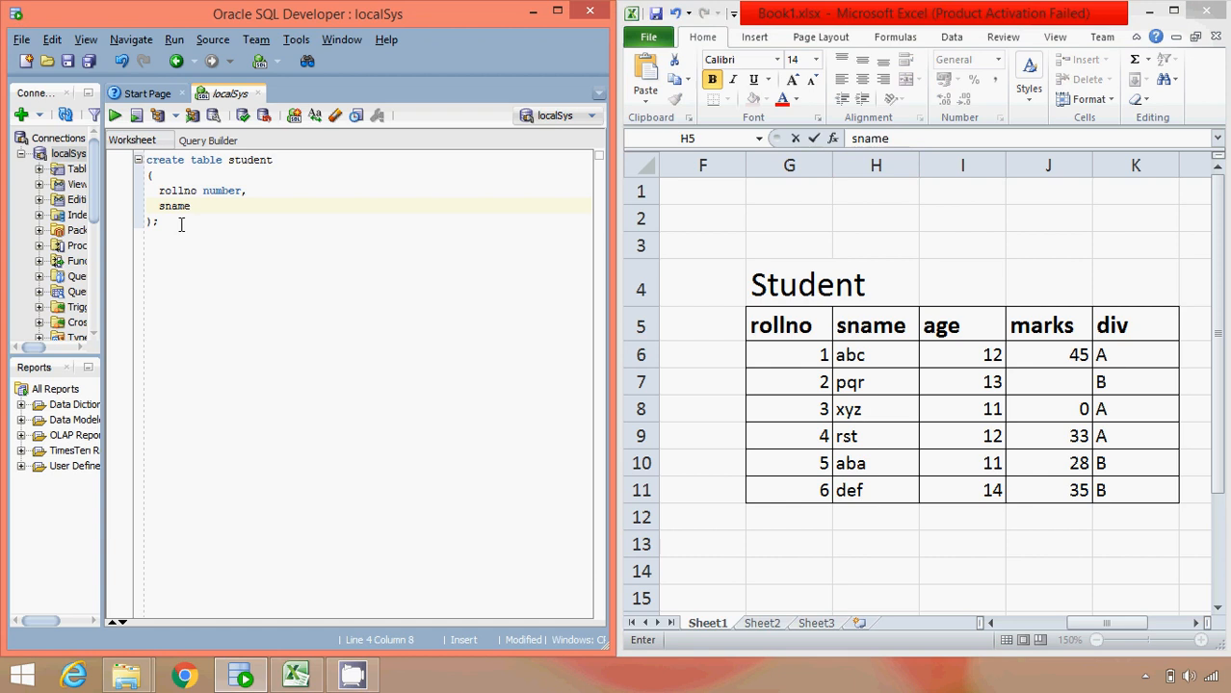
type("varchar2")
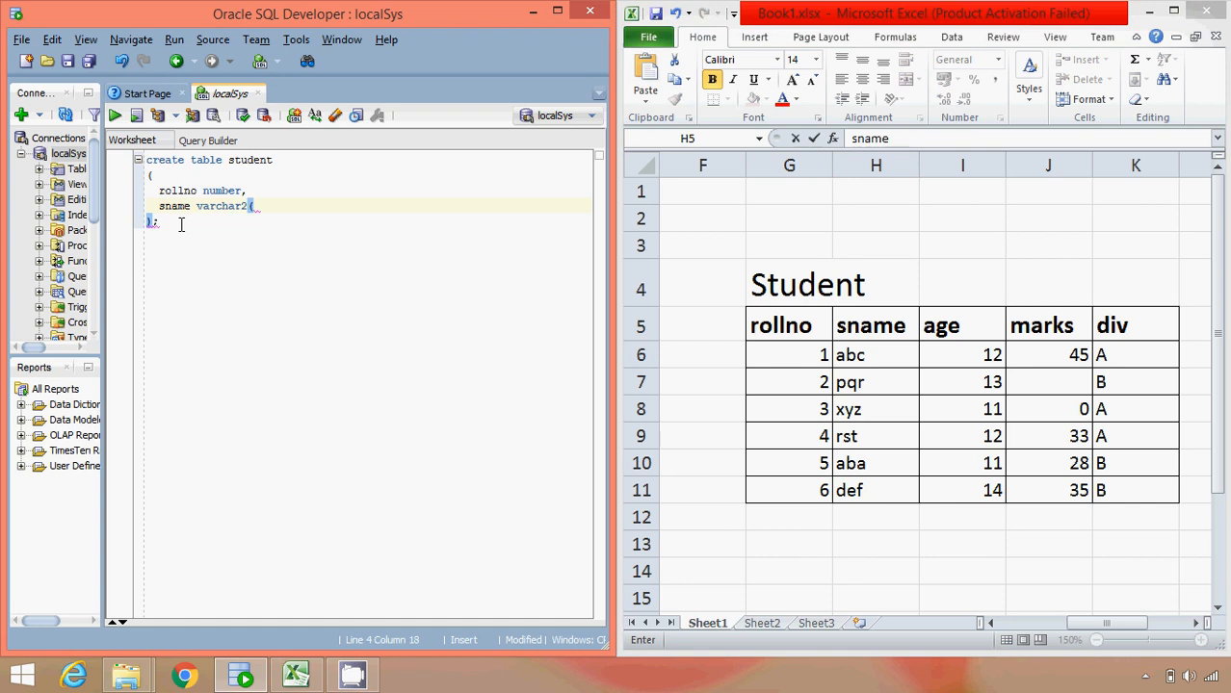
Finish the column list: sname varchar2(10), age number, marks number, div char(1)
type("(10")
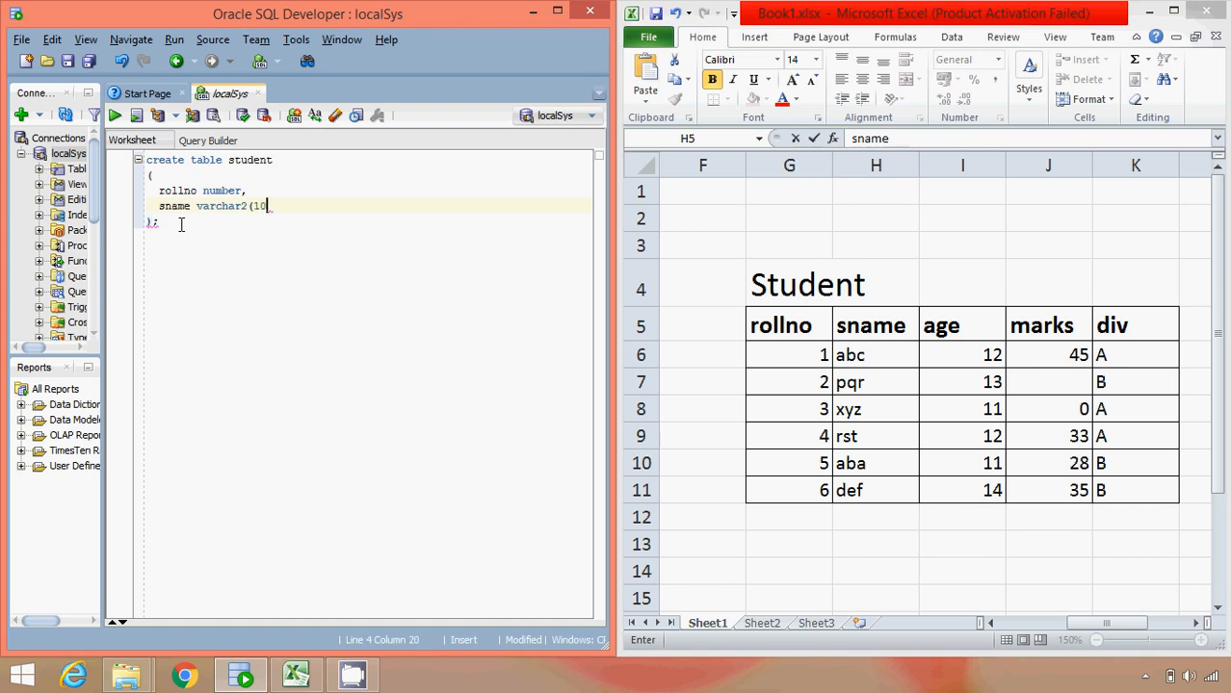
type("),")
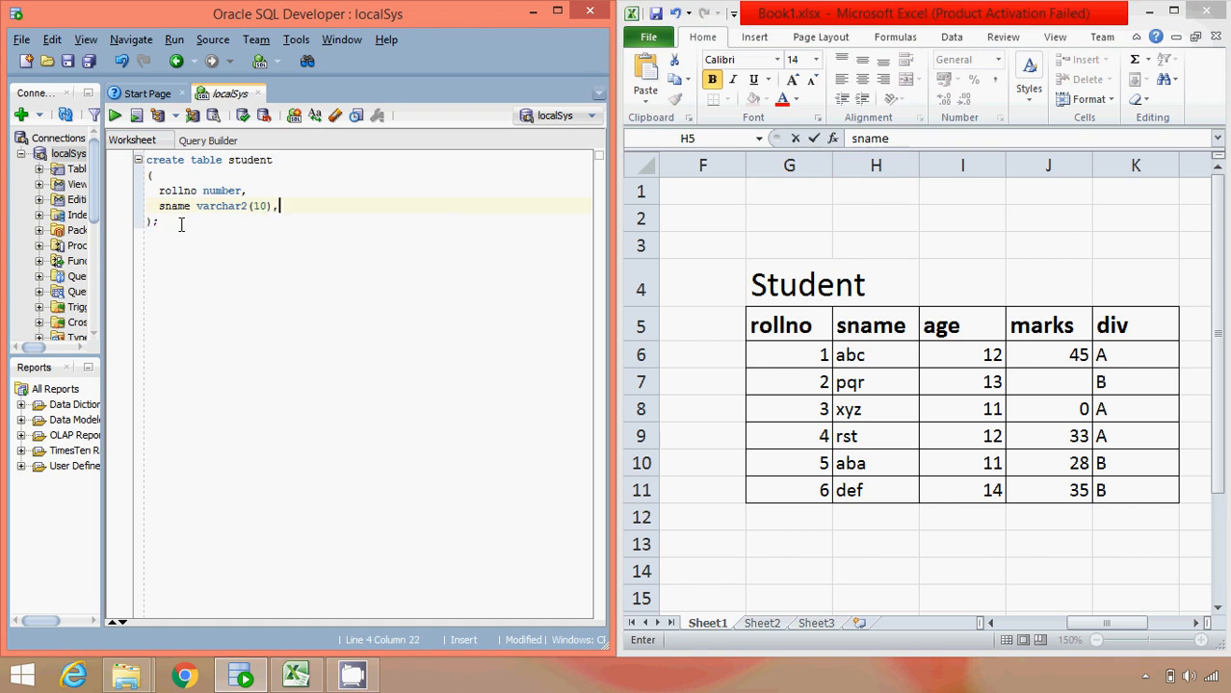
type("age")
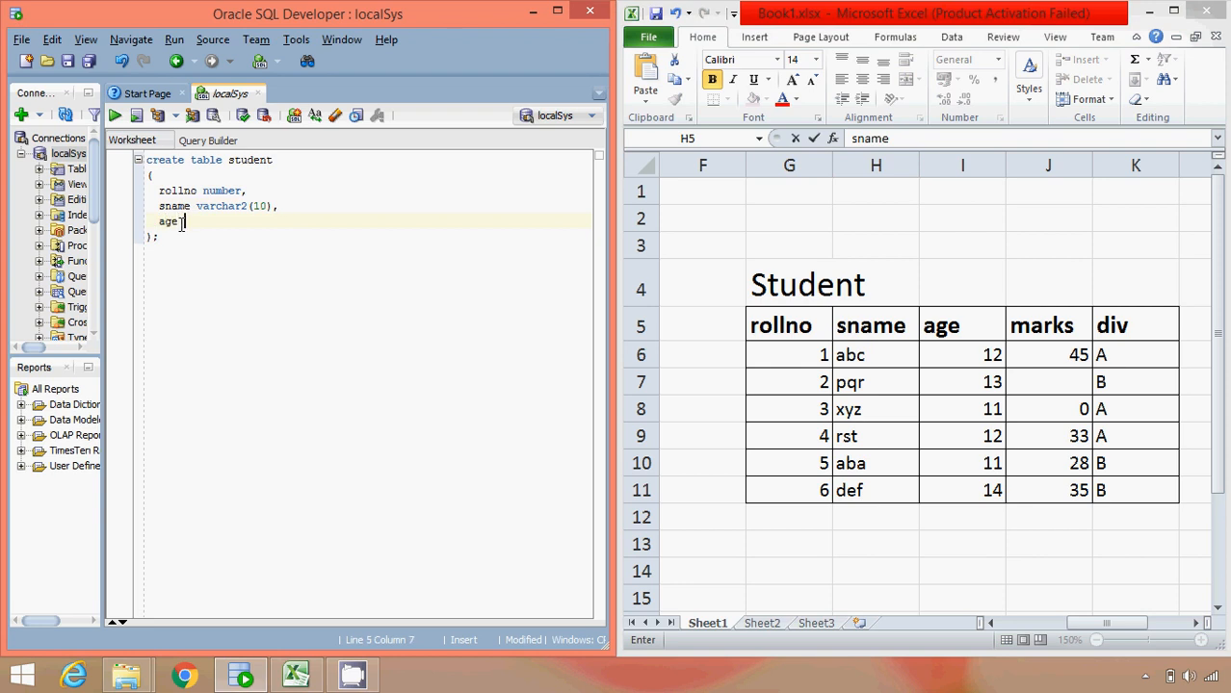
type("number,")
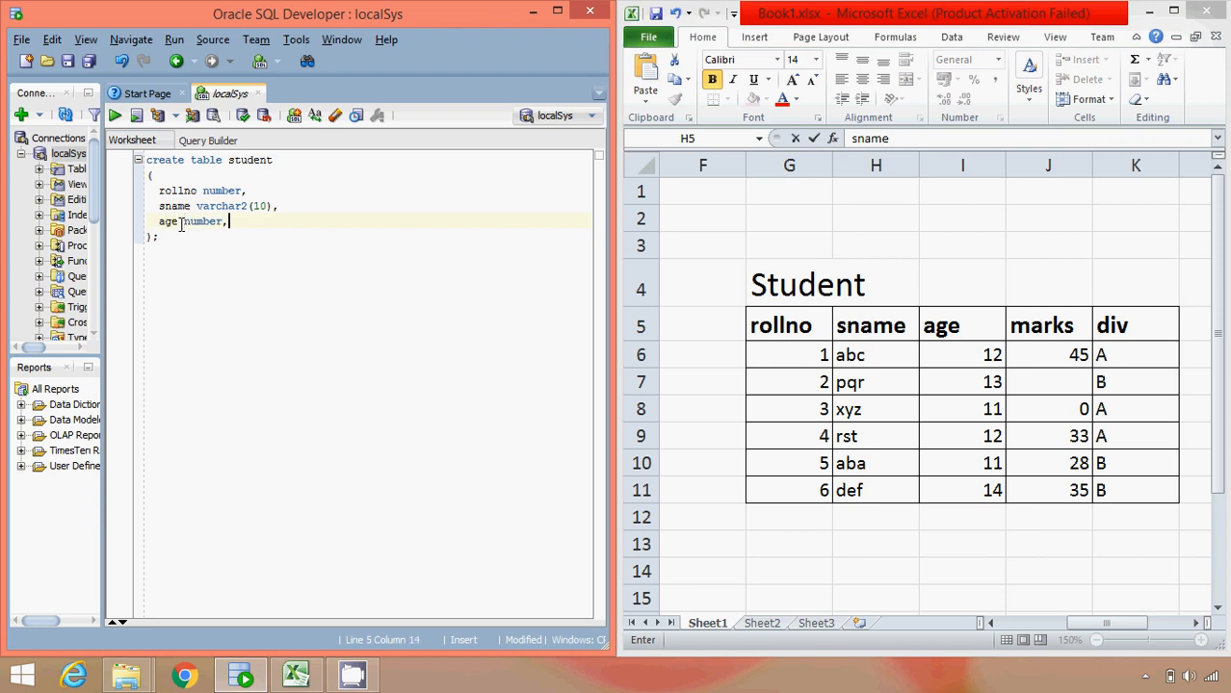
type("marks,")
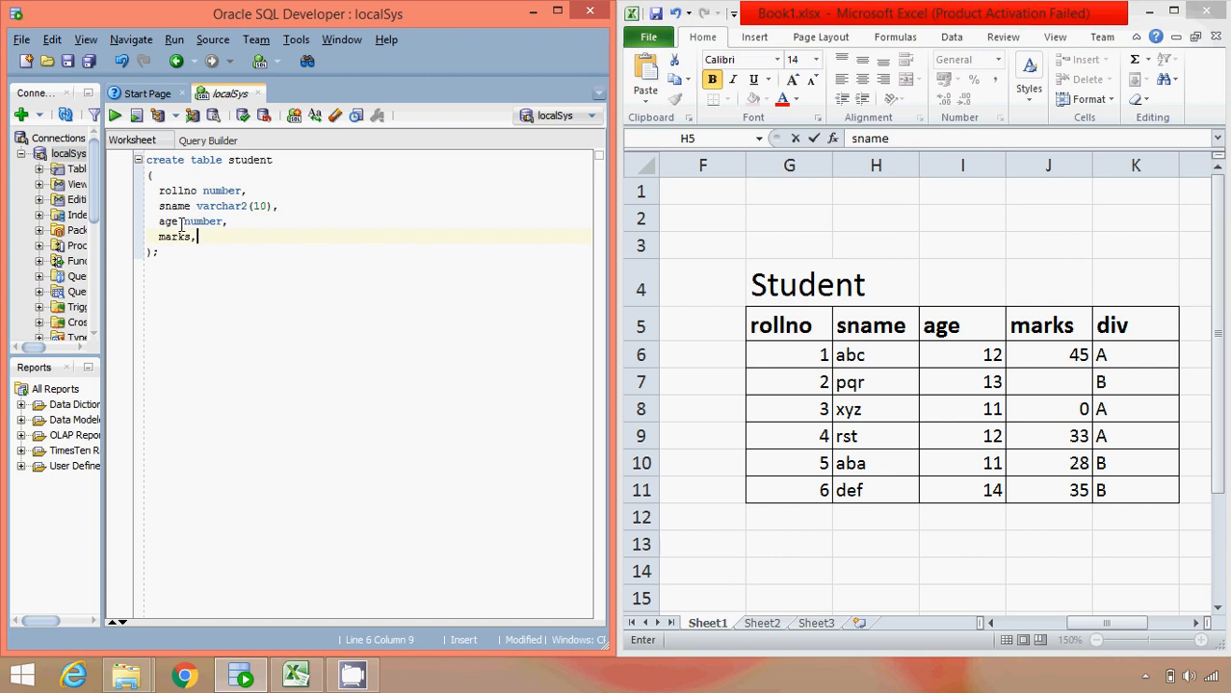
type("numn")
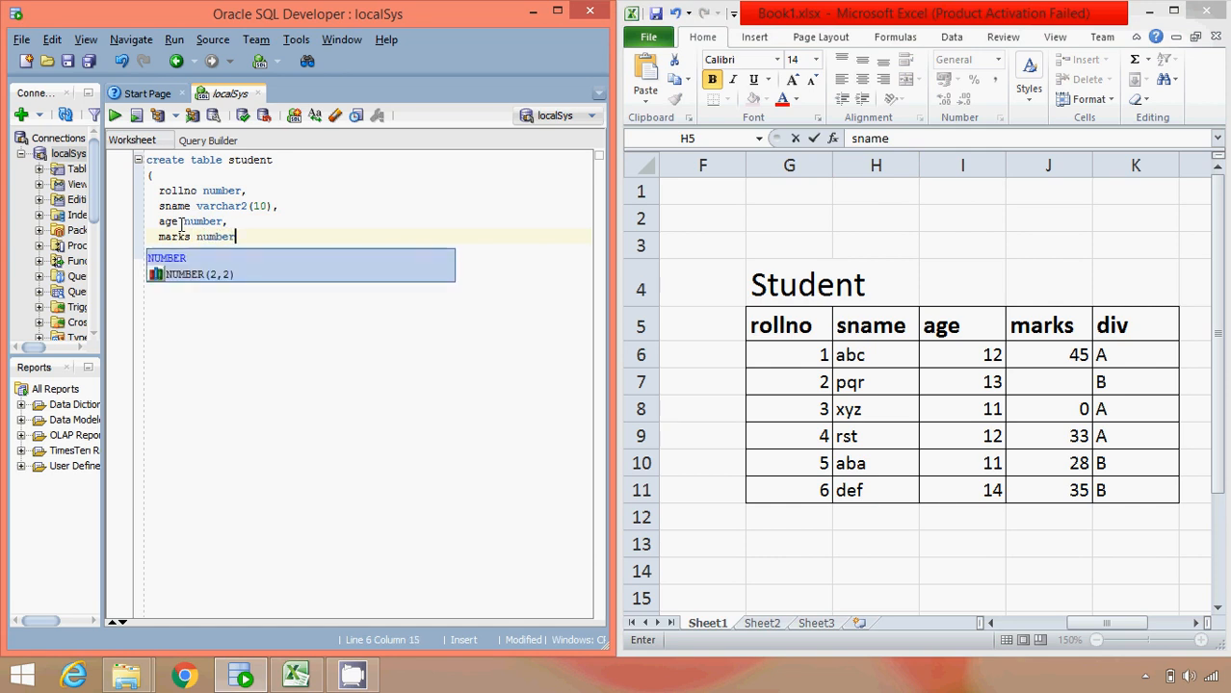
type("div n")
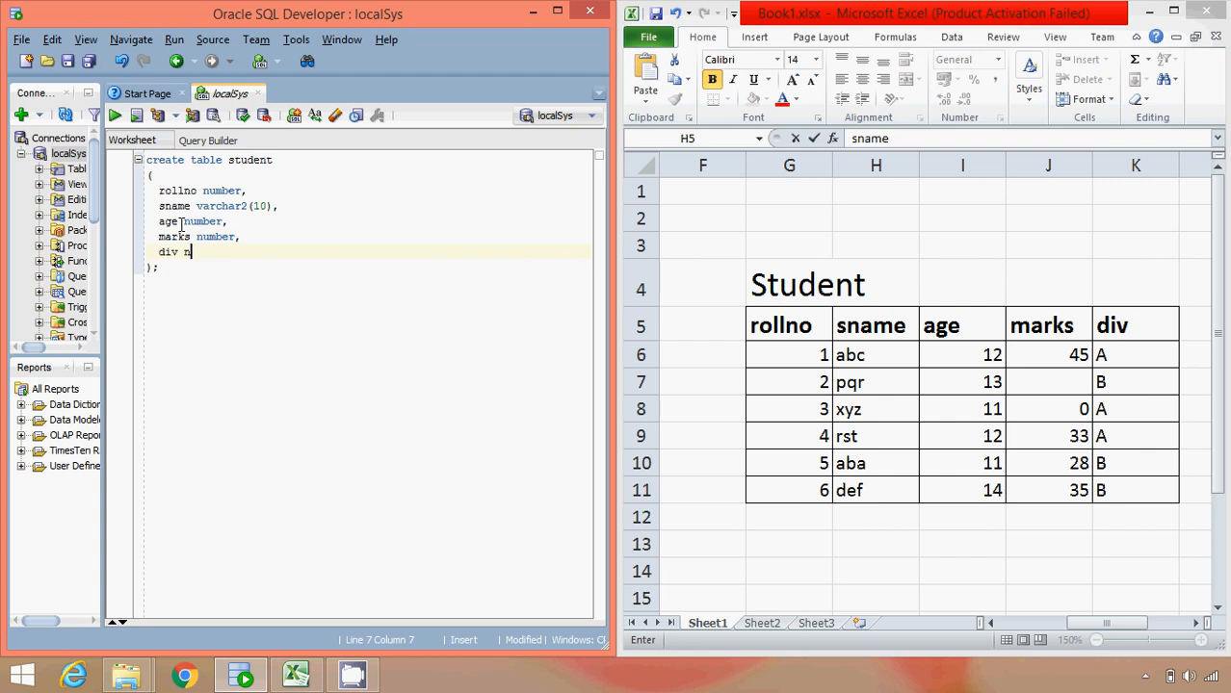
type("char")
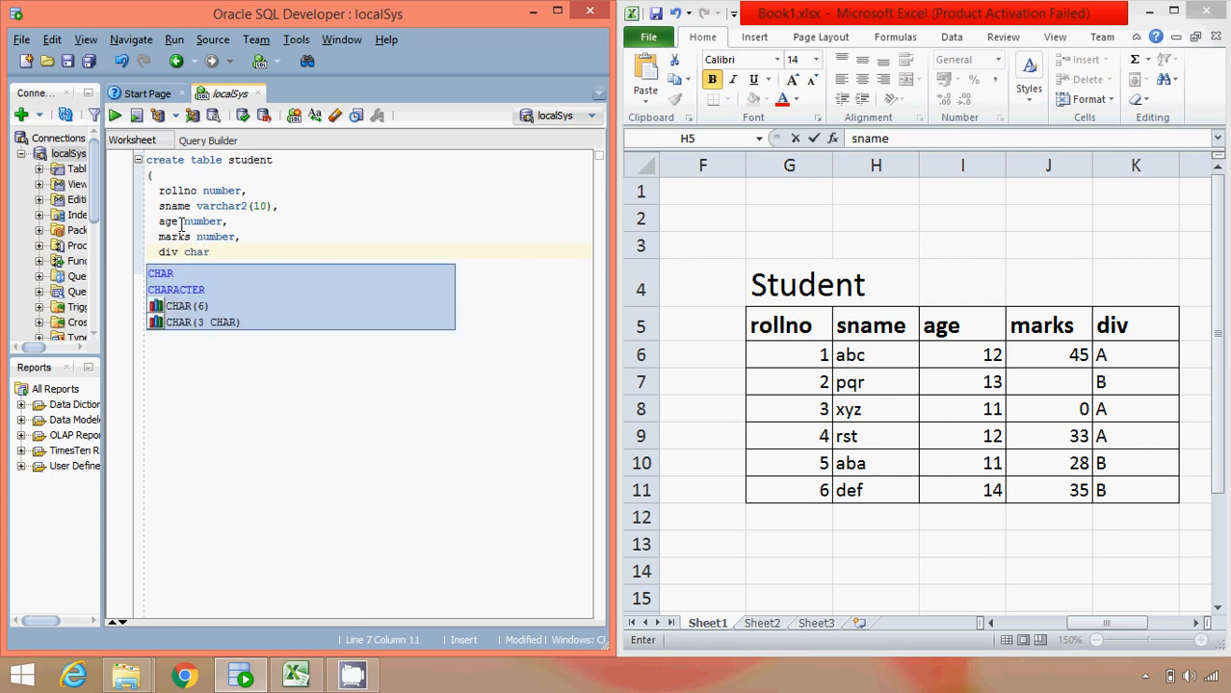
type("(1)")
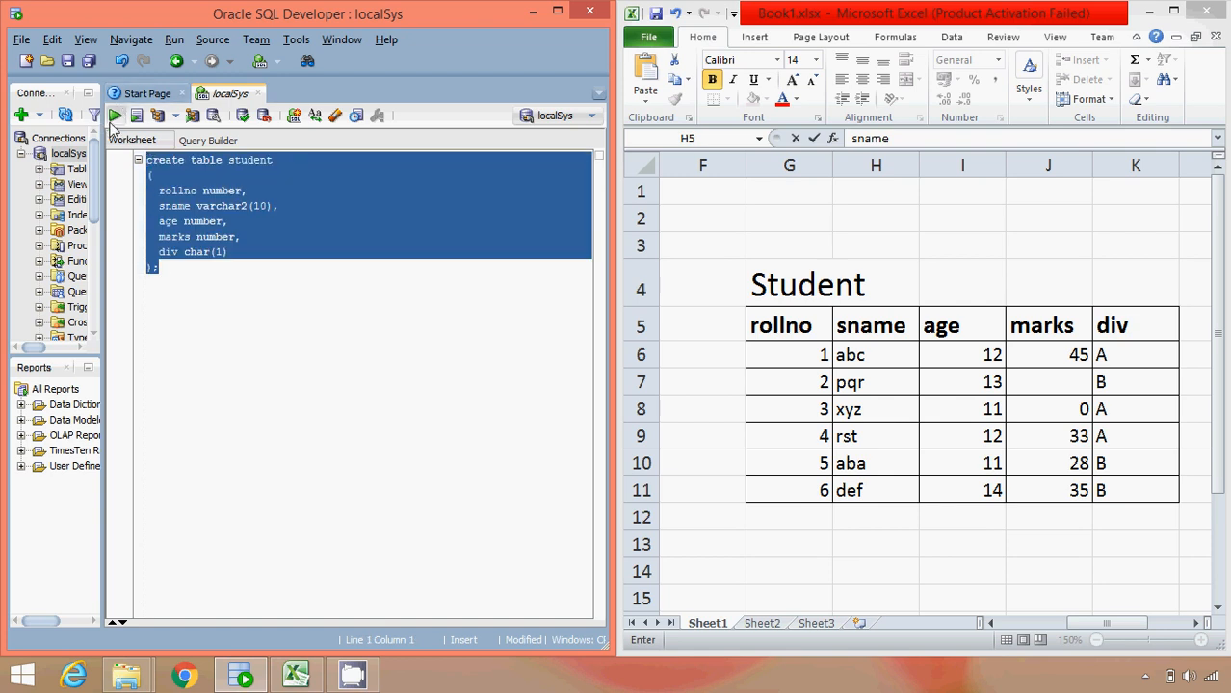
Run the CREATE TABLE student statement and place the cursor on a line below
left_click(115, 114)
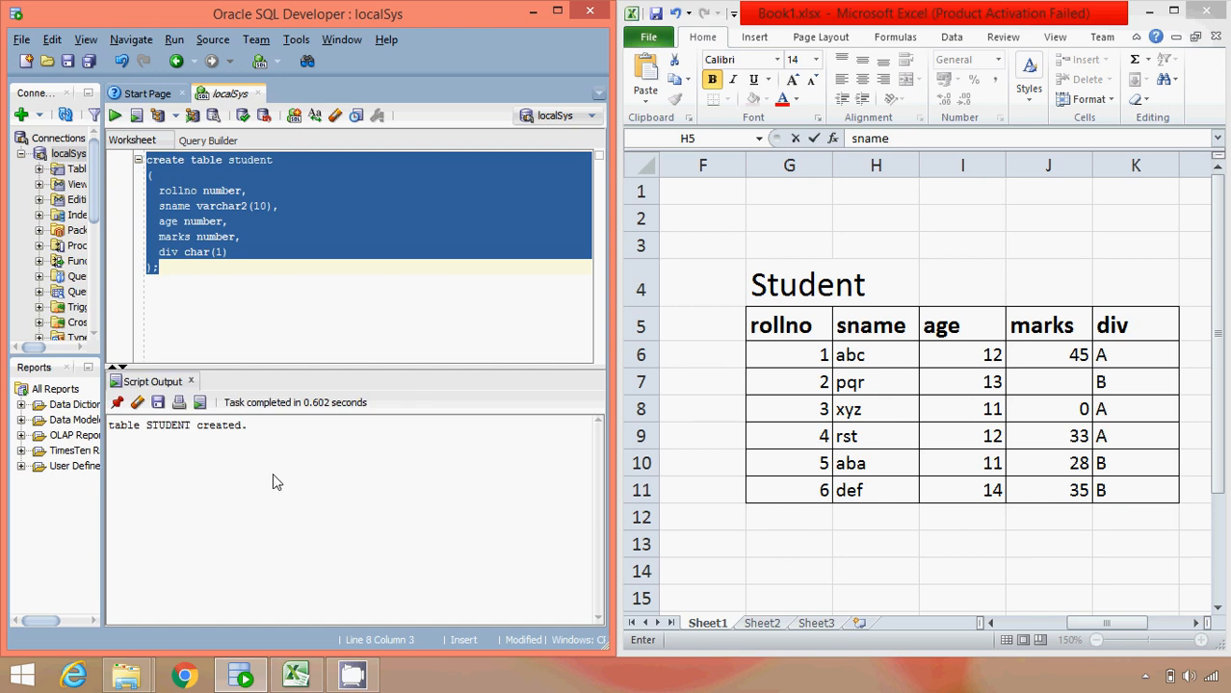
mouse_move(273, 481)
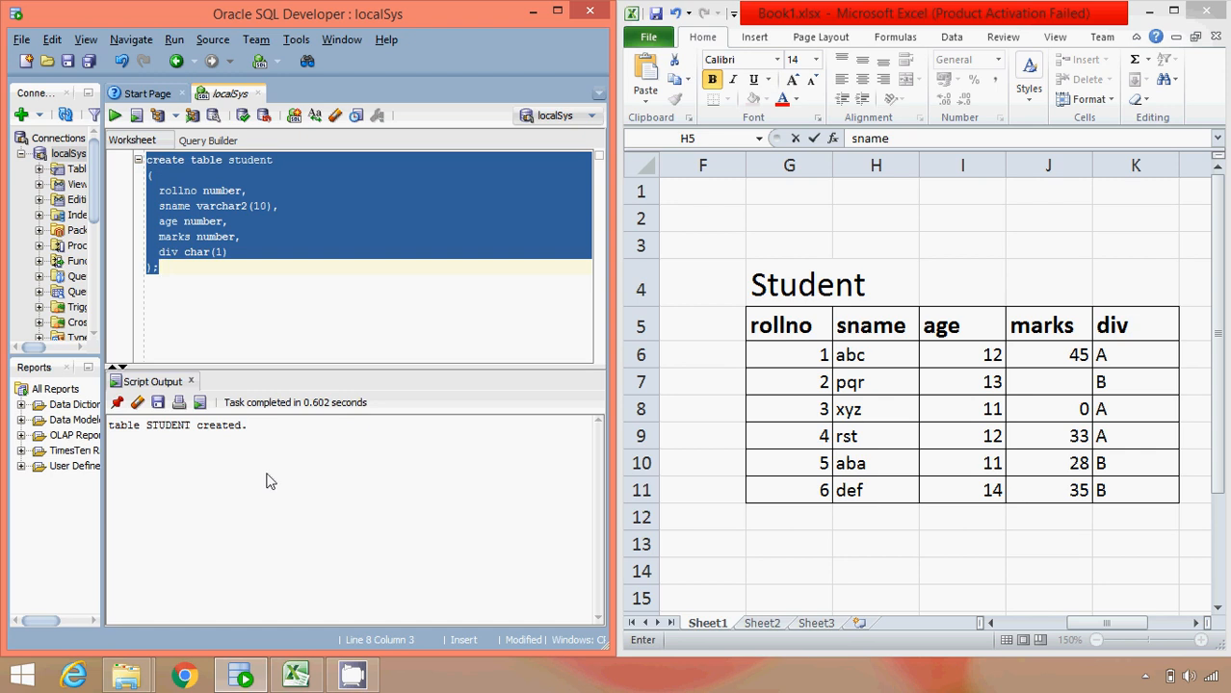
left_click(188, 270)
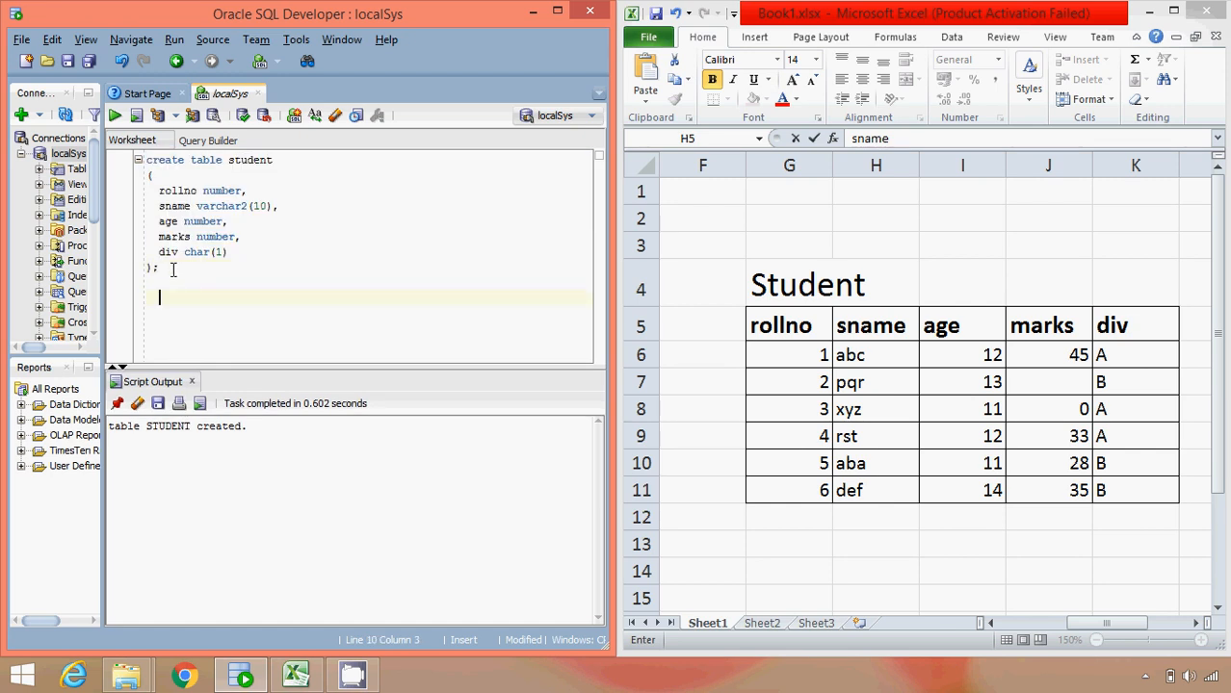
Write 'Syntax :' and the template Create table <tablename> ( <columnname1> <datatype>, );
left_click(154, 266)
type("Syntax :")
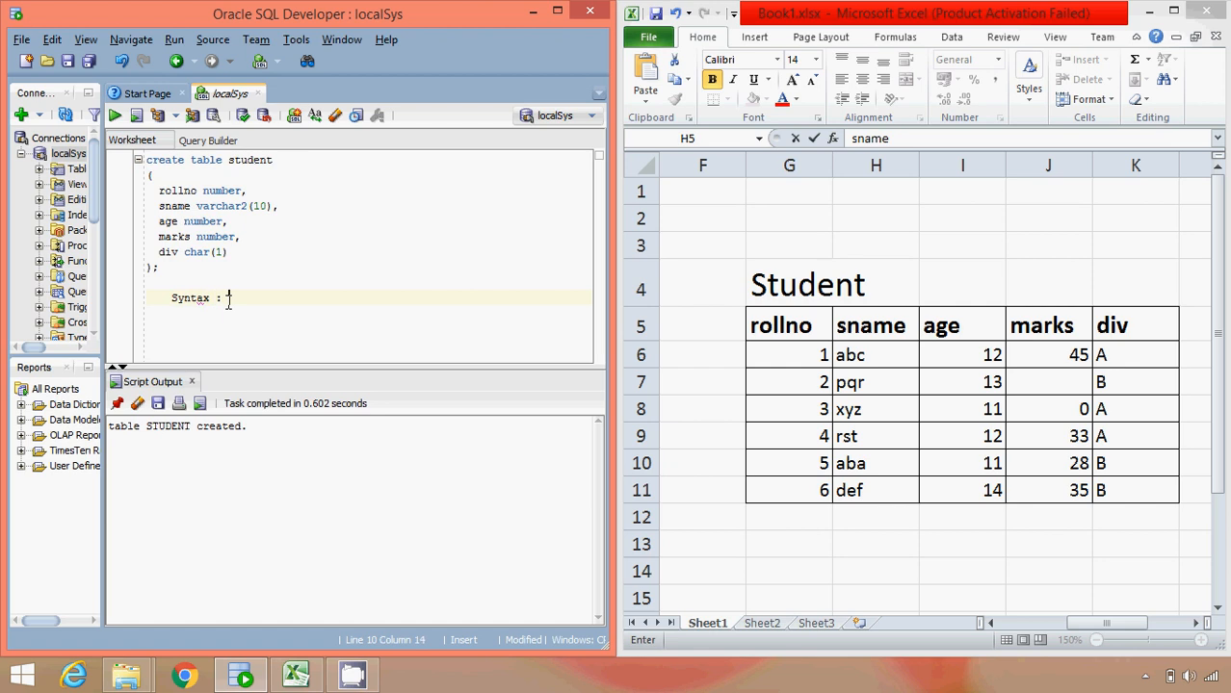
key("enter")
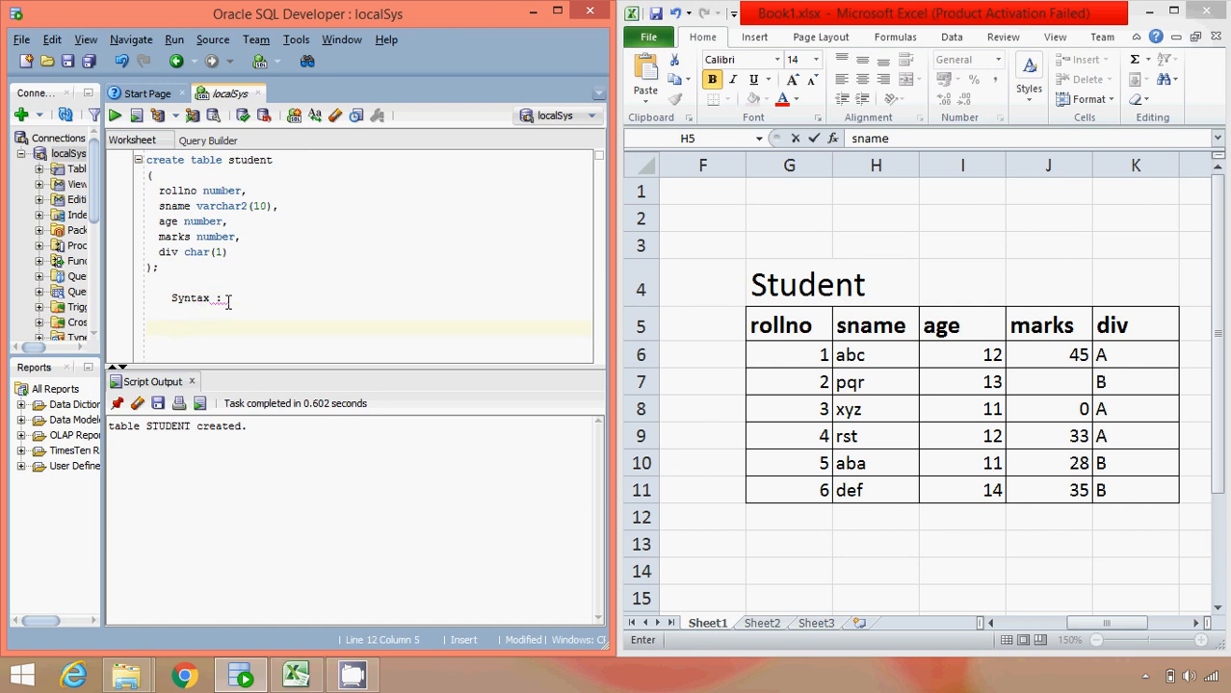
type("Create")
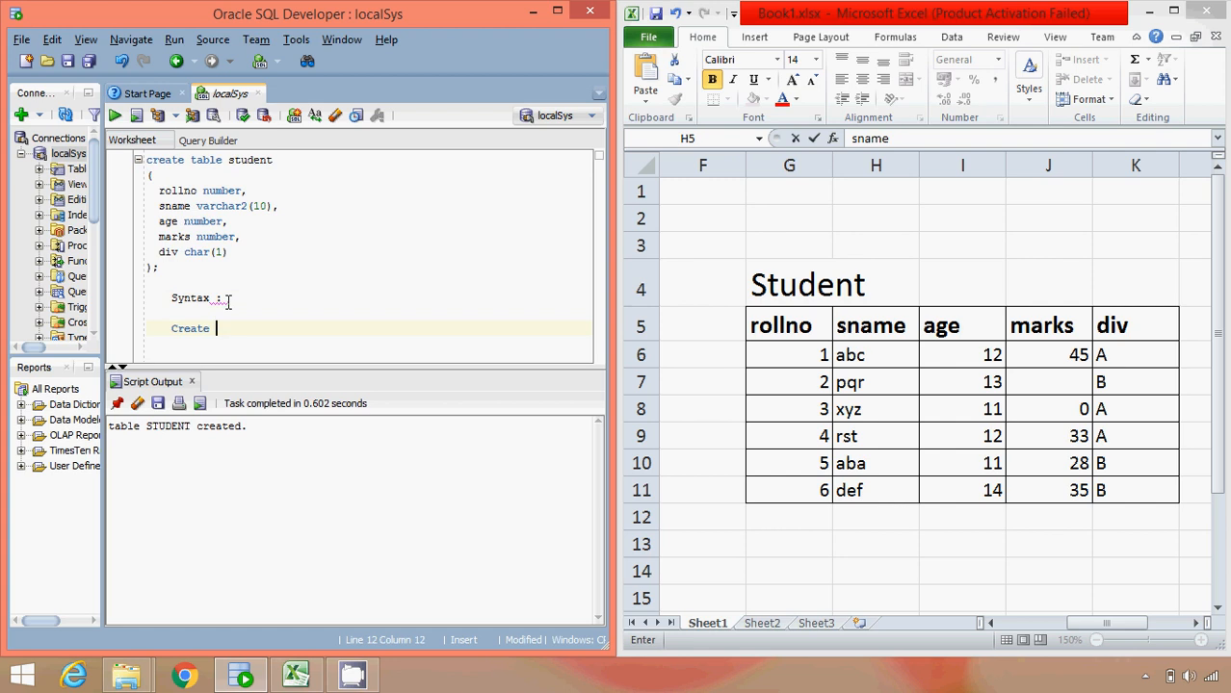
type("table <")
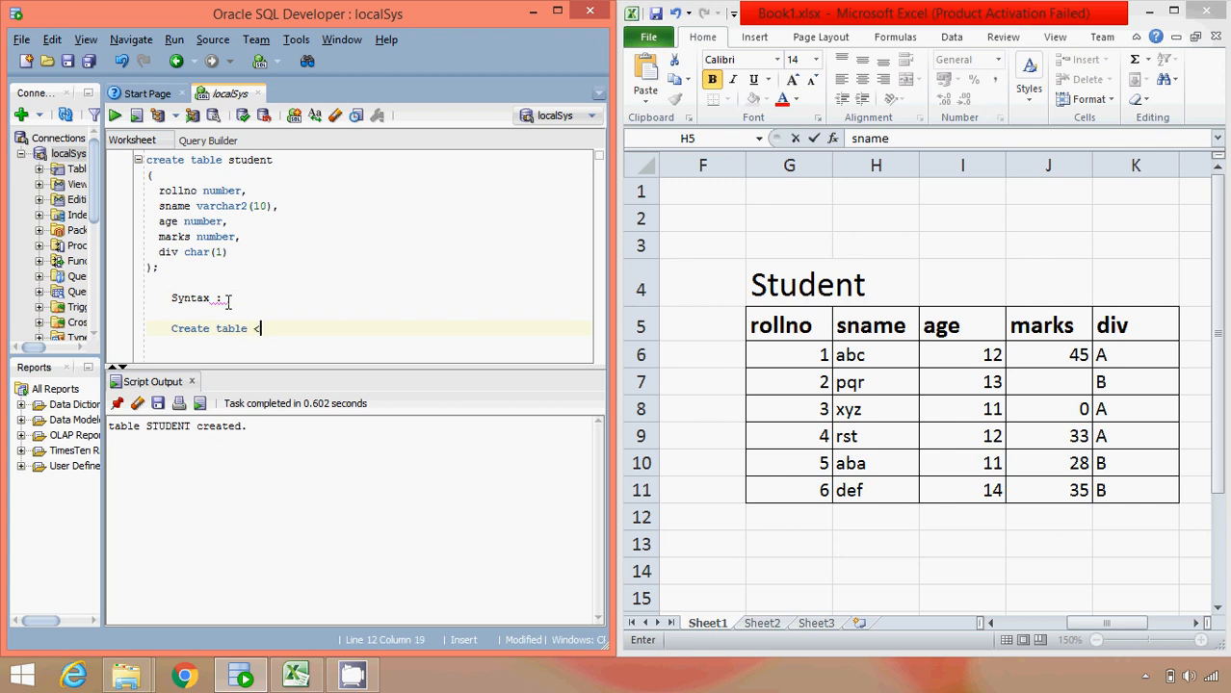
type("tablename>")
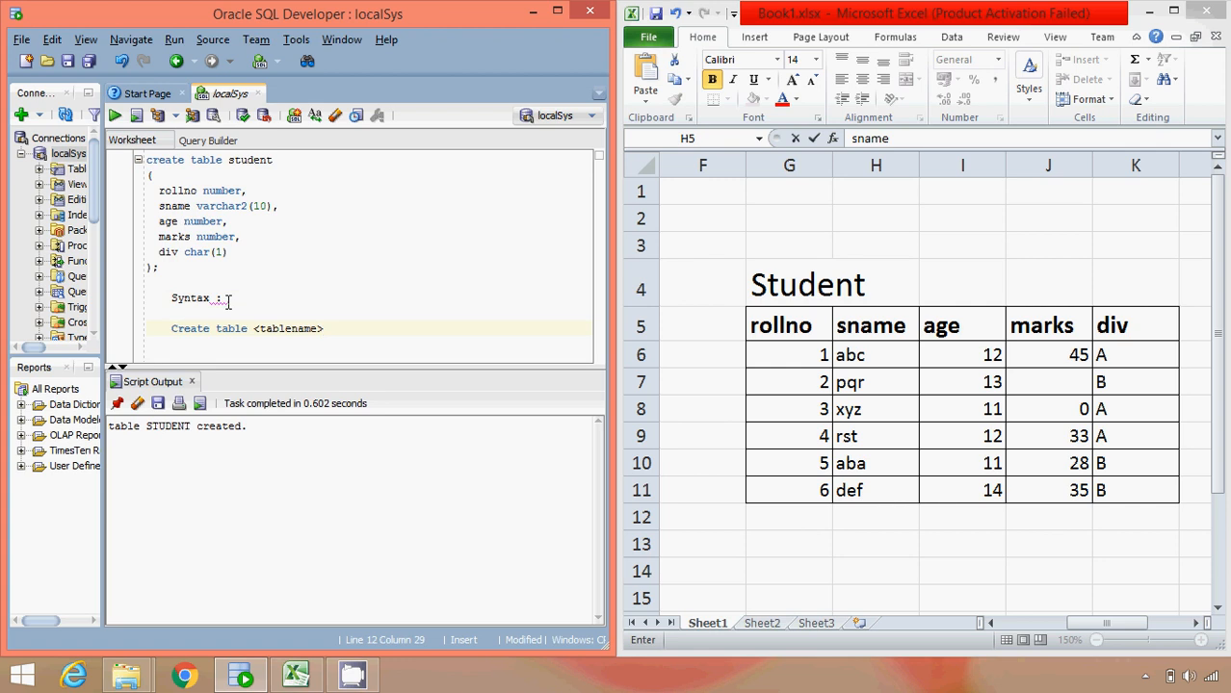
type("(")
type("<columnname1>")
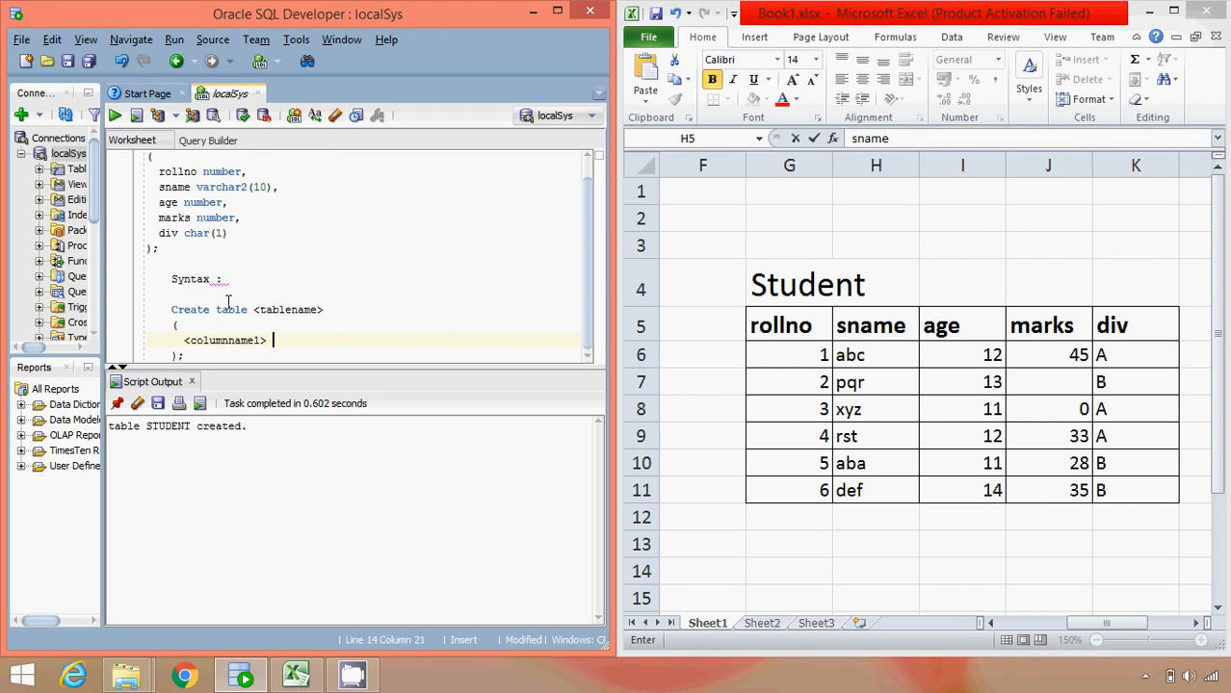
type("<da")
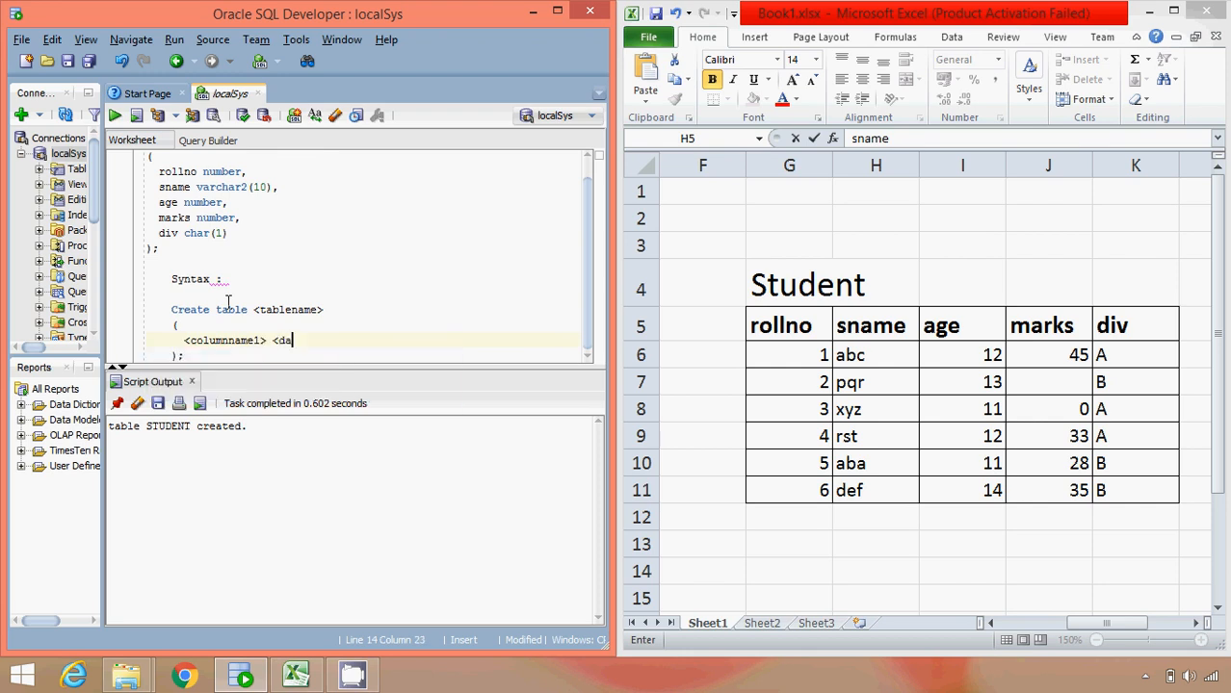
type("tayp")
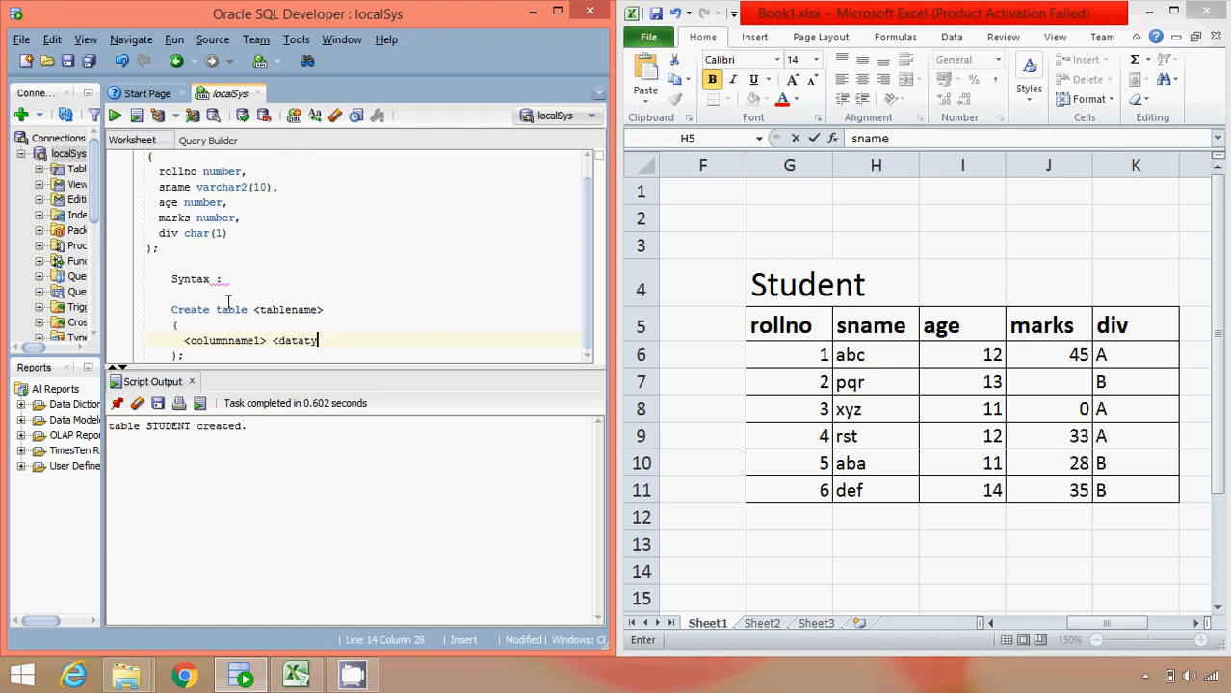
type("pe>,")
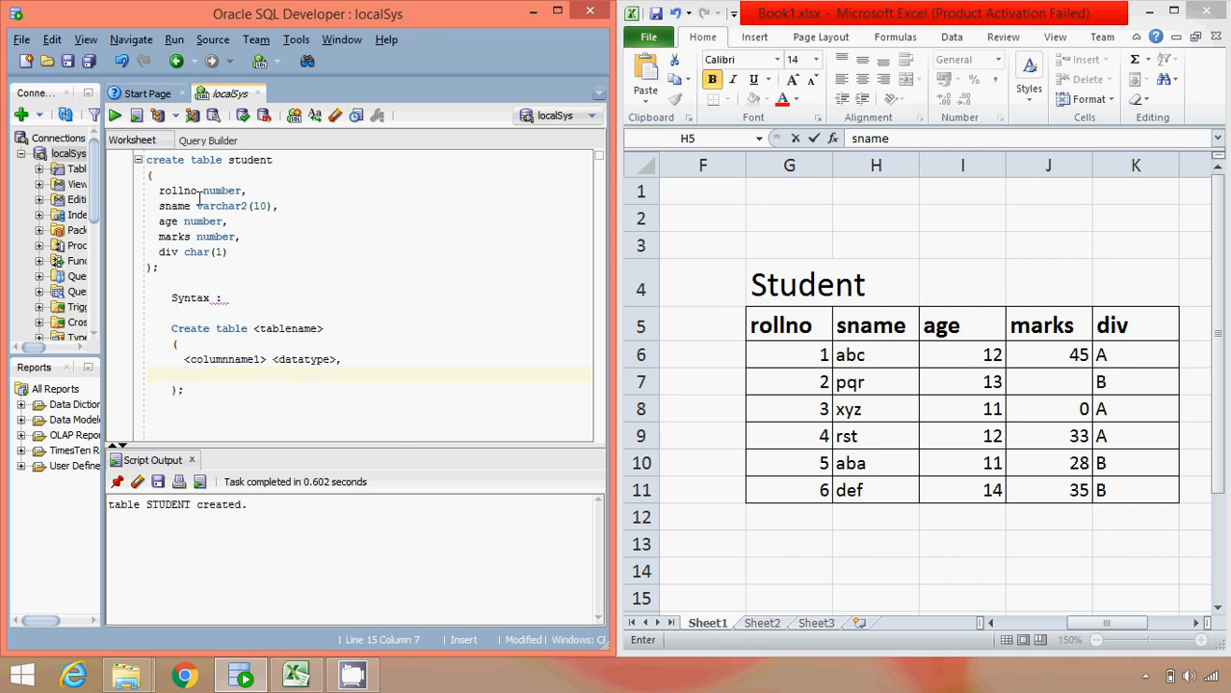
double_click(221, 190)
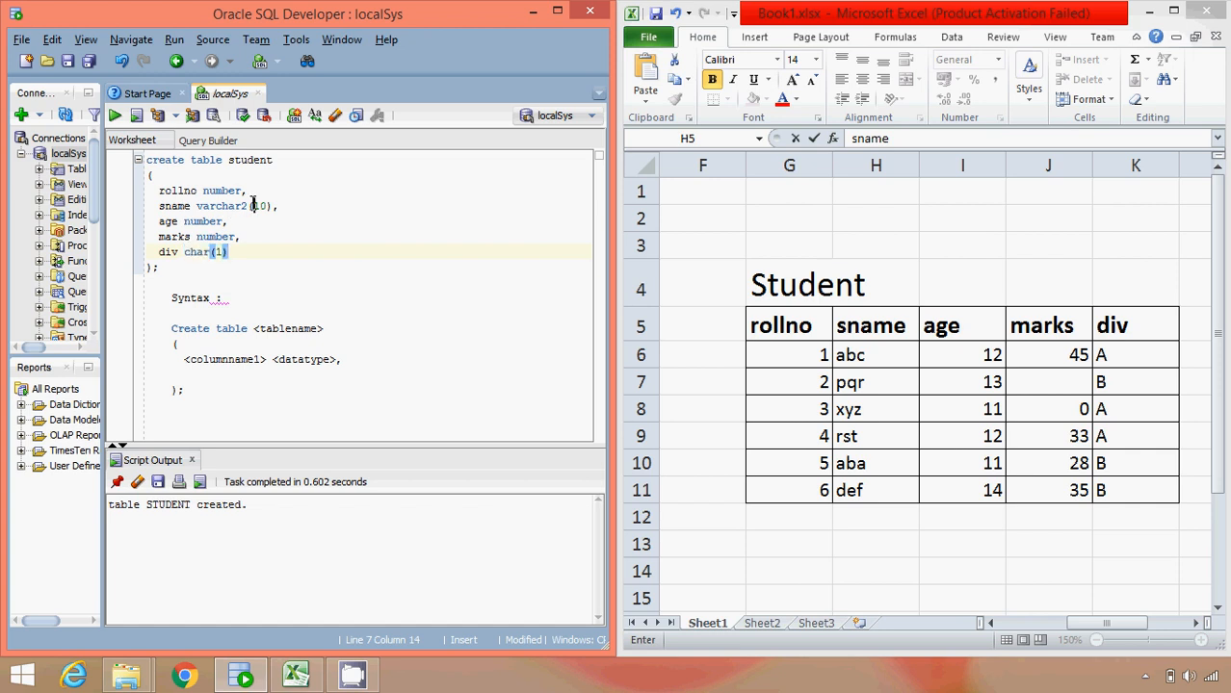
left_click(263, 206)
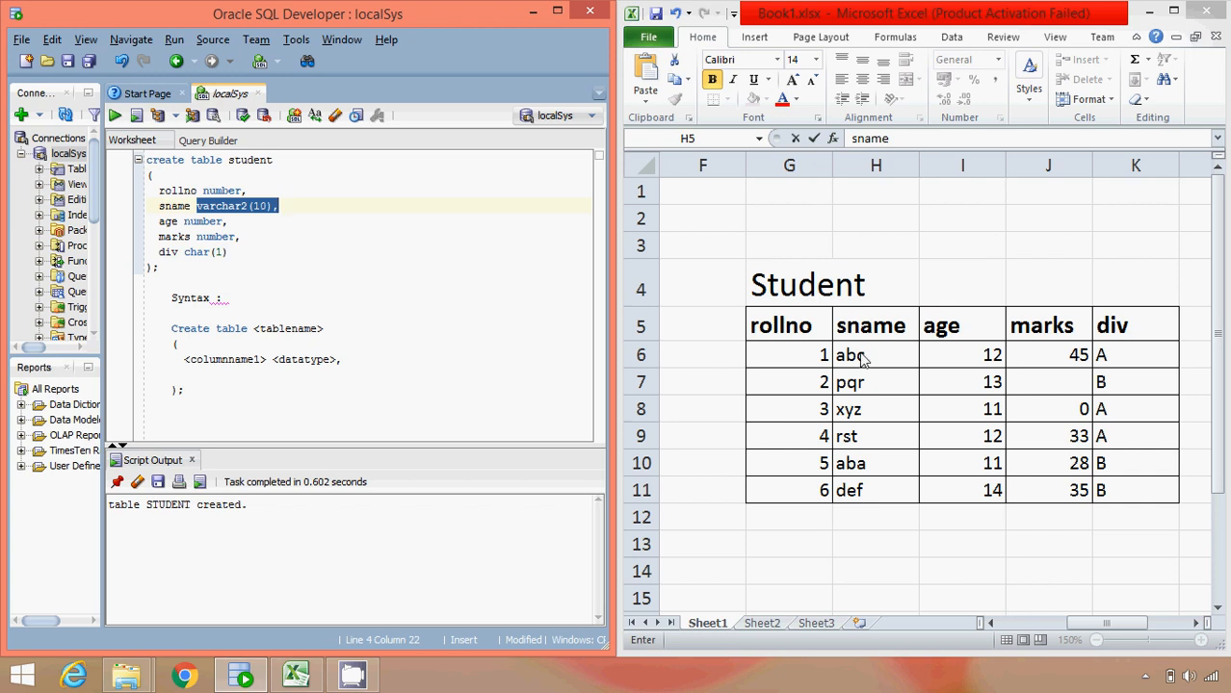
mouse_move(374, 321)
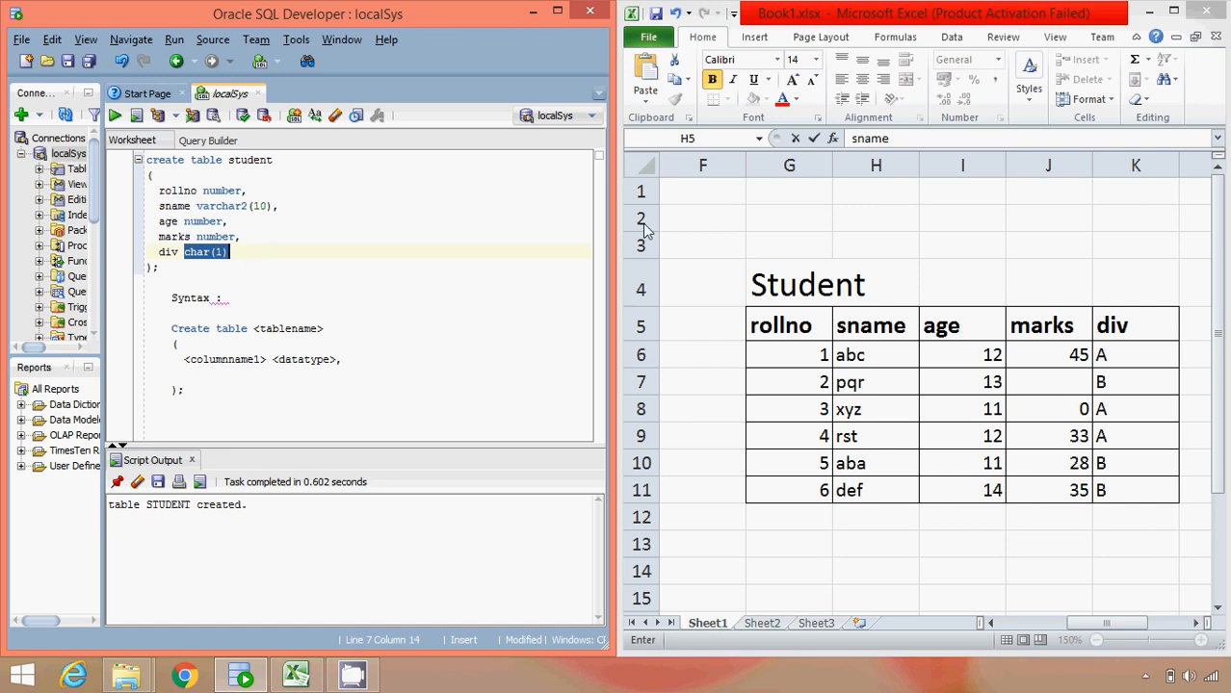
left_click(1134, 381)
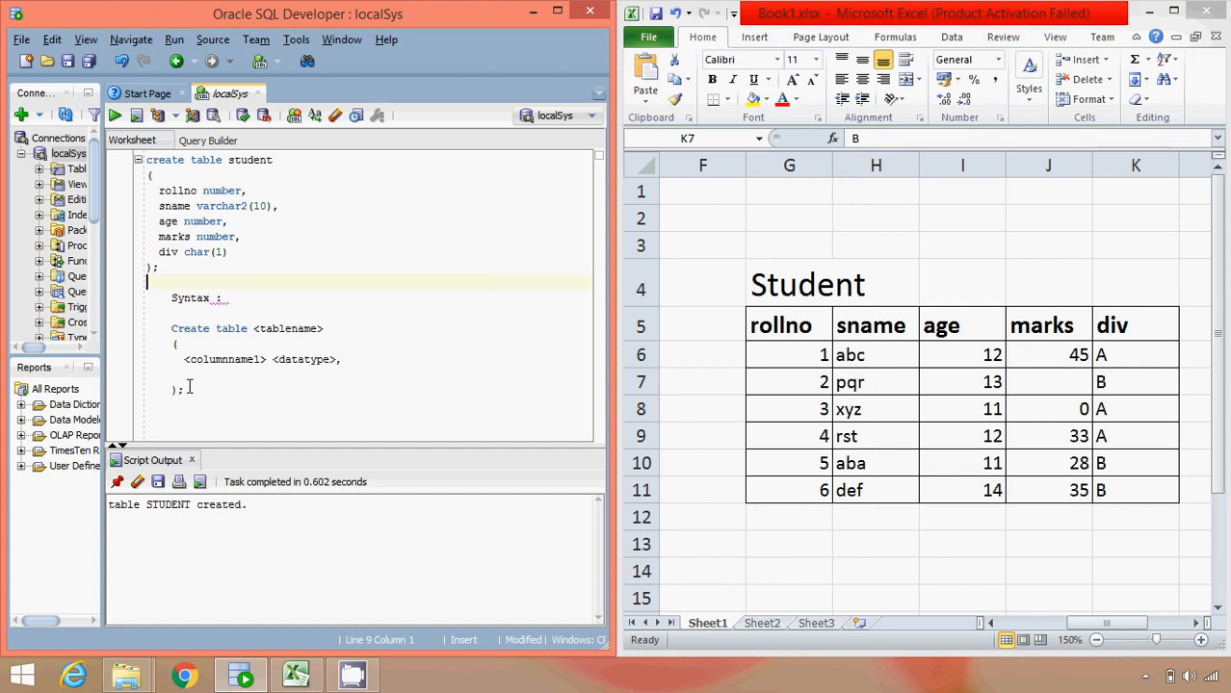
Delete the syntax template block and select student values in the Excel table
left_click_drag(171, 298, 183, 389)
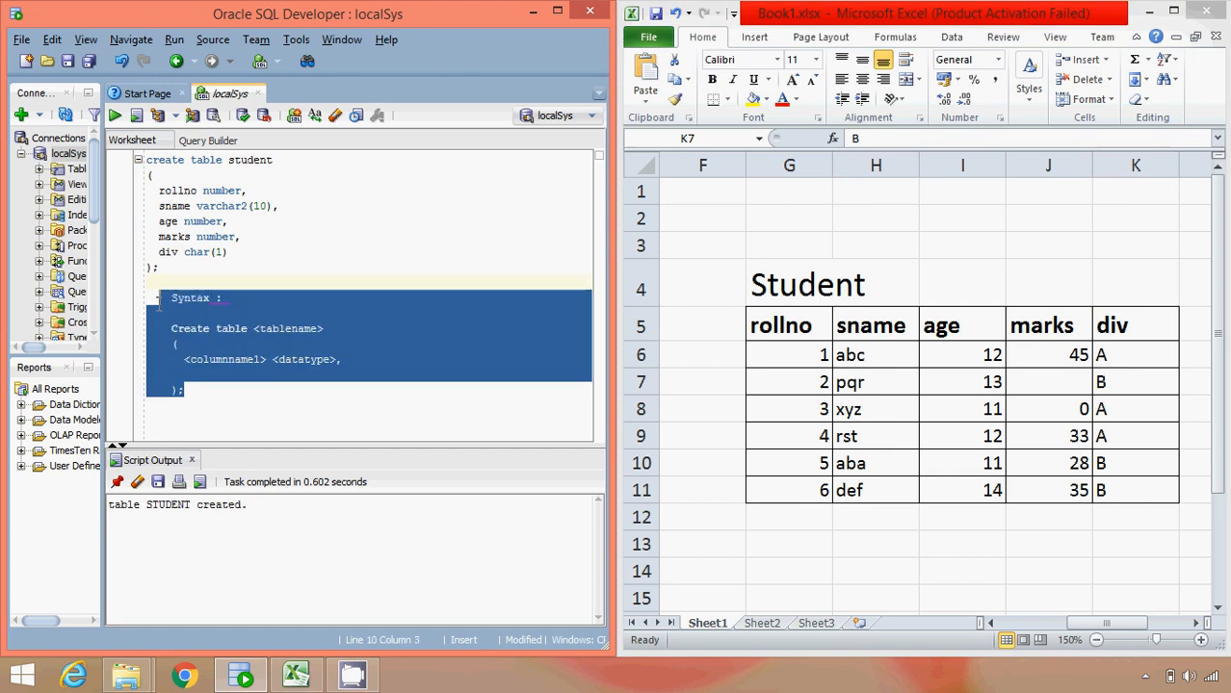
key("Delete")
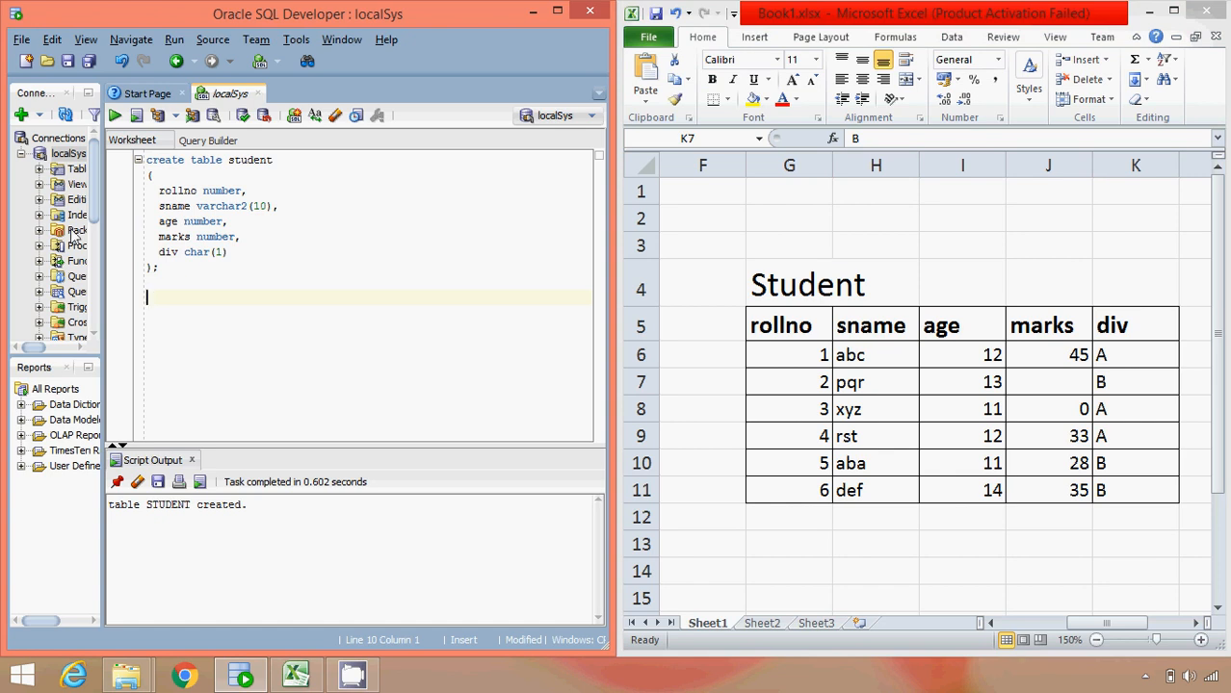
left_click(1134, 382)
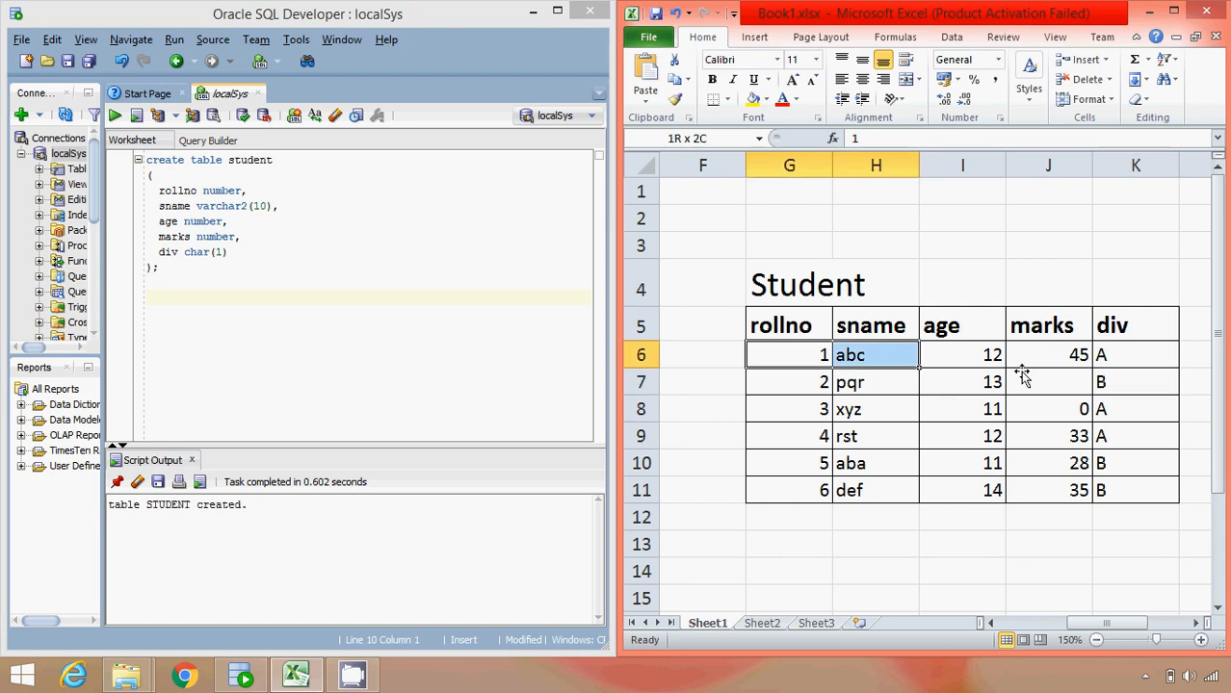
left_click(961, 408)
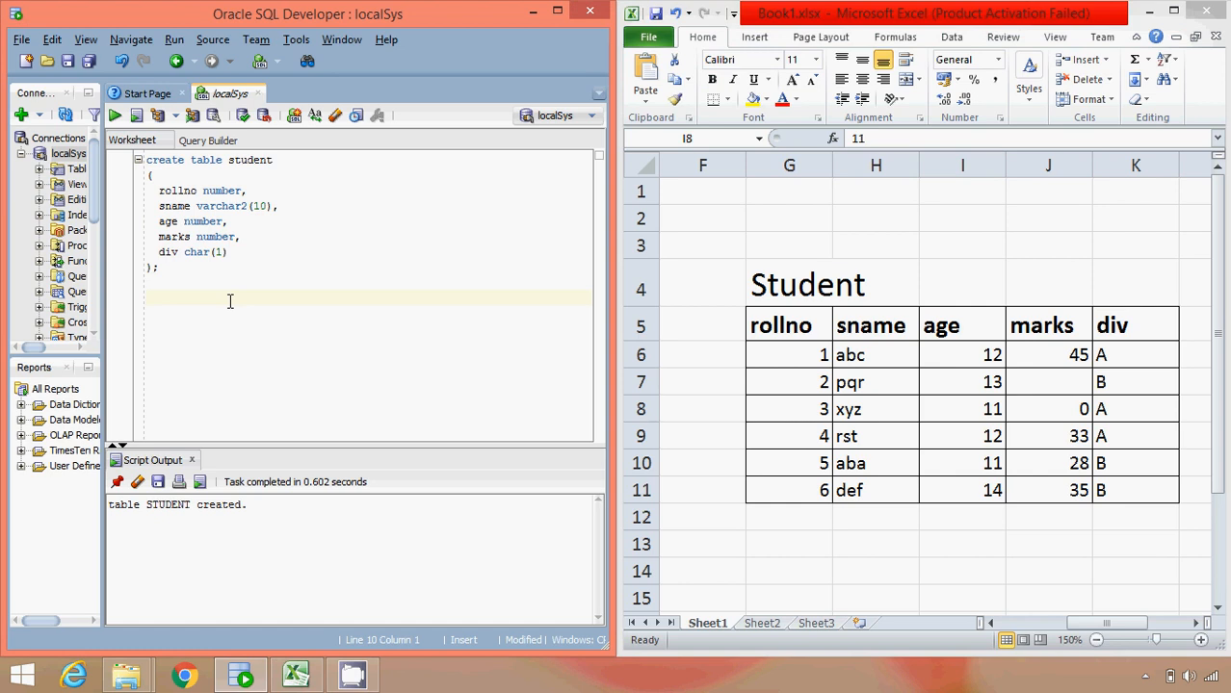
Type insert into student values(1,'abc',12,45,'A'); and begin a second insert
type("insert into")
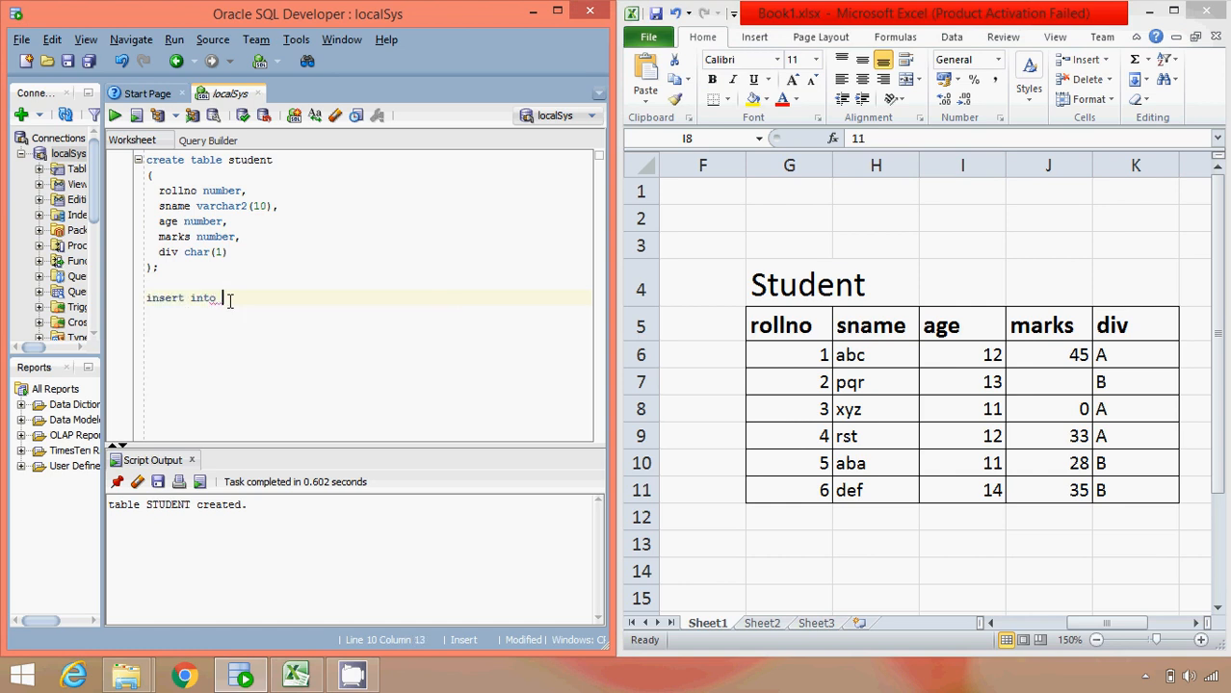
type("student")
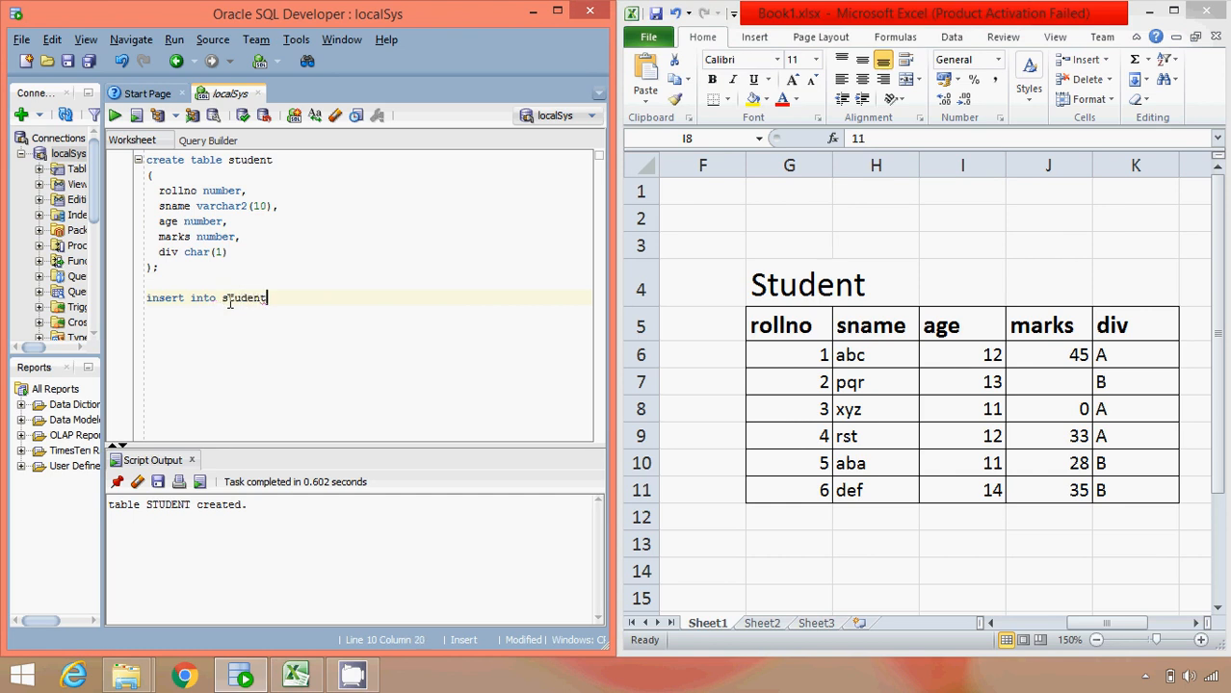
type("values")
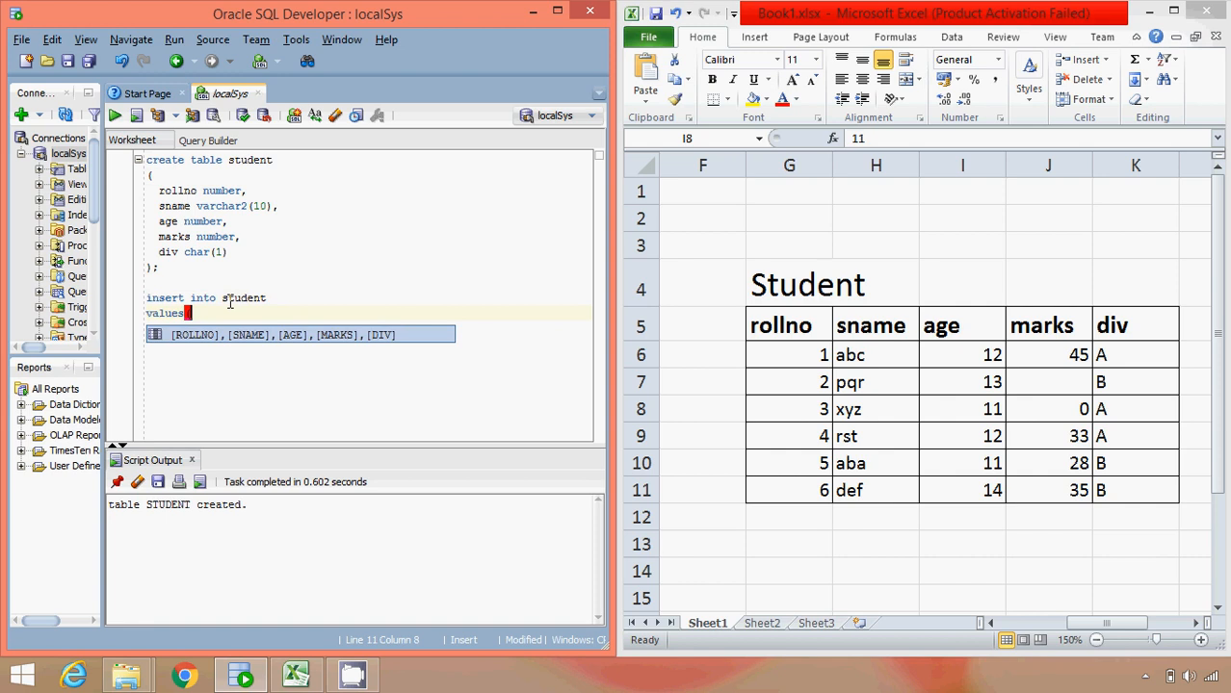
type("(1")
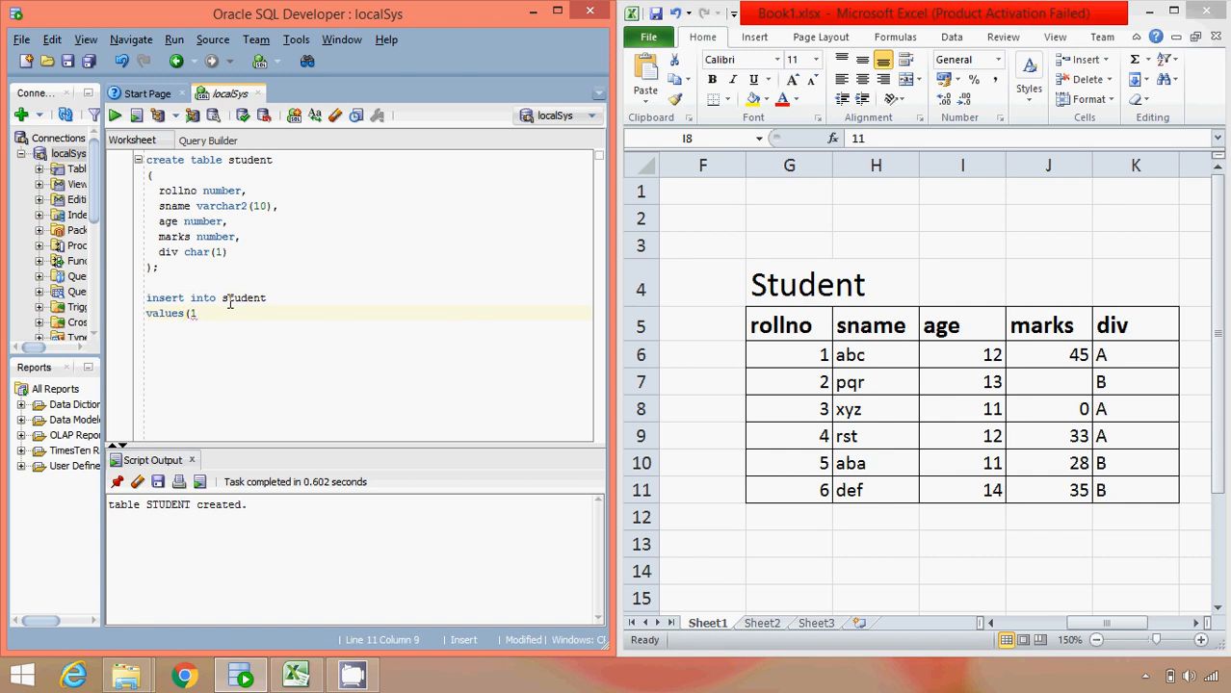
type("1,'")
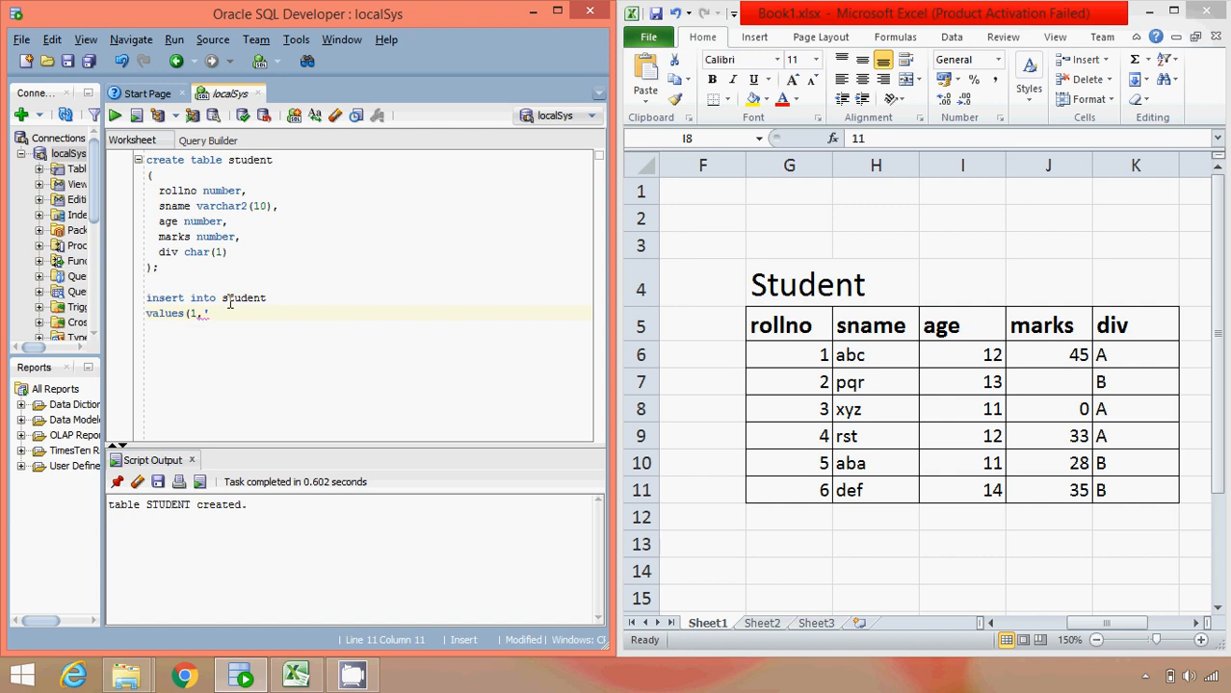
type("abc")
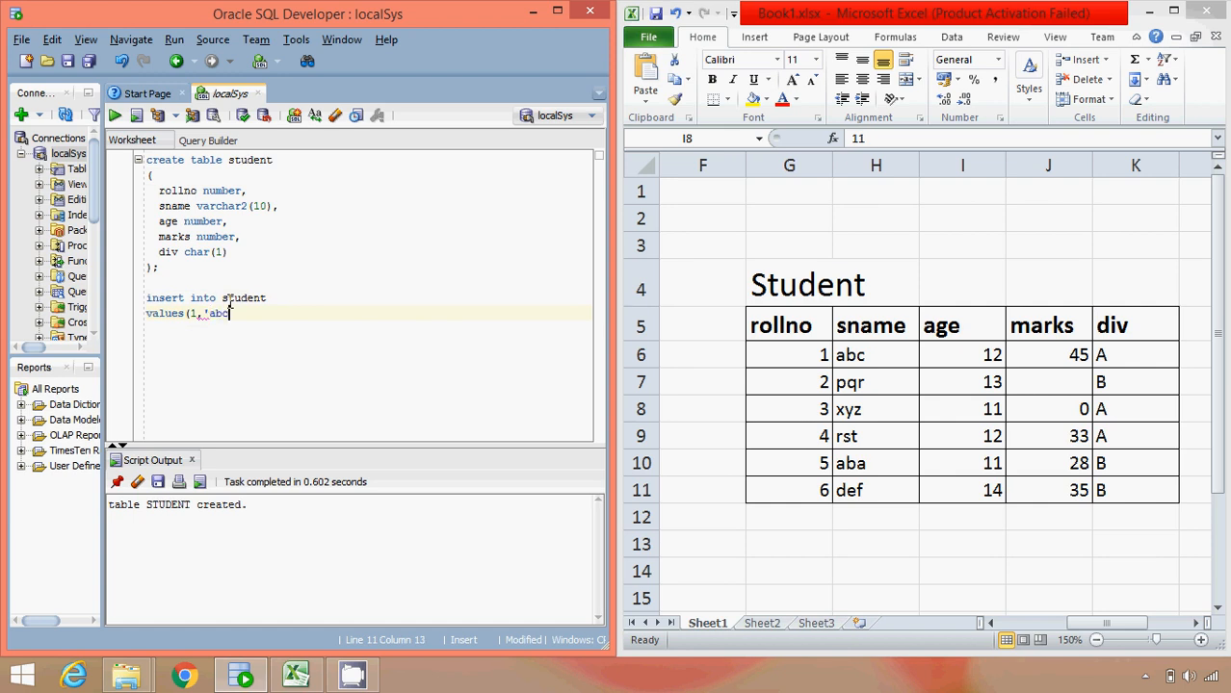
type(",")
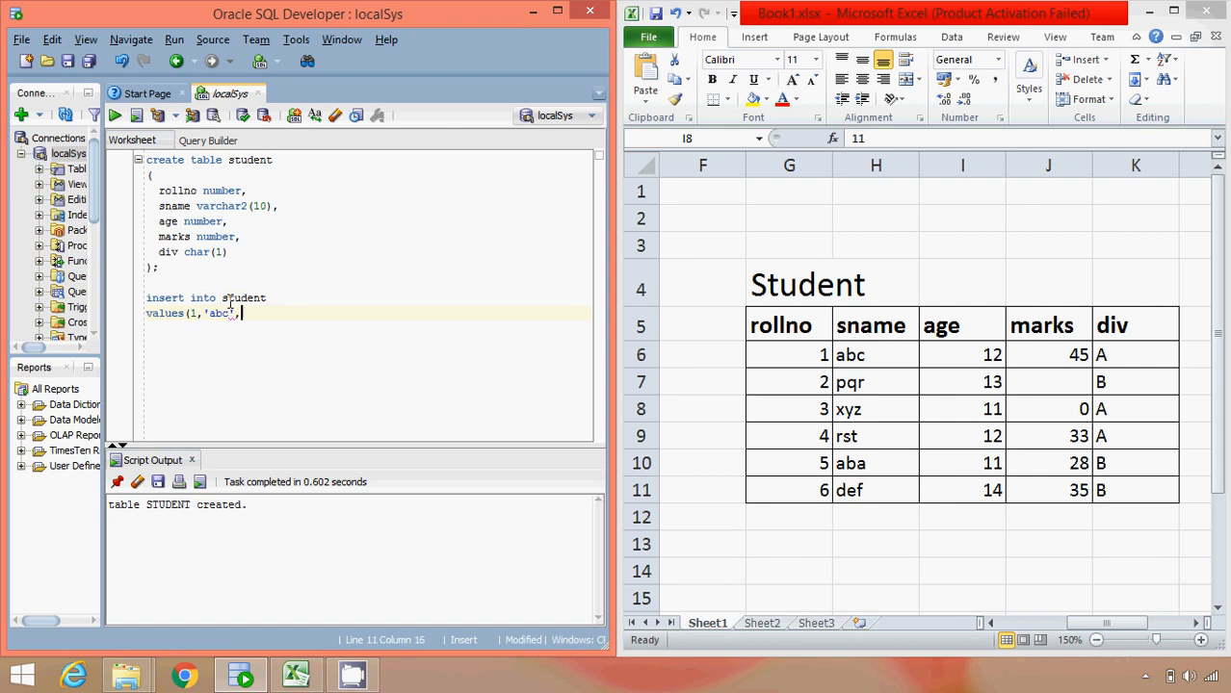
type("12,")
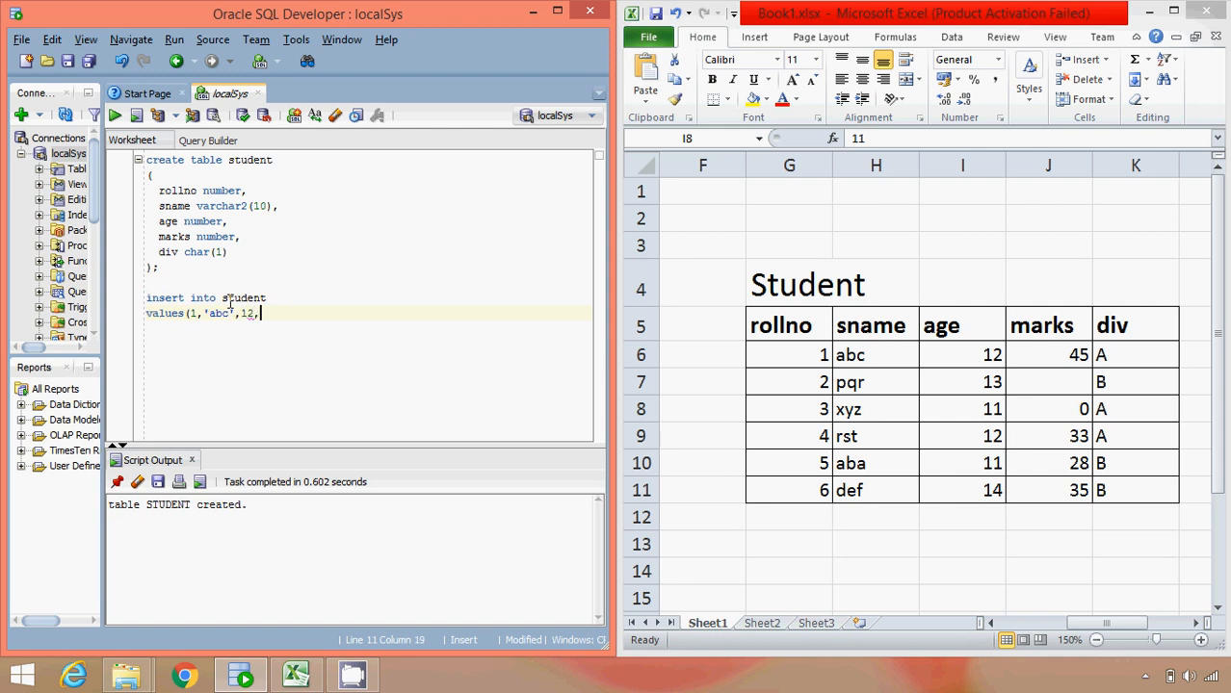
type("45,")
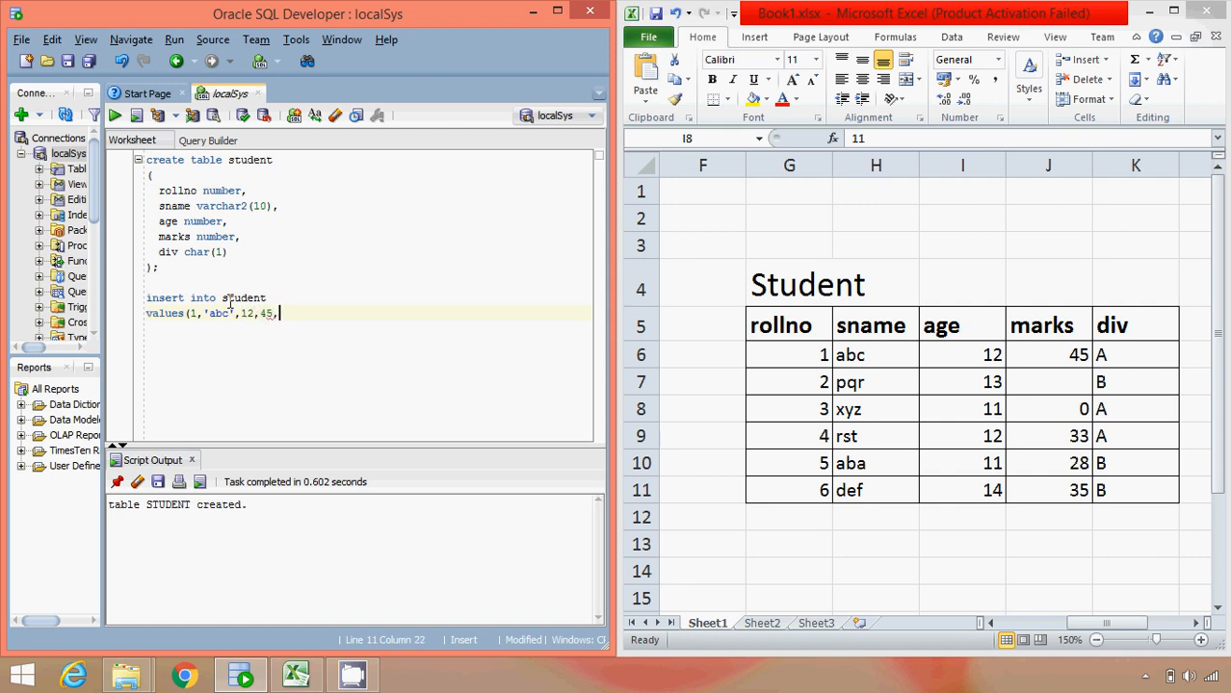
type("'A');")
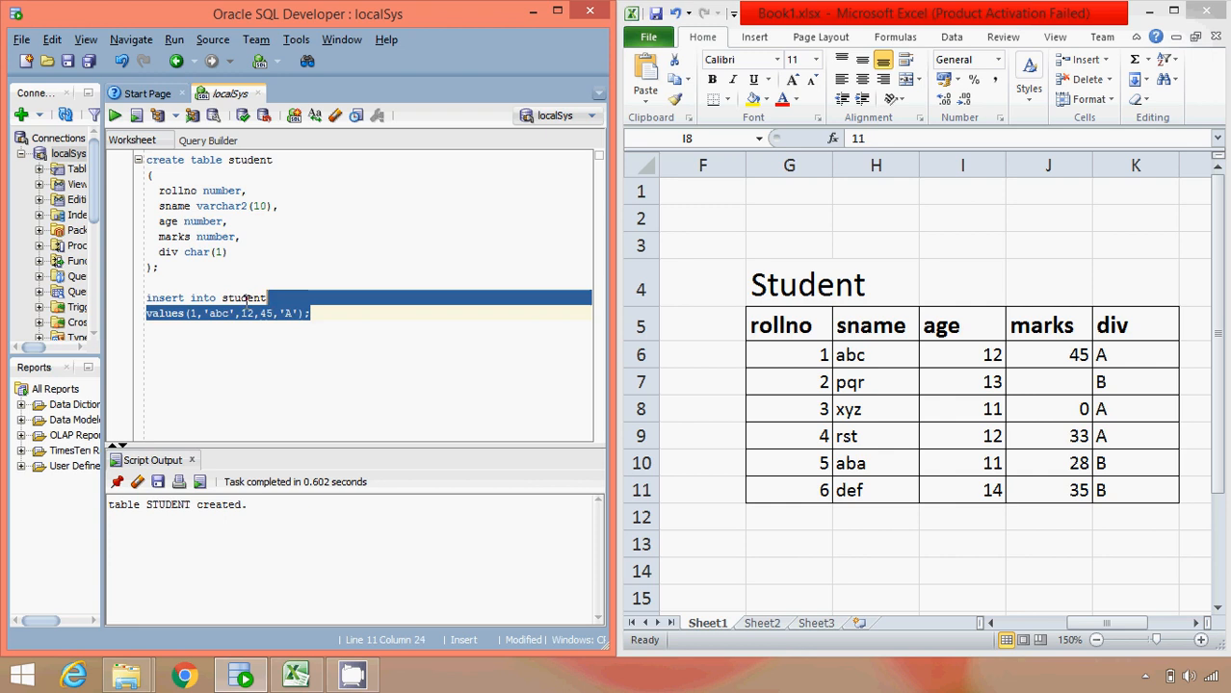
left_click(310, 313)
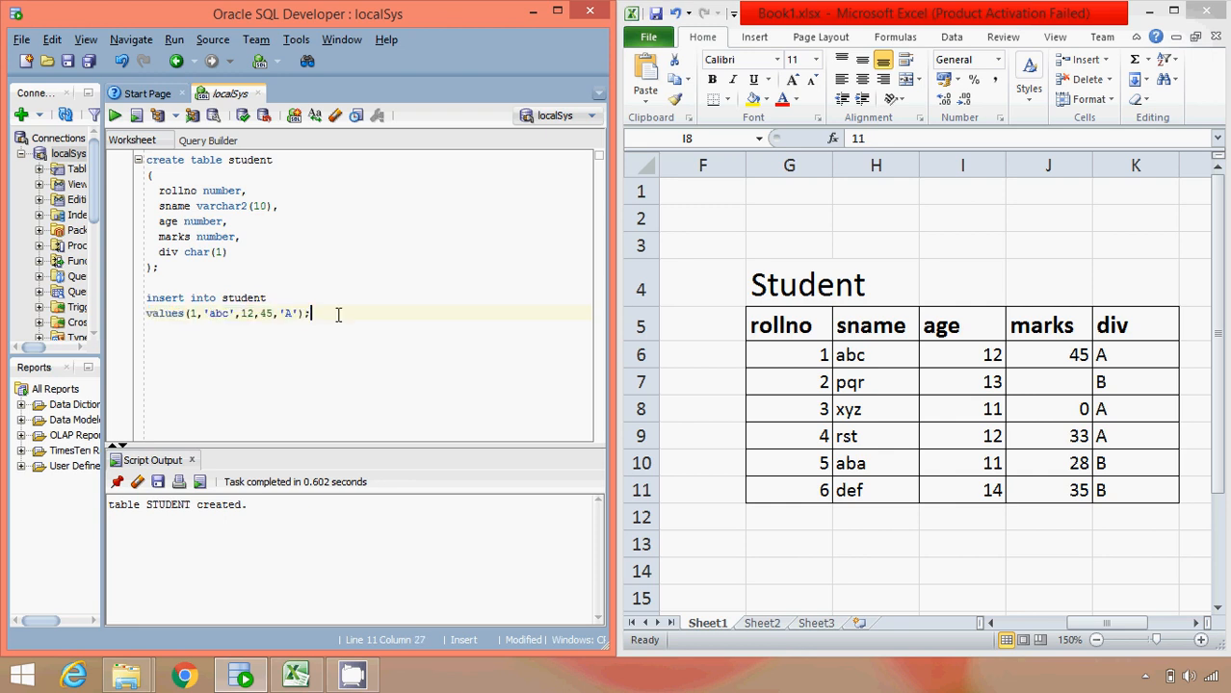
type("insert into studen")
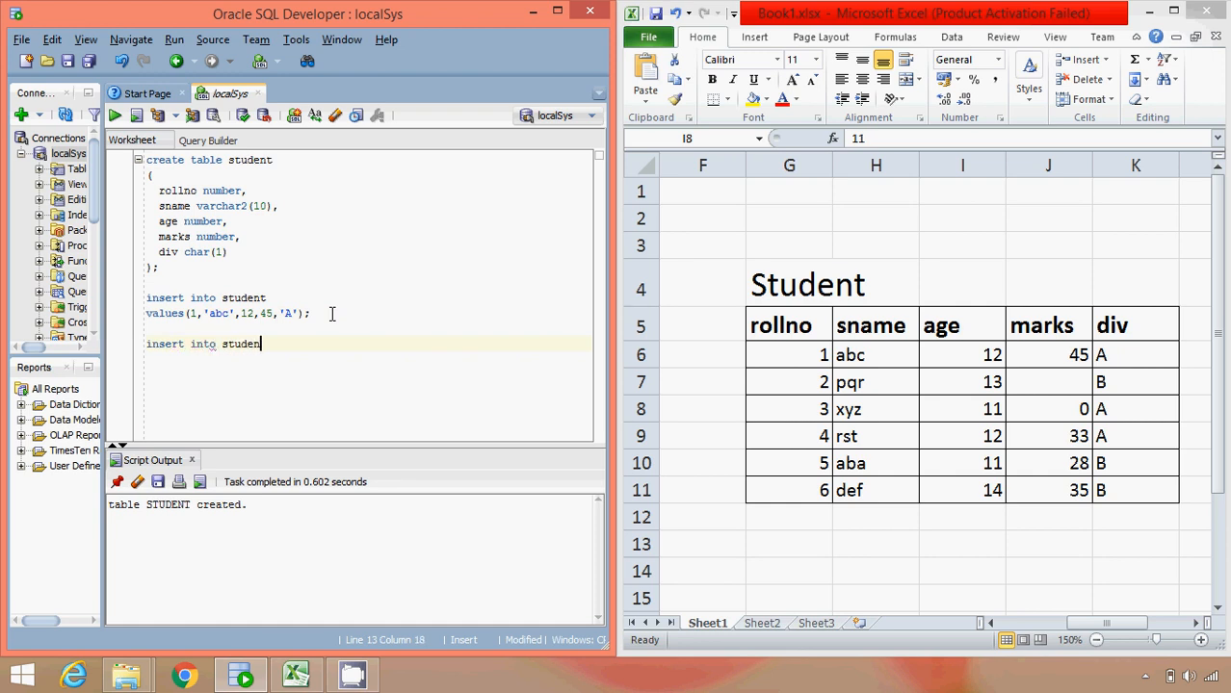
Complete insert into student values(2,'pqr',13,null,'B'); in the worksheet
type("values")
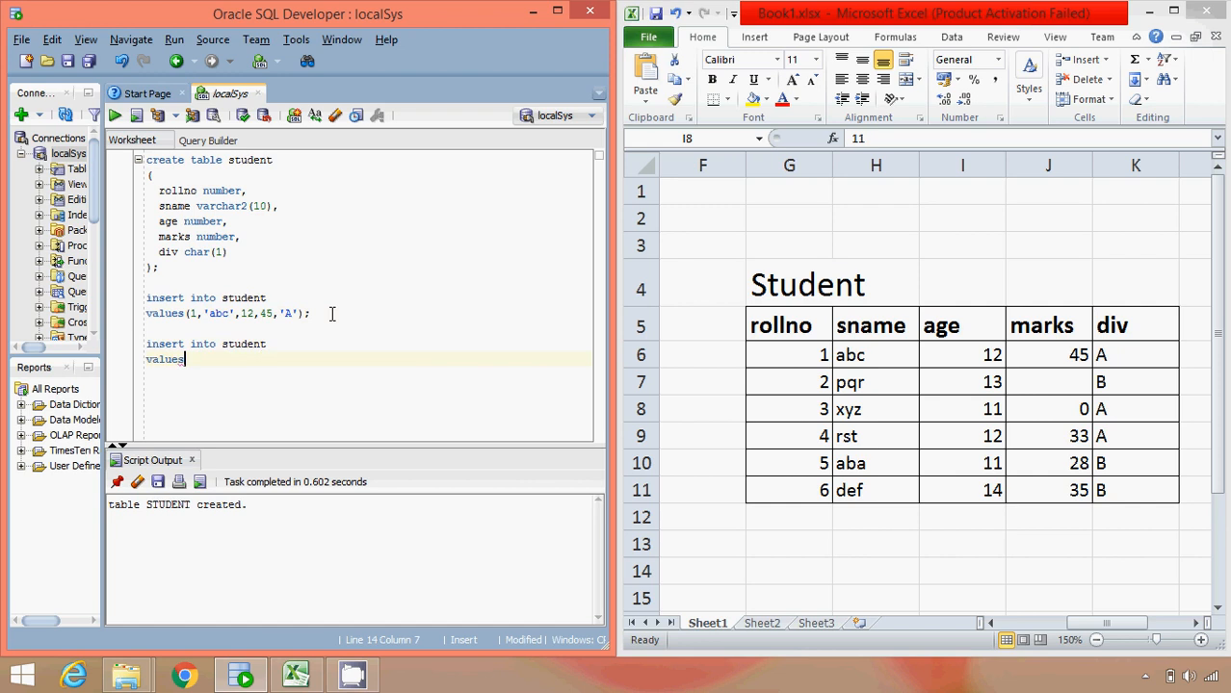
type("(2")
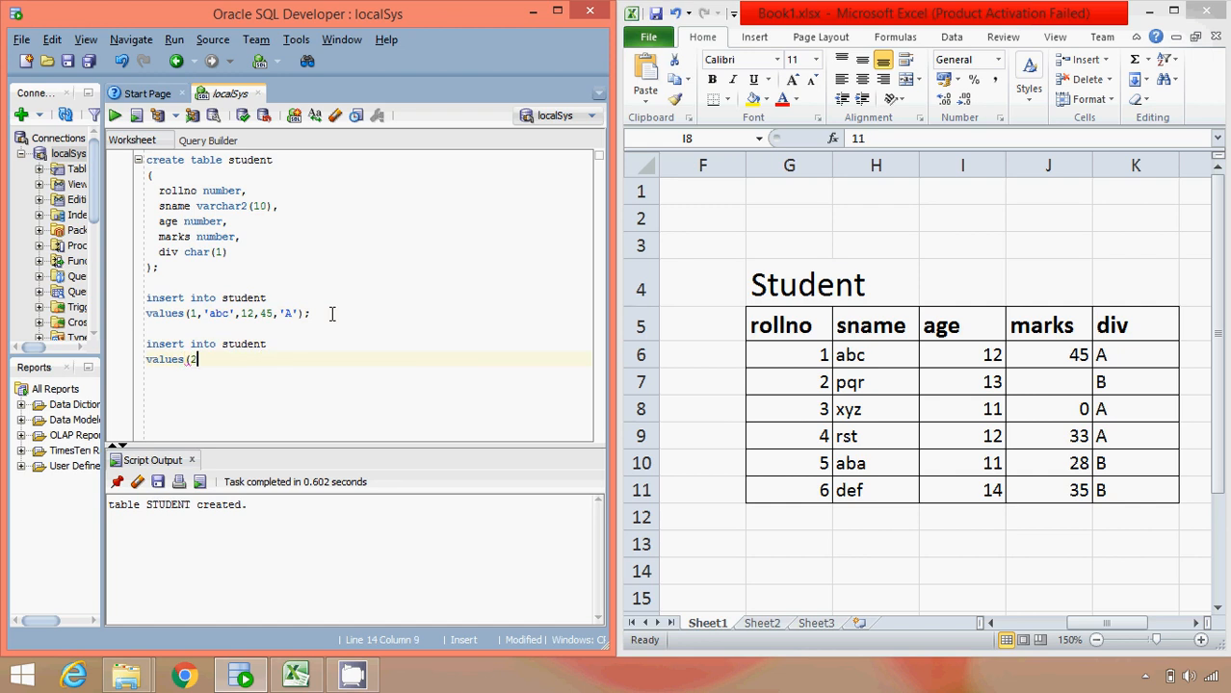
type(",'pqr")
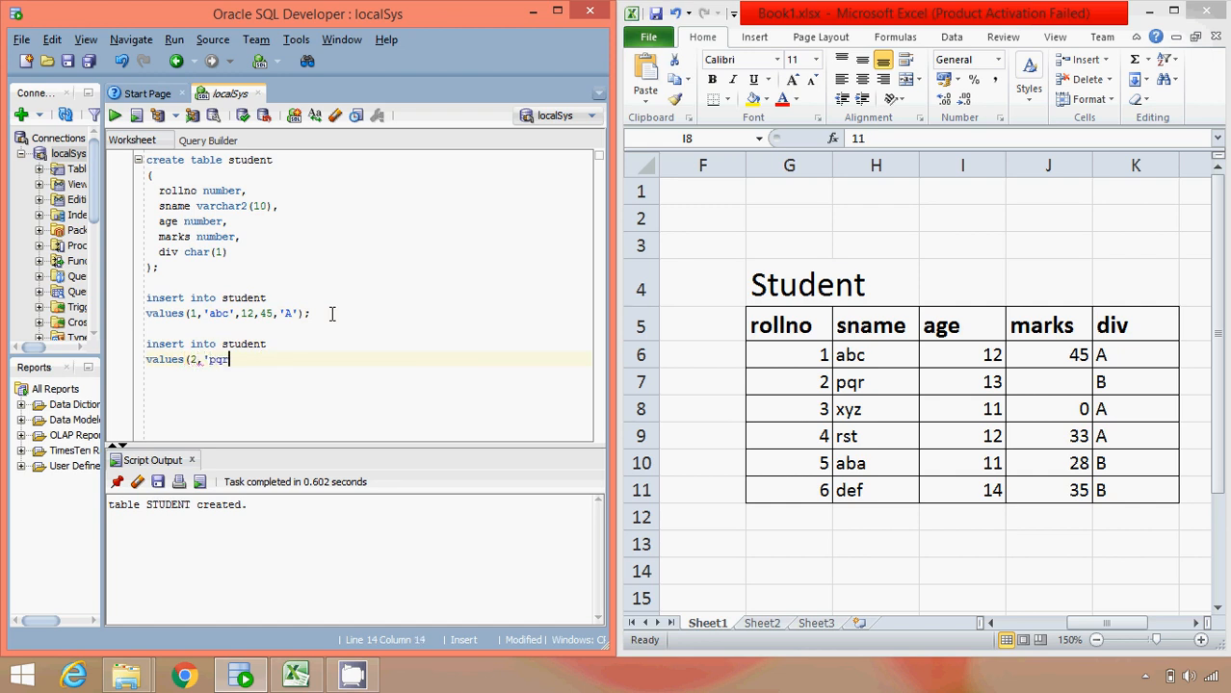
type(",13")
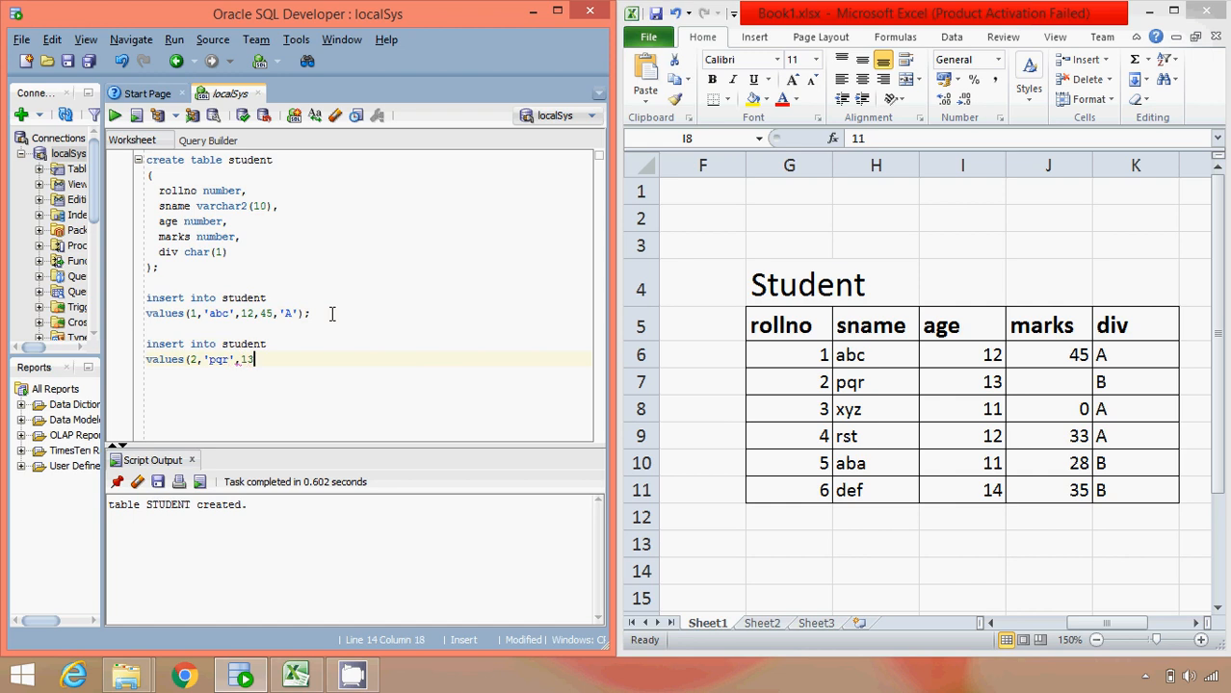
type(",nu")
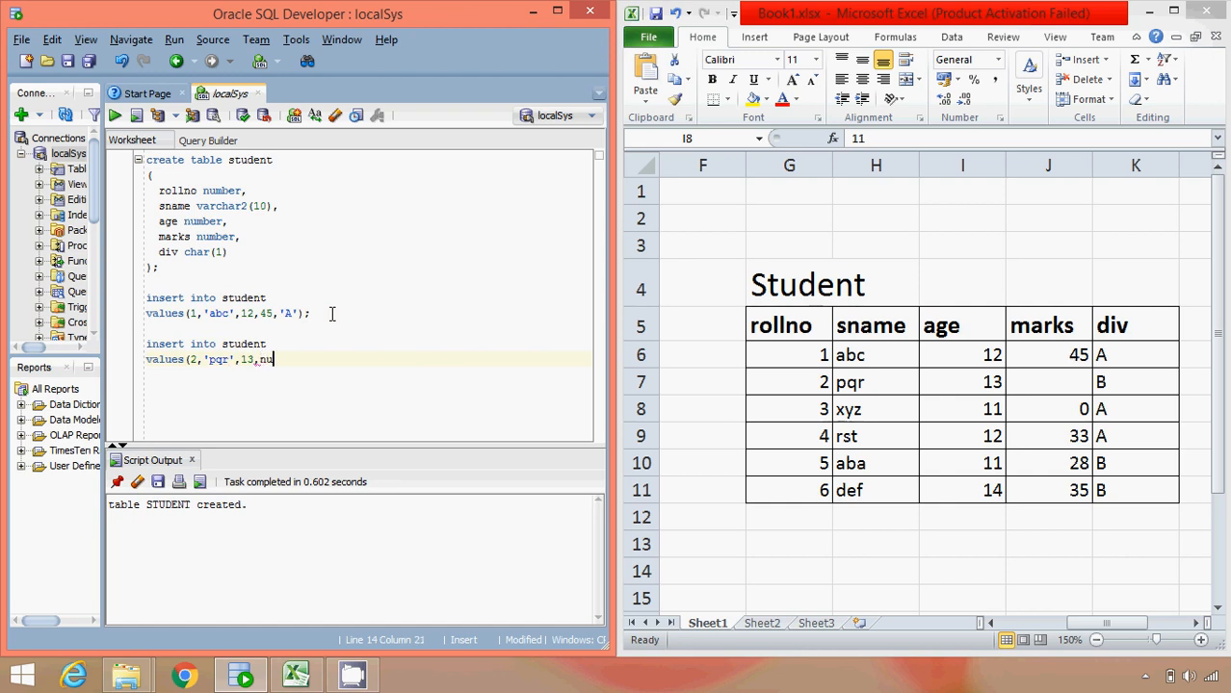
type("ll,")
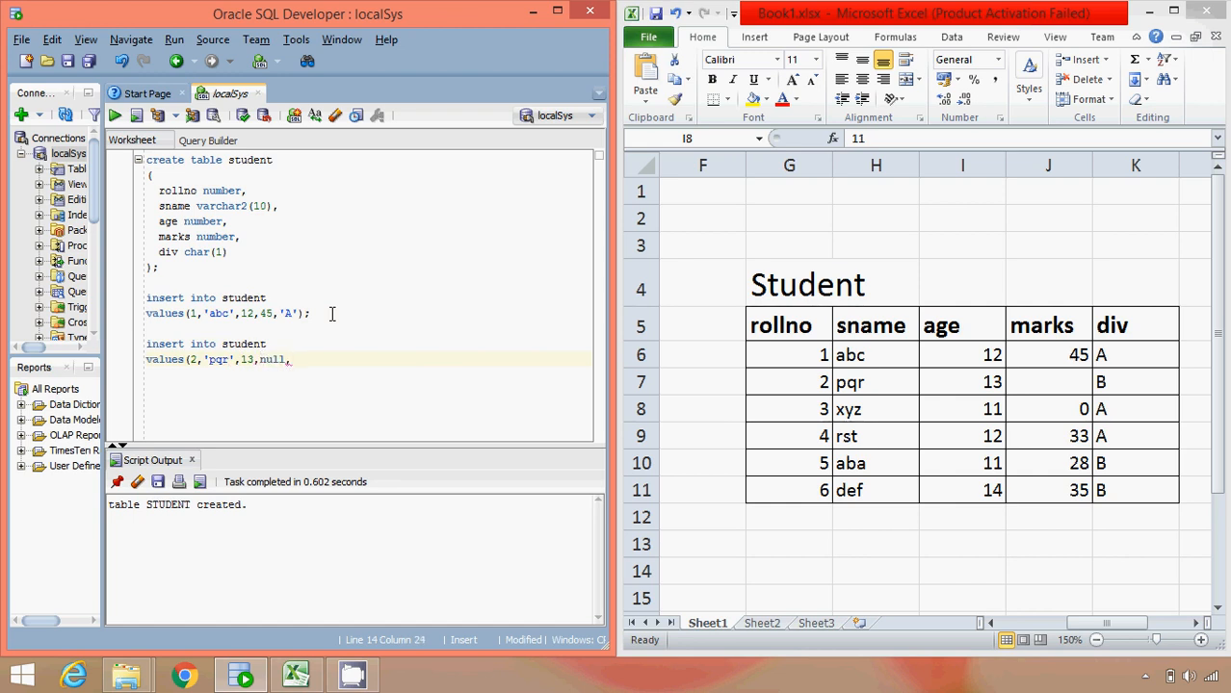
left_click(309, 313)
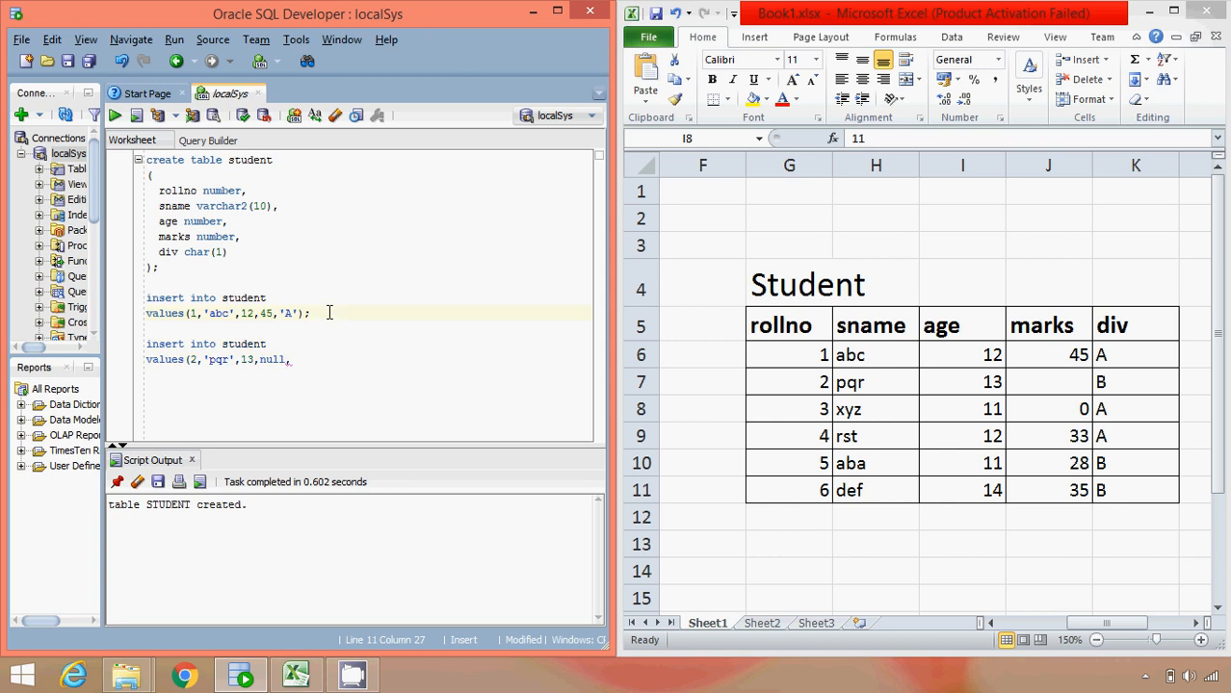
left_click(296, 359)
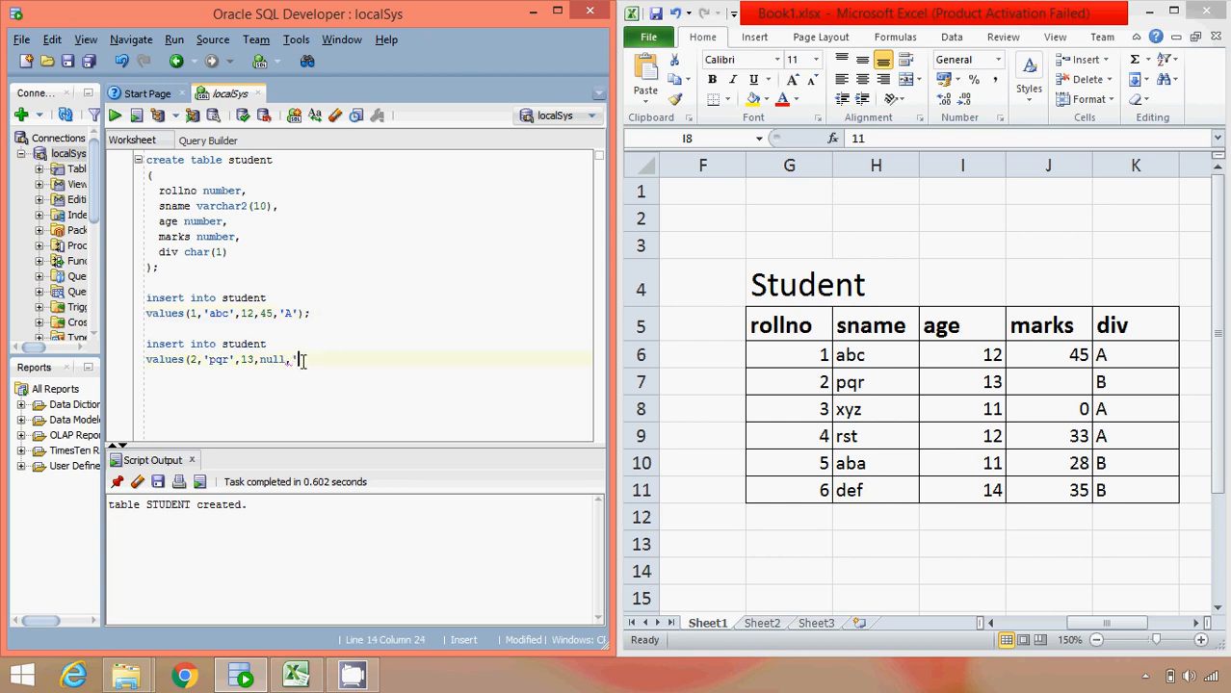
type("B');")
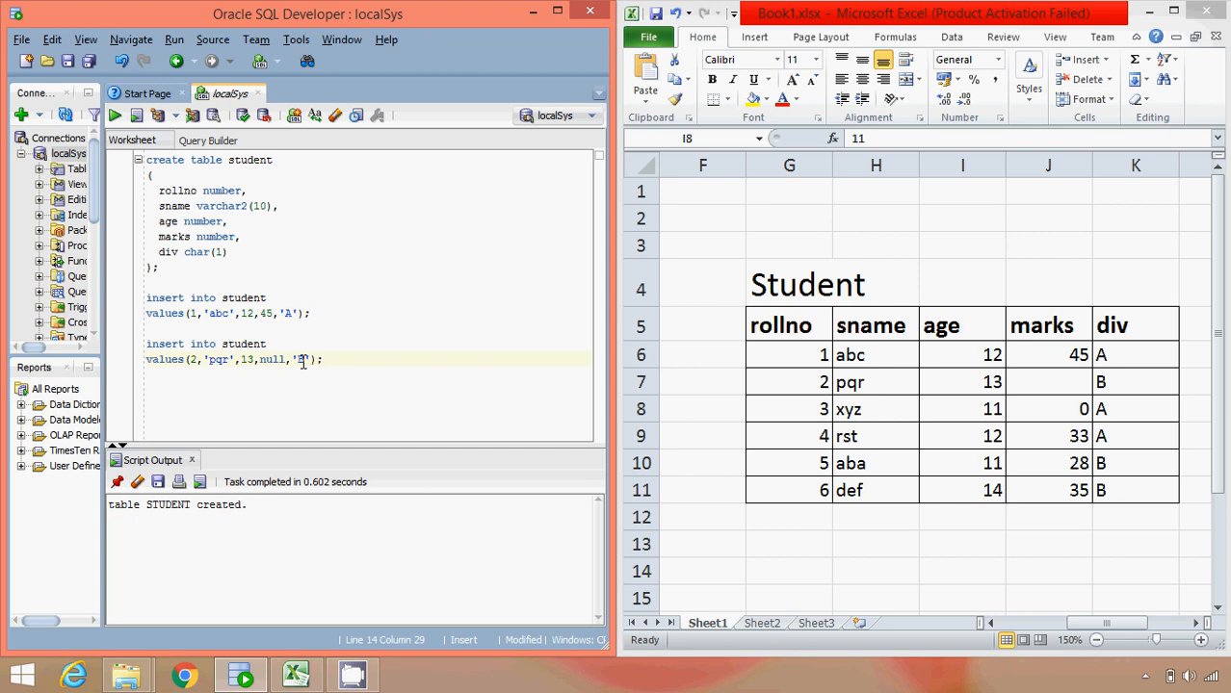
left_click(322, 359)
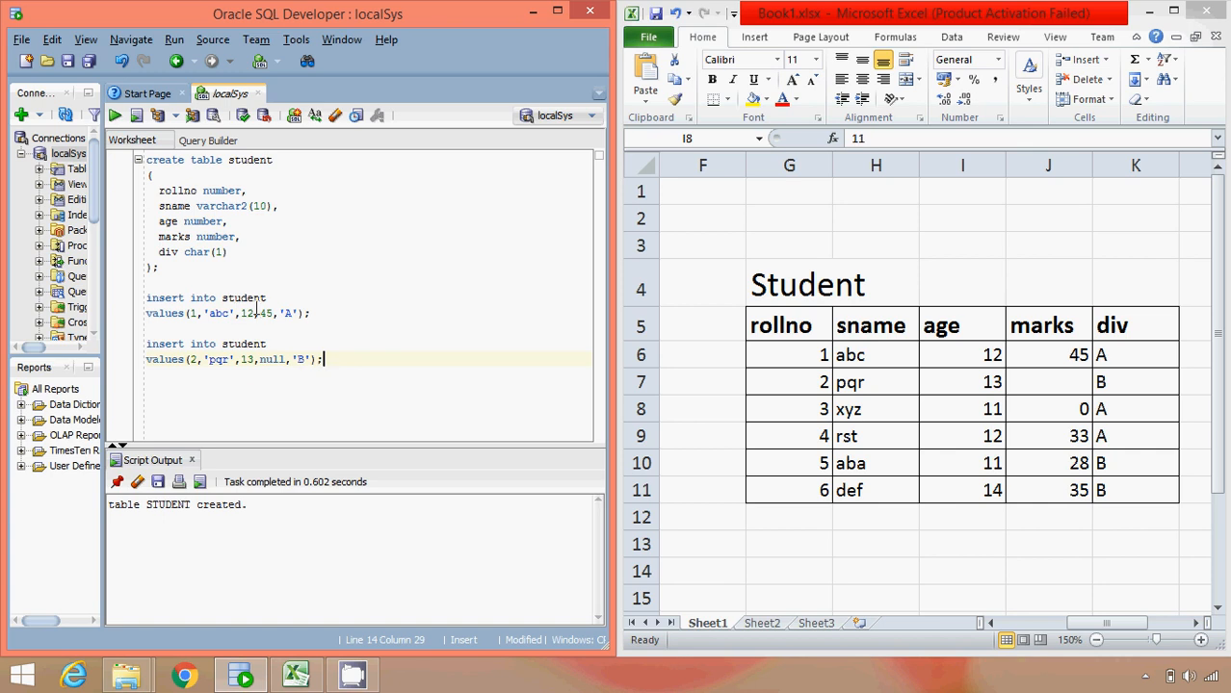
double_click(271, 359)
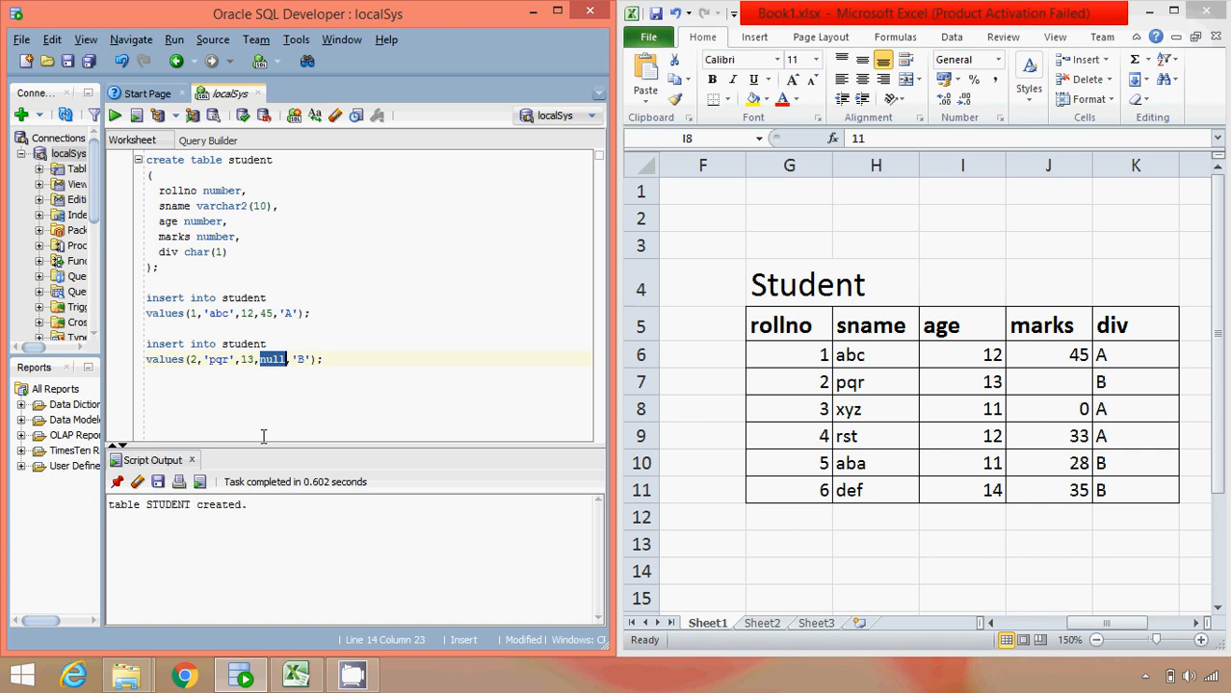
mouse_move(1172, 477)
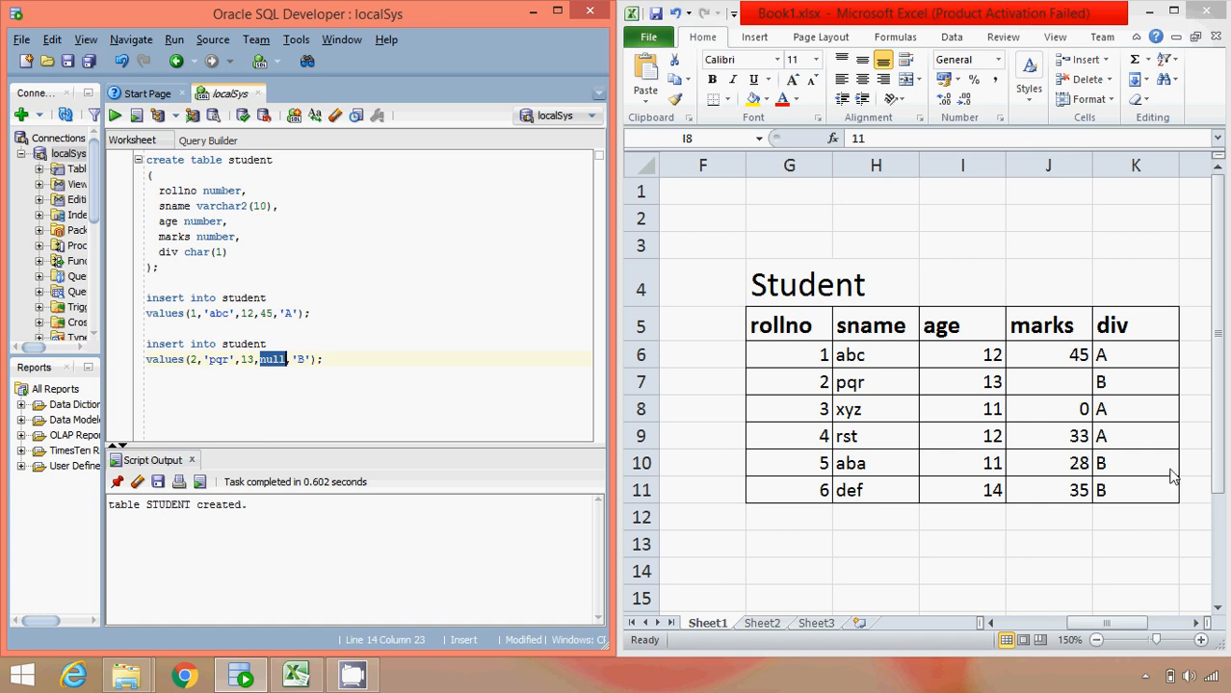
mouse_move(1011, 498)
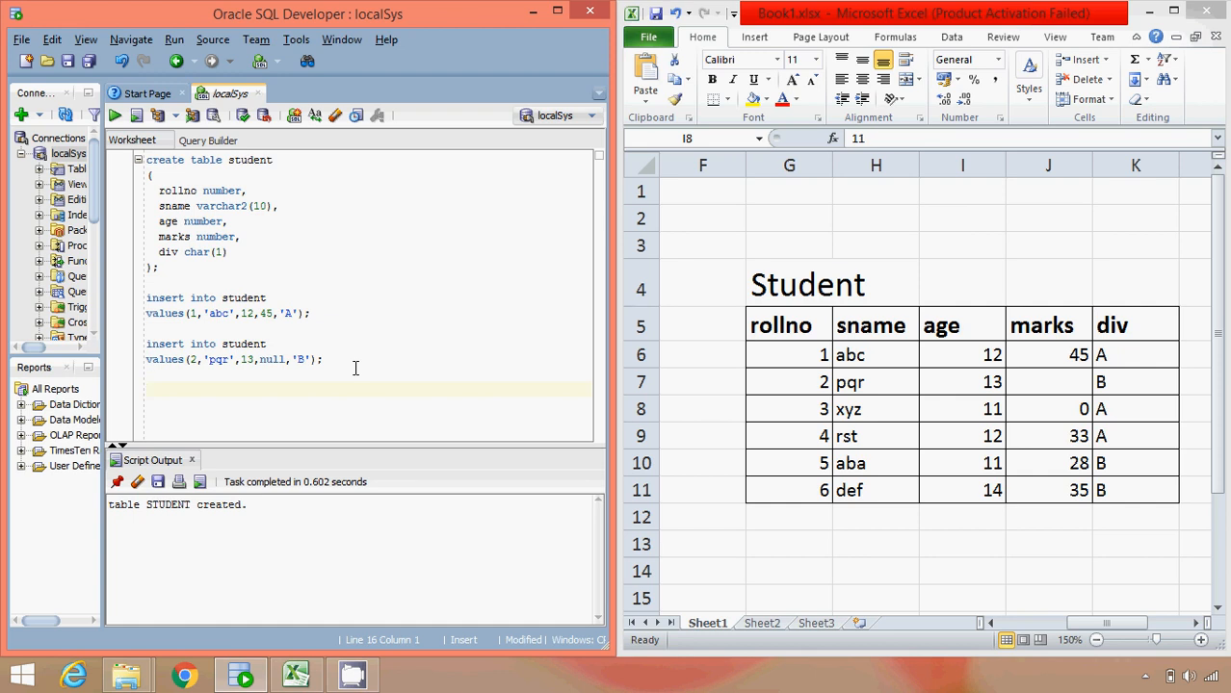
Start insert into student(sname,rollno,marks,age,div) with a reordered column list
type("insert")
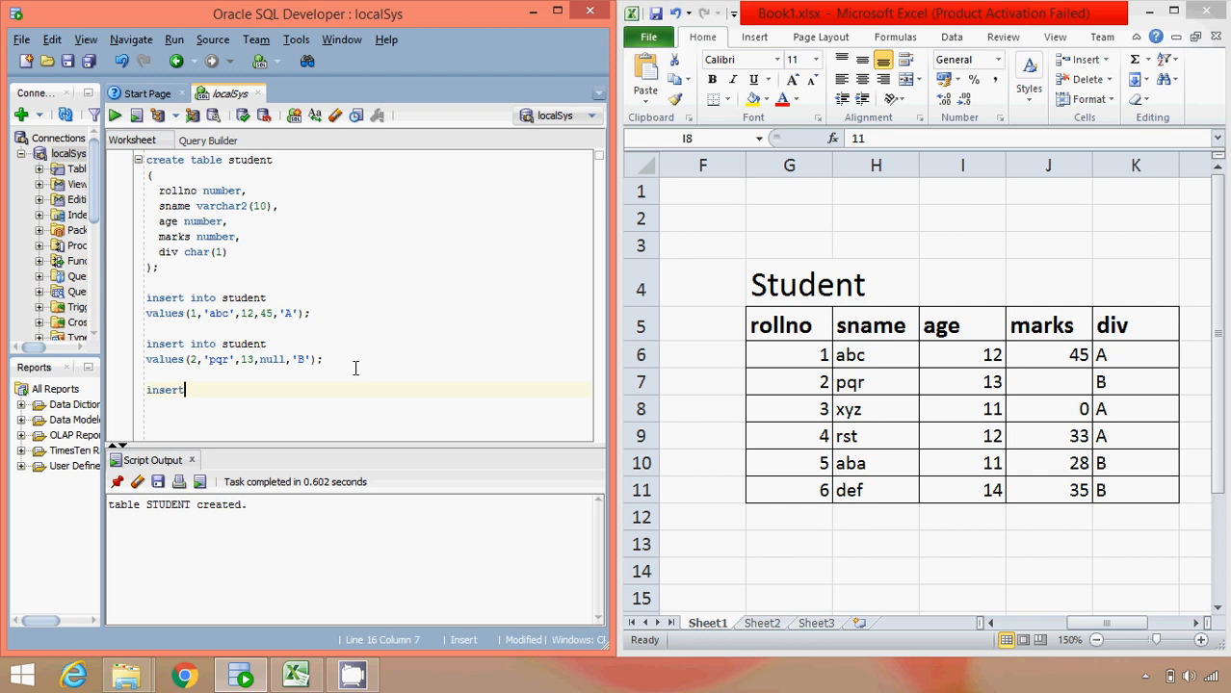
type("into")
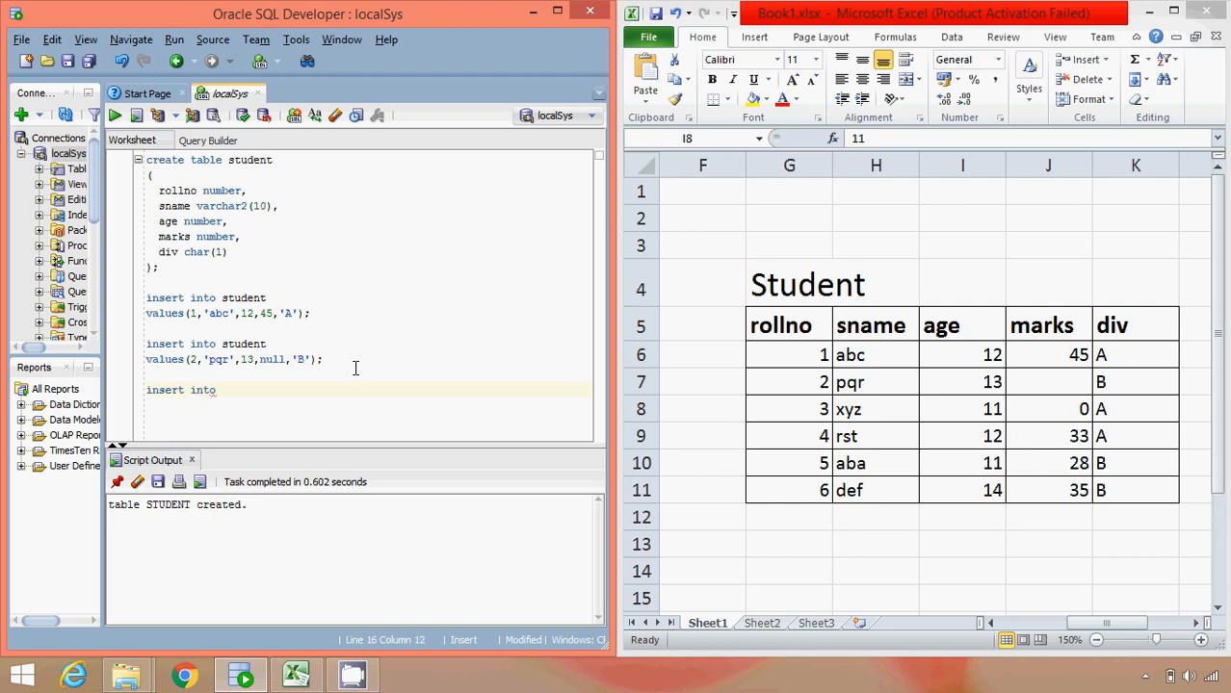
type("into")
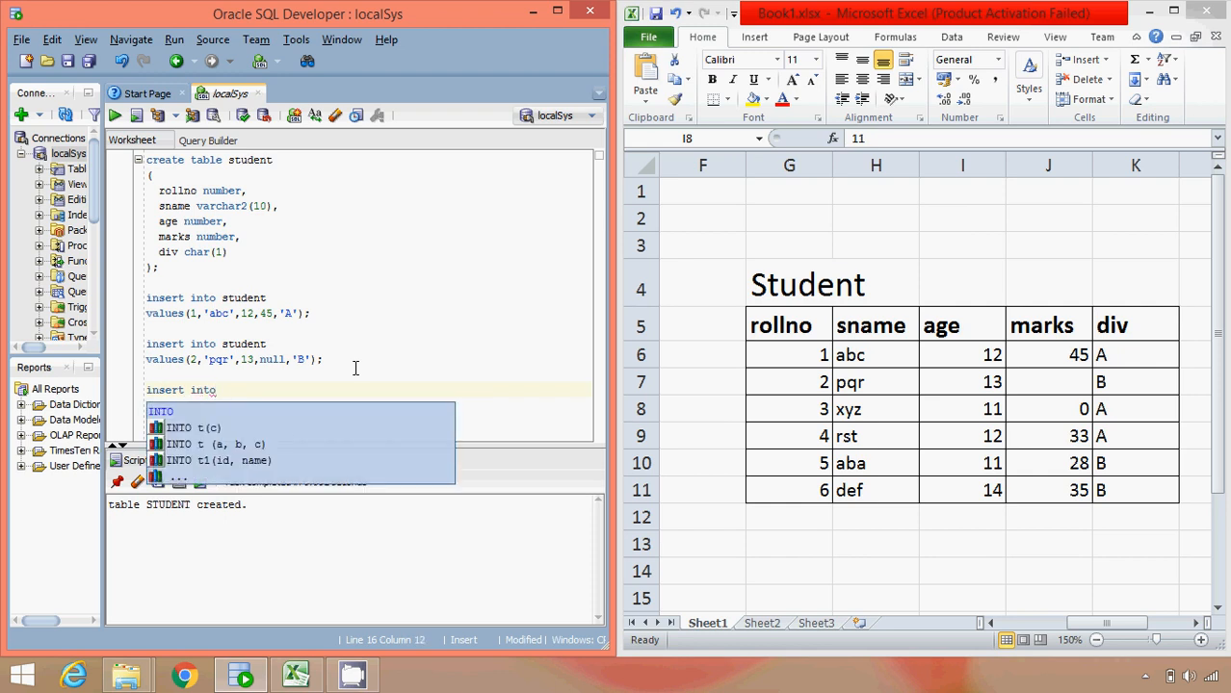
type("student")
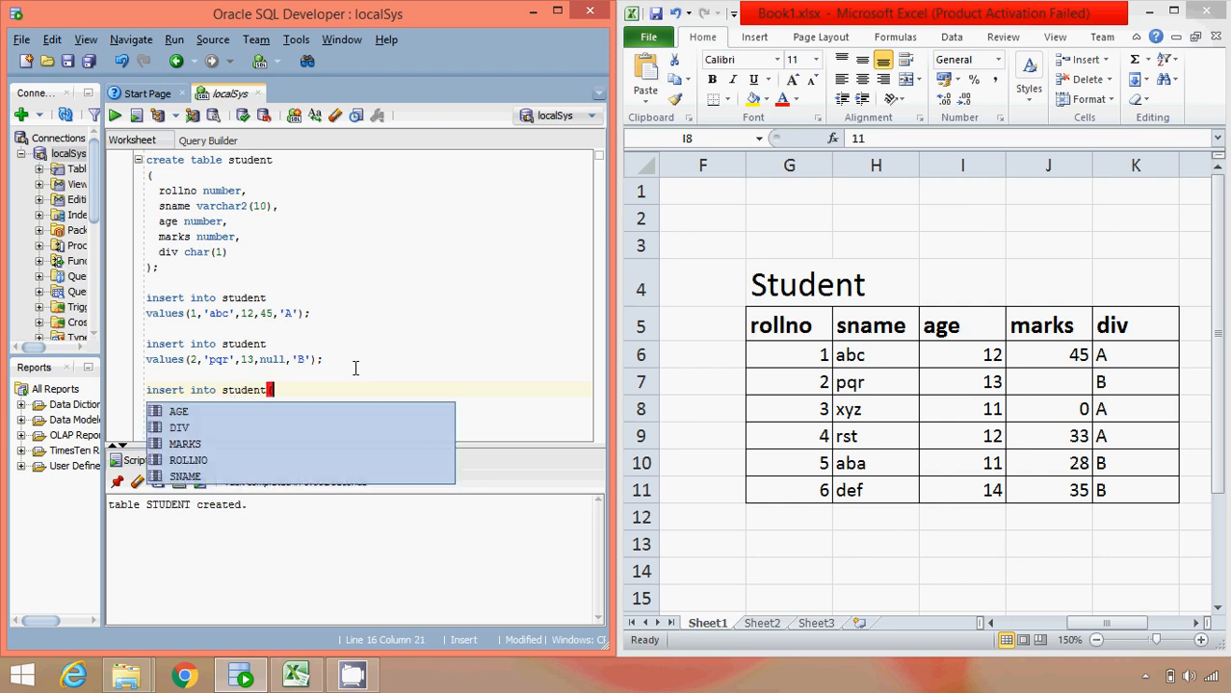
type("(sname,rollno")
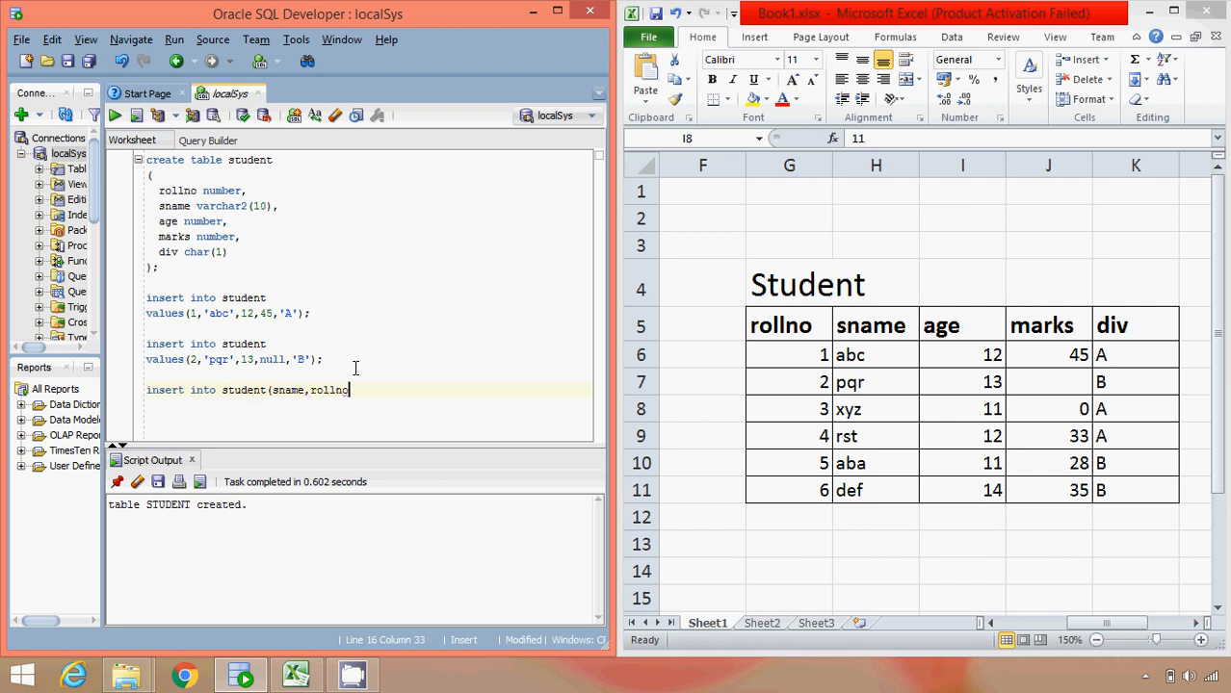
type(",marks,ag")
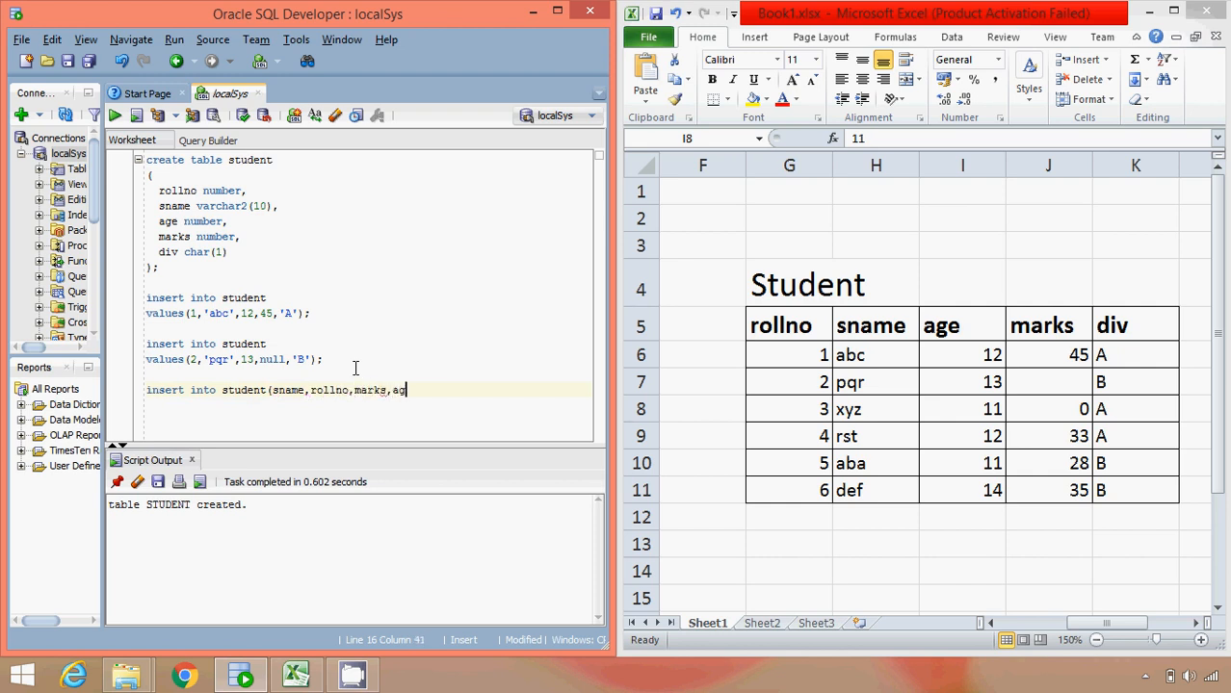
type("e,div")
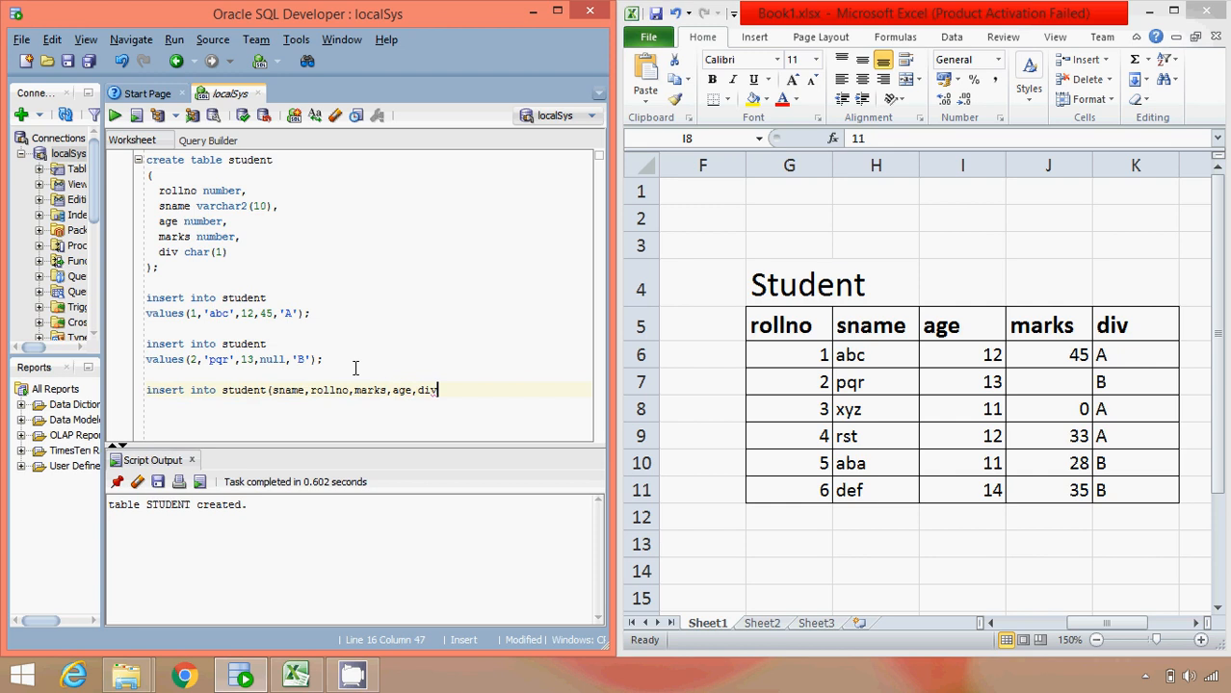
type(")")
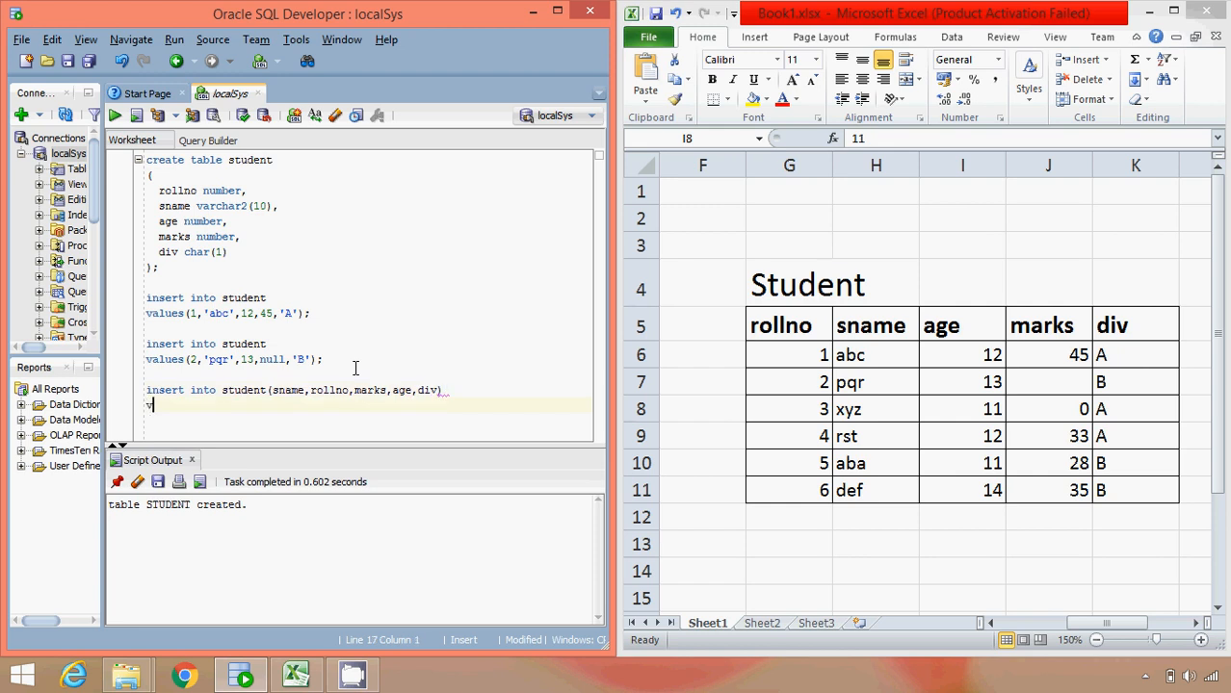
Add values('xyz',3,0,11,...), correcting the mistyped marks value
type("values(")
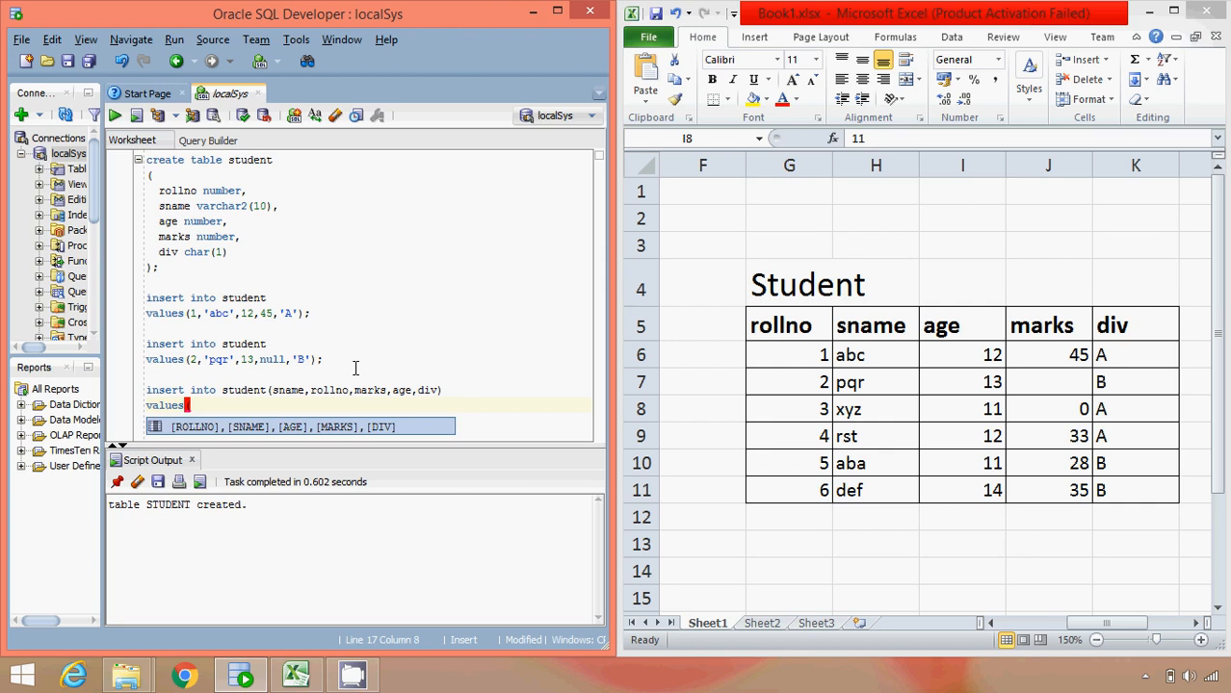
type("'xyz'")
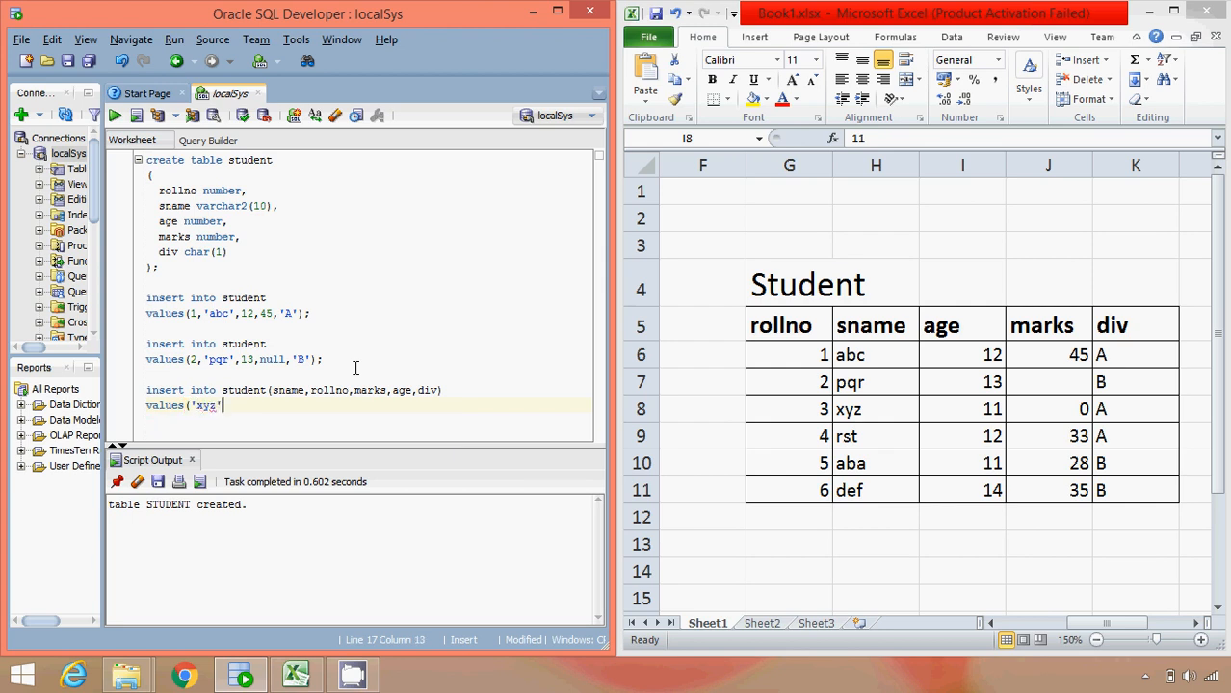
type(",")
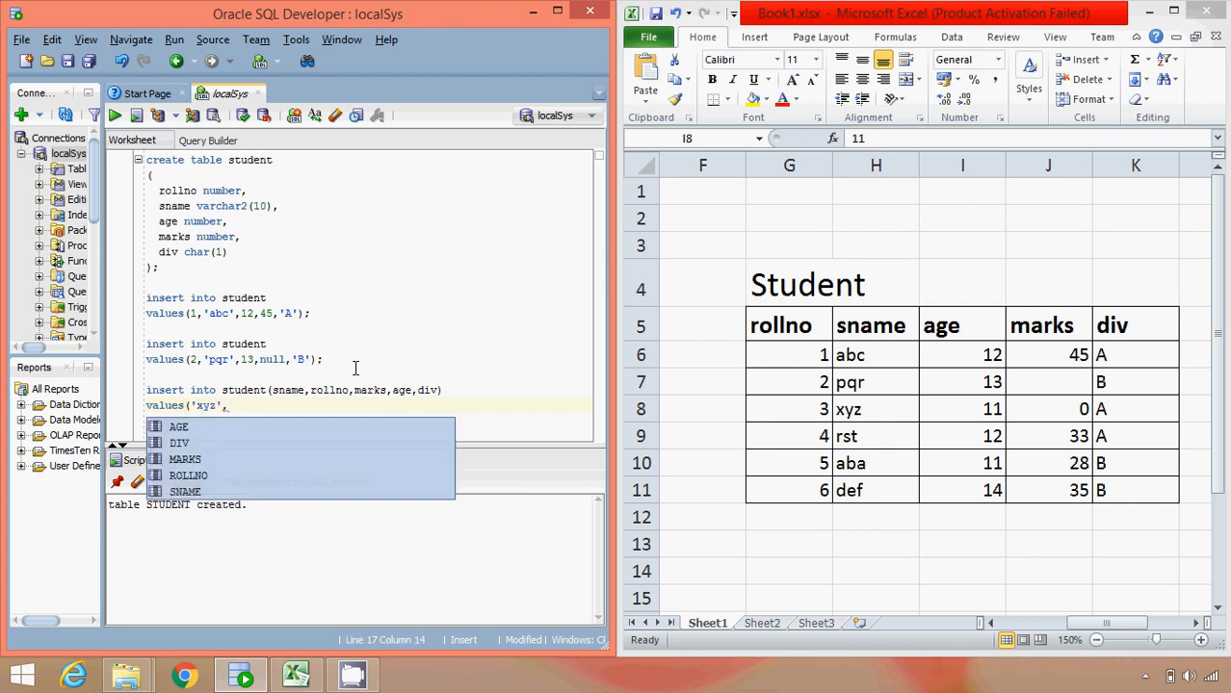
type("3")
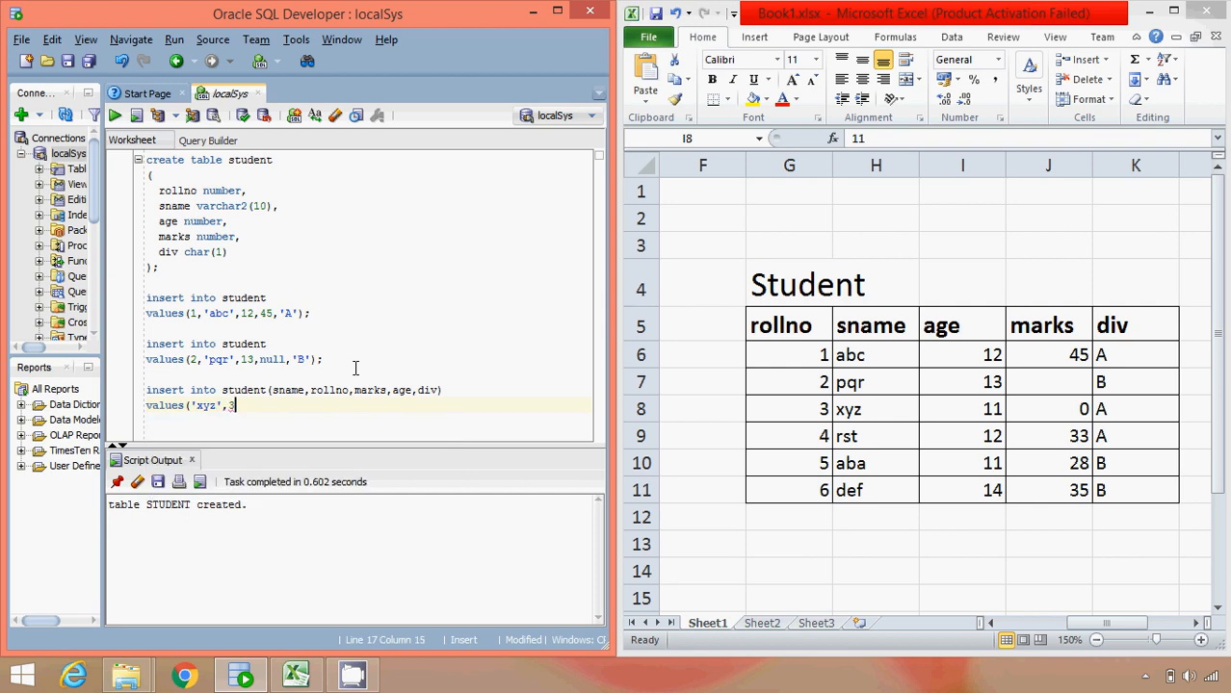
type("3")
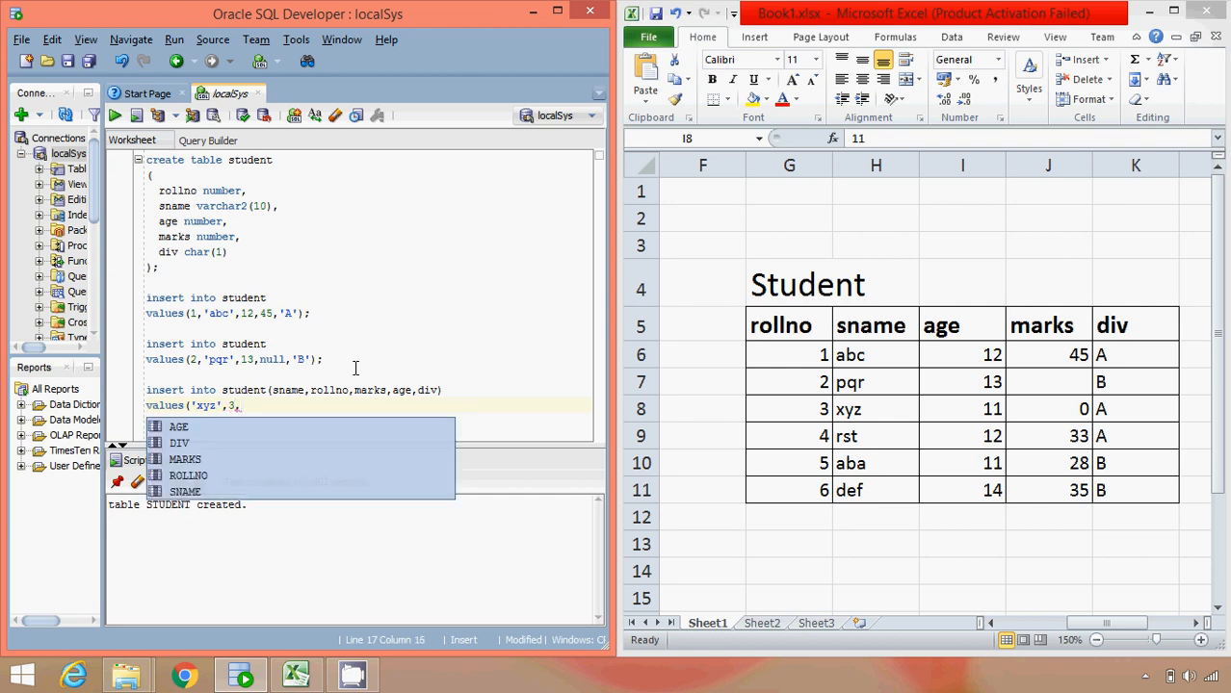
type("11")
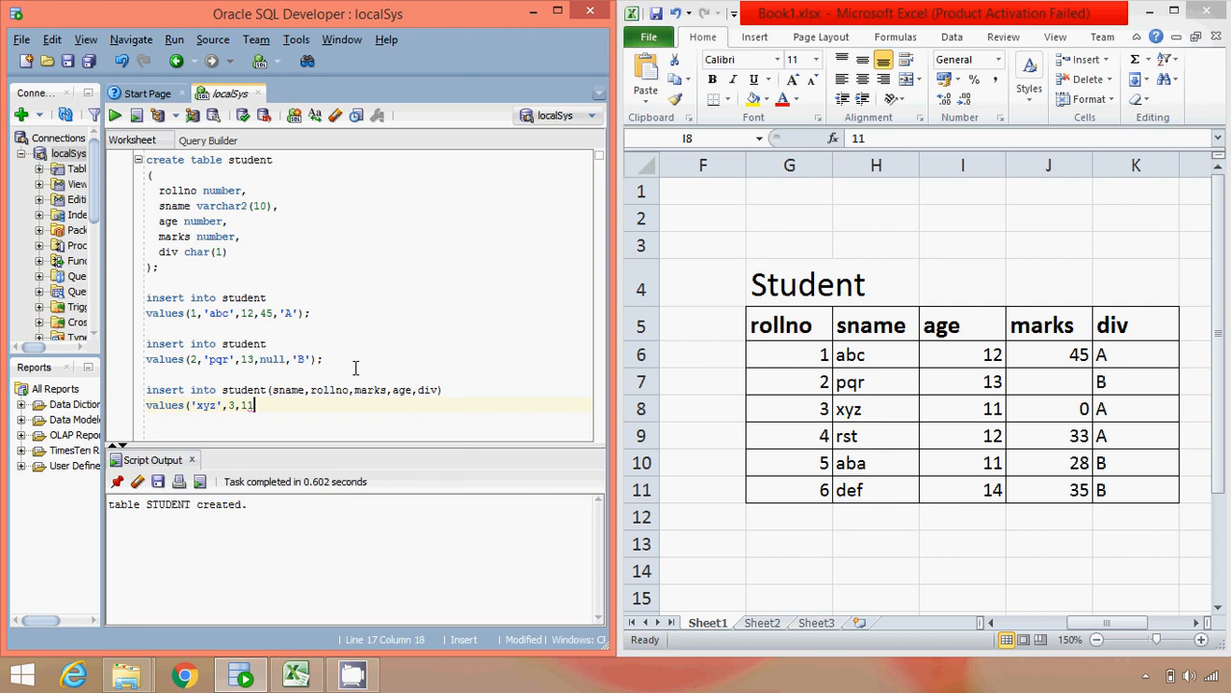
type(",")
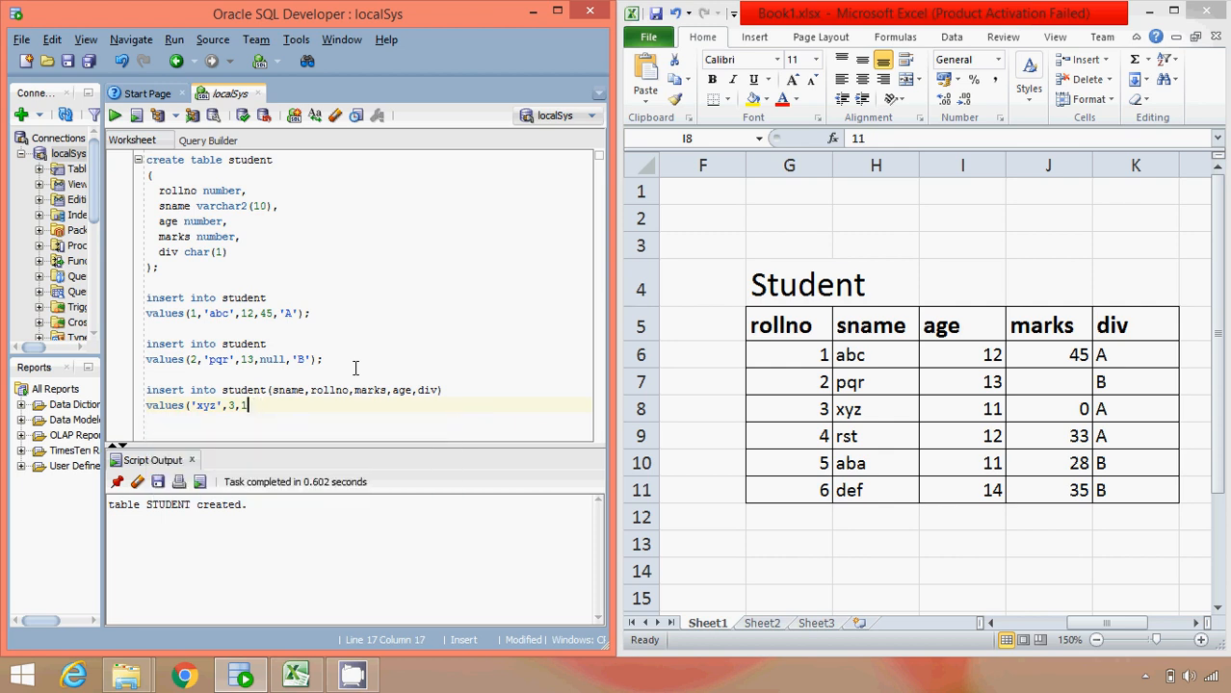
key("Backspace")
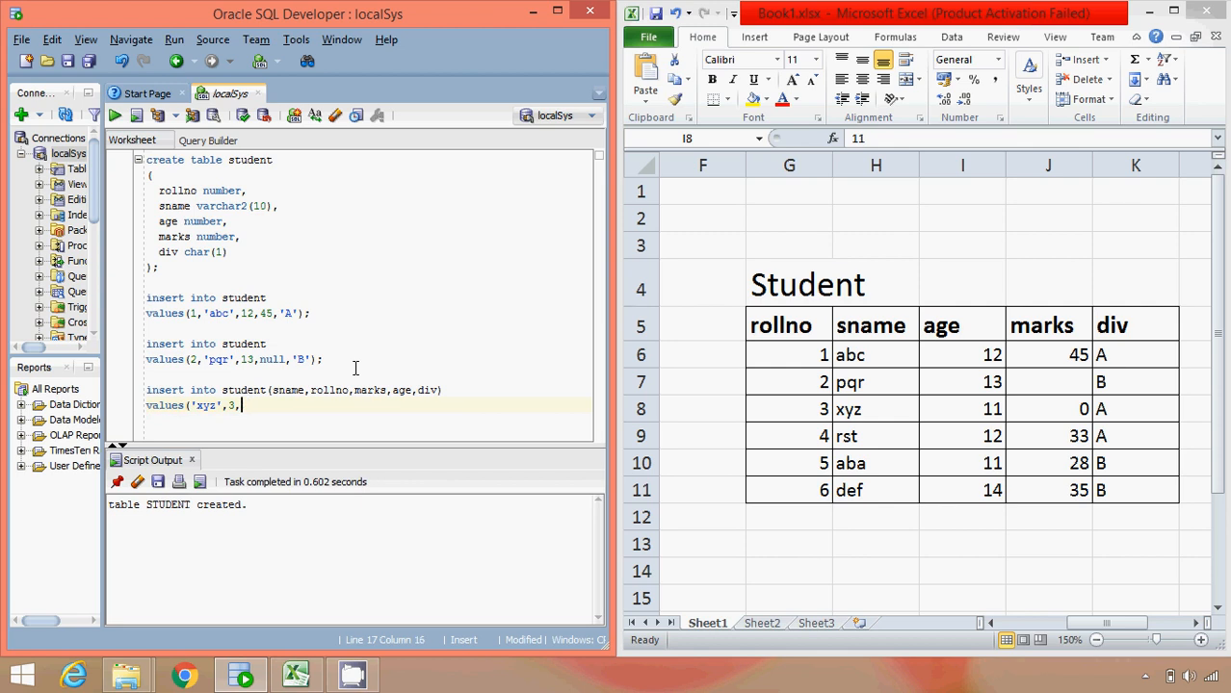
type("0,")
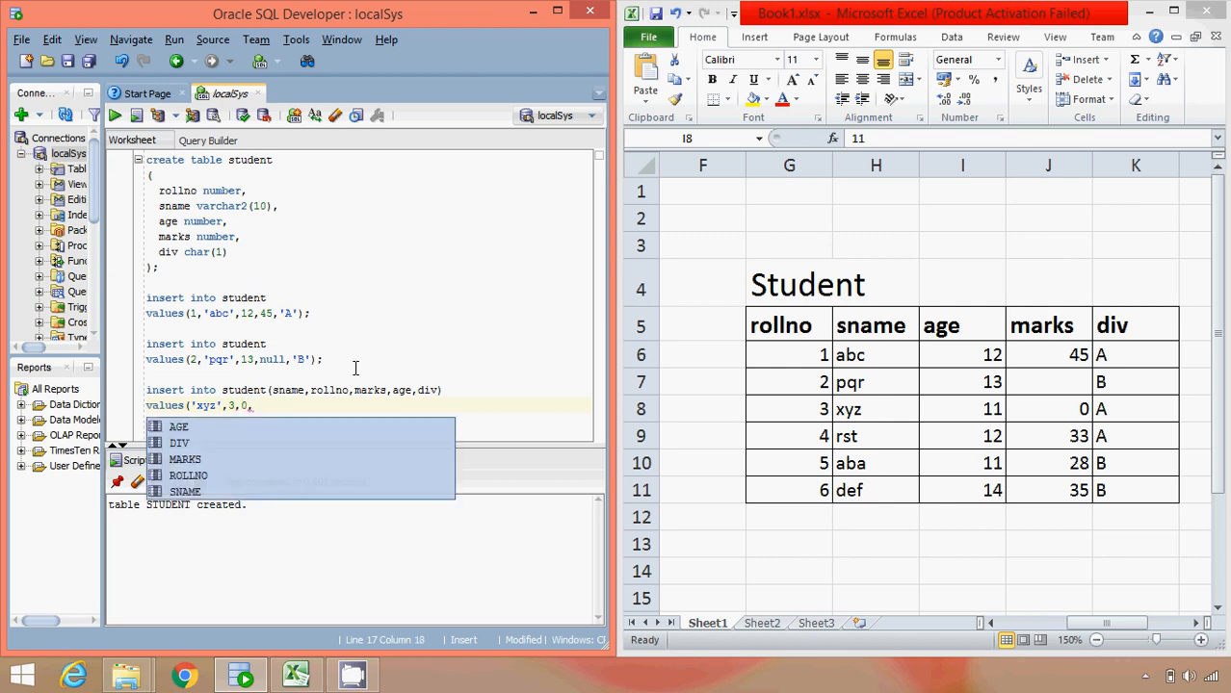
type("11,'A');")
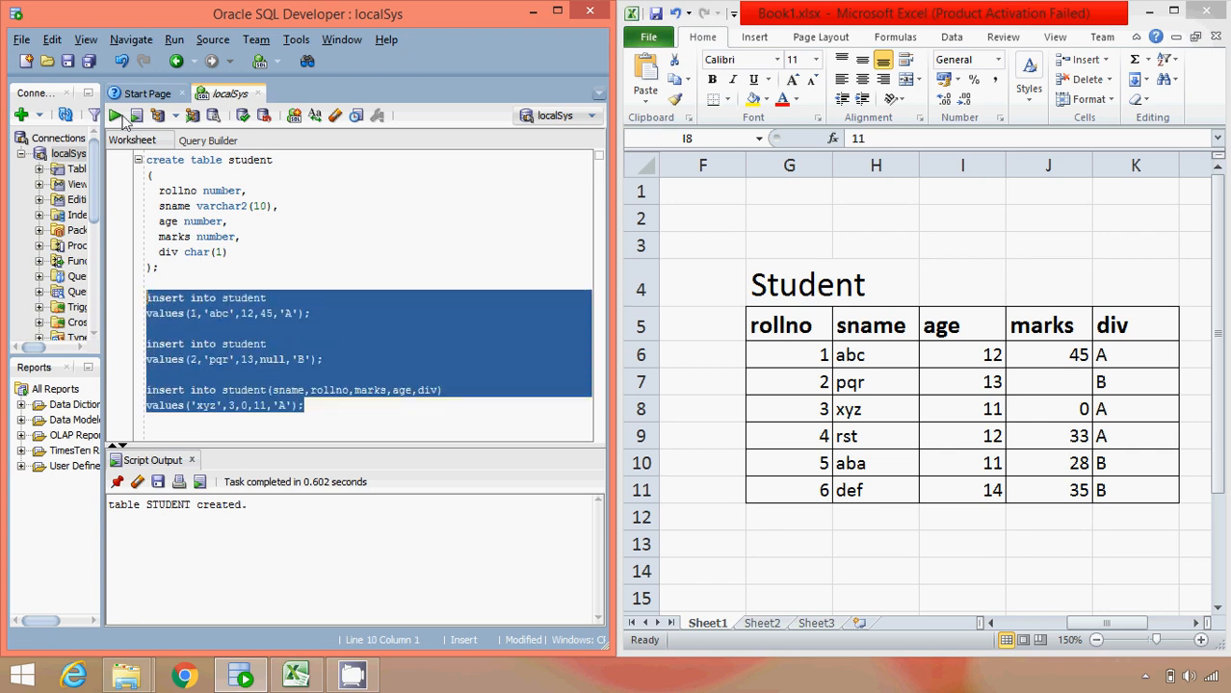
Run the three student INSERT statements, confirming three '1 row inserted' messages, then return to the spreadsheet
left_click(137, 116)
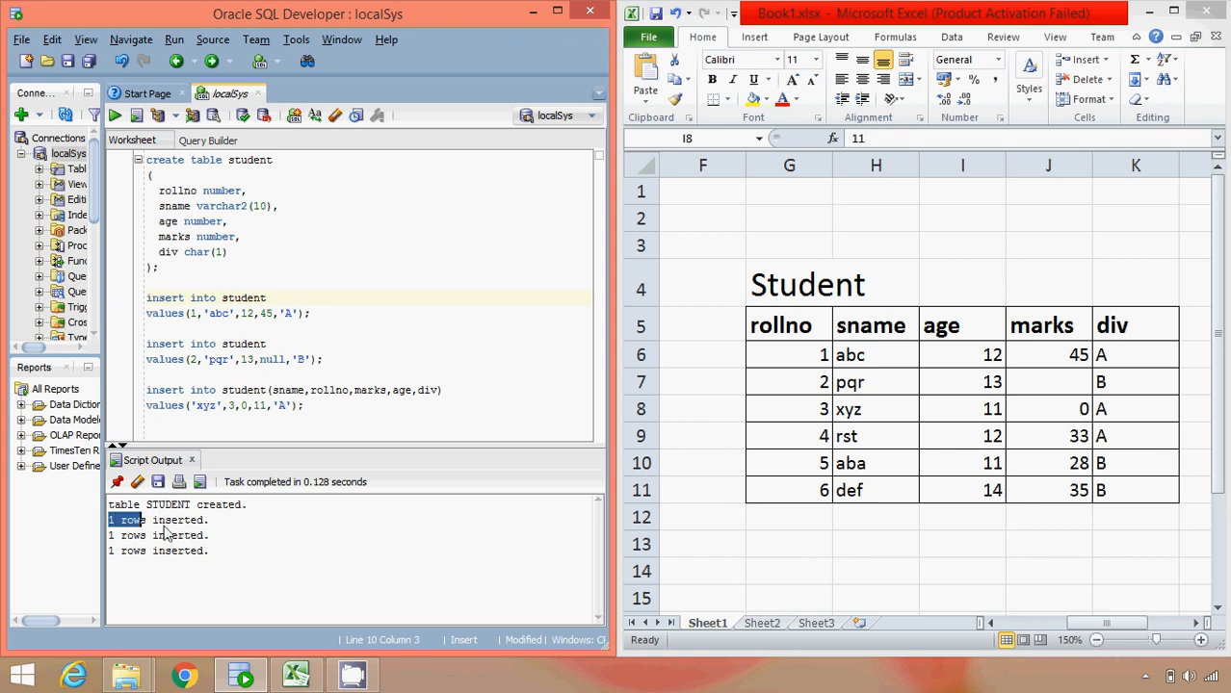
mouse_move(828, 440)
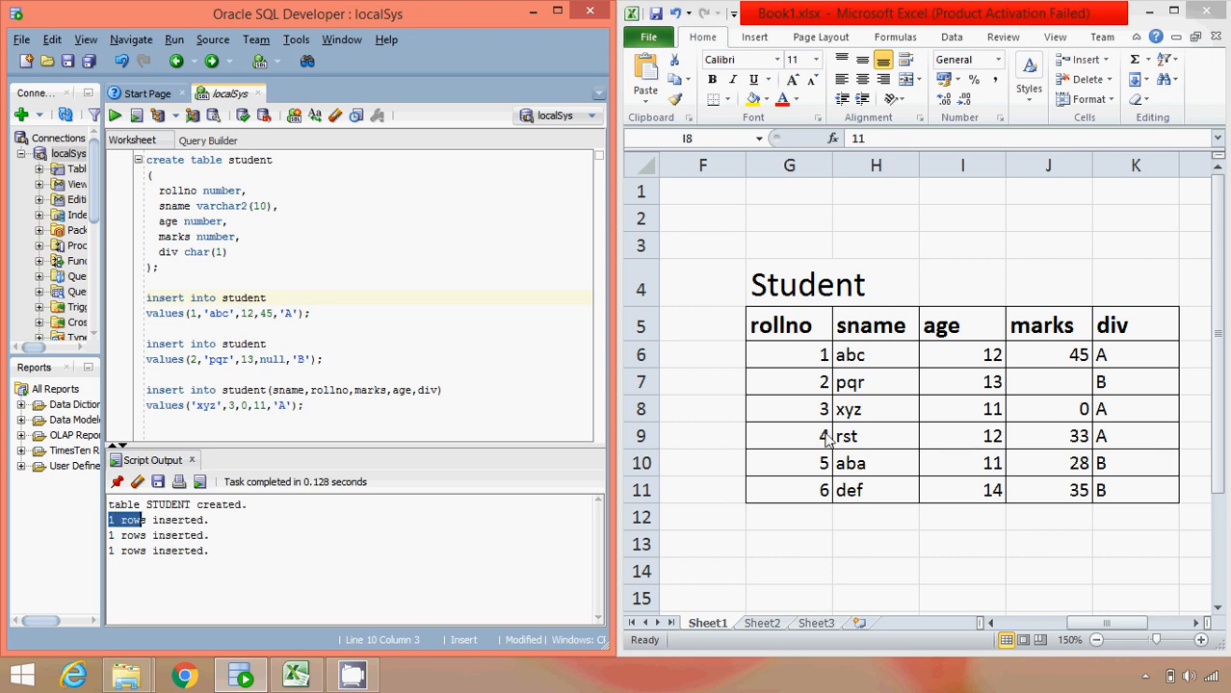
left_click(961, 408)
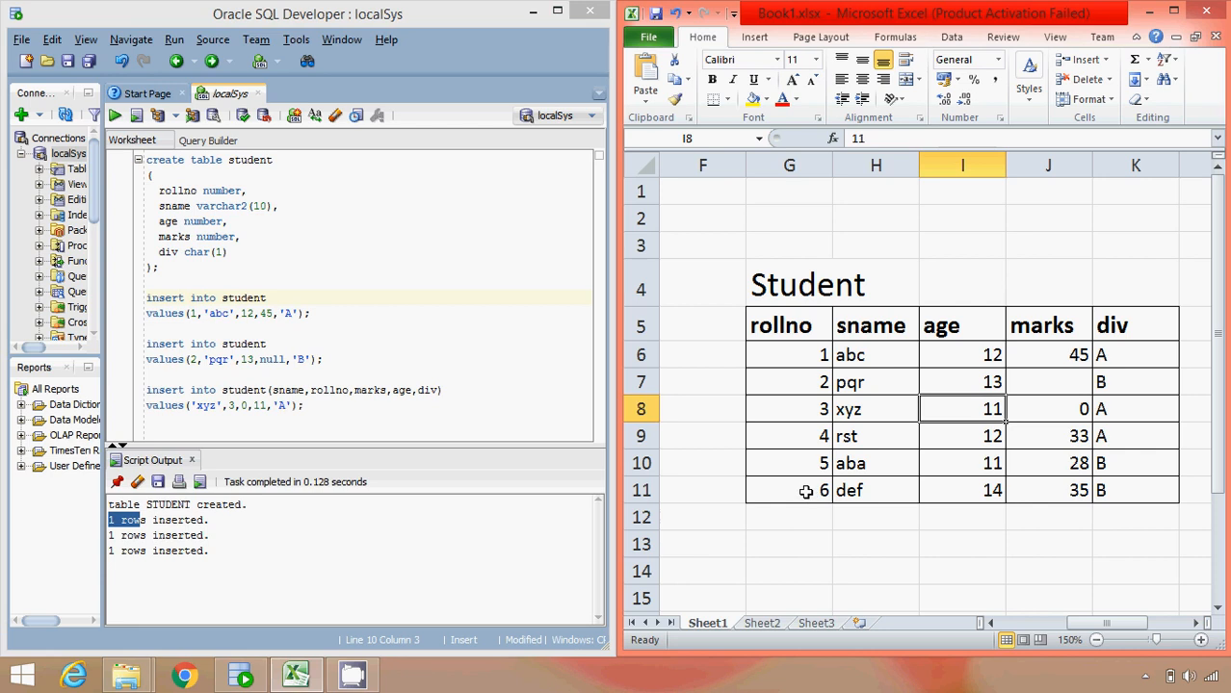